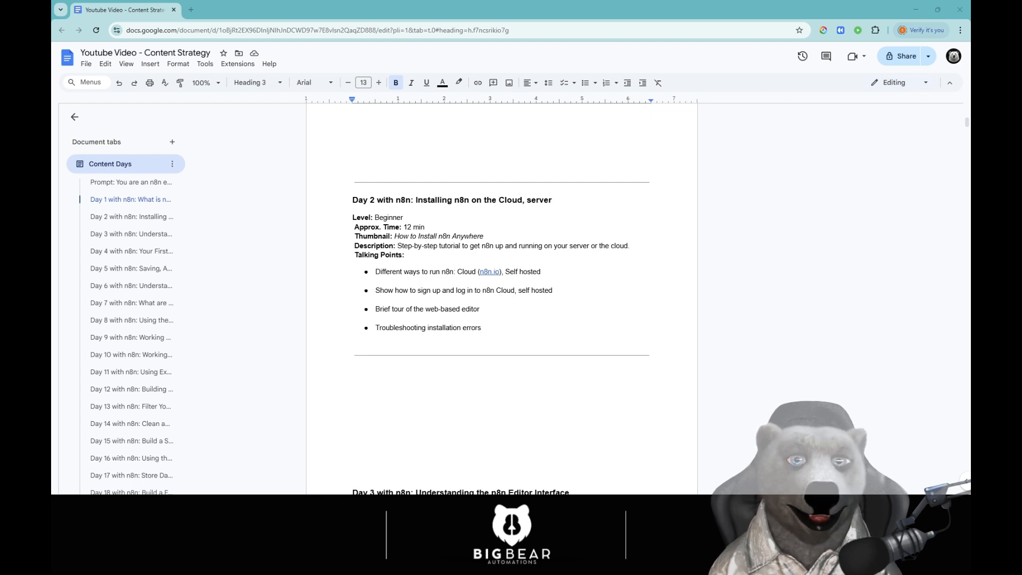
Step: Look up n8n and skim its pricing page, then close it
{"action": "left_click", "coordinate": [528, 199]}
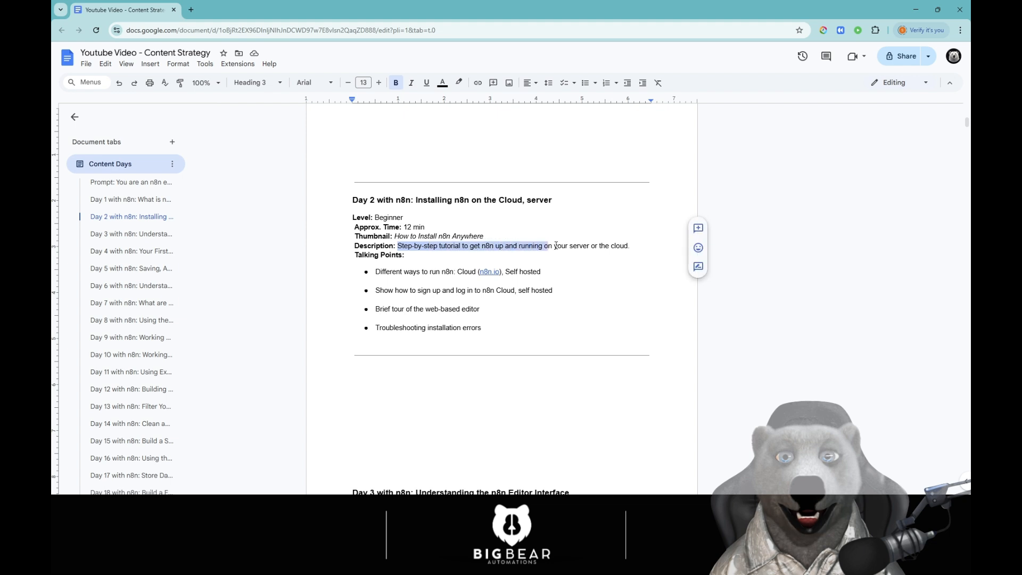
{"action": "left_click", "coordinate": [404, 255]}
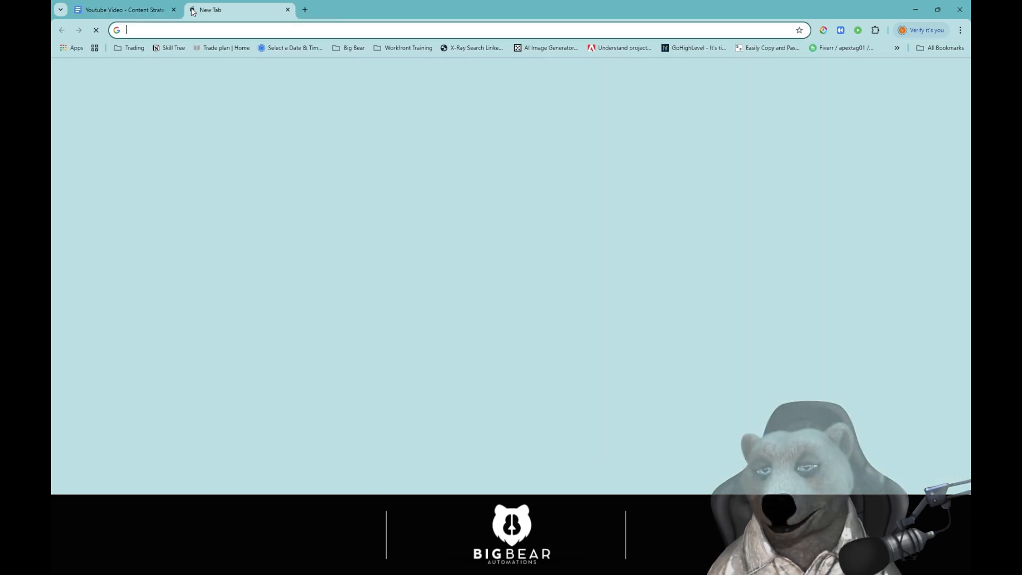
{"action": "type", "text": "n8n.io/pricing/"}
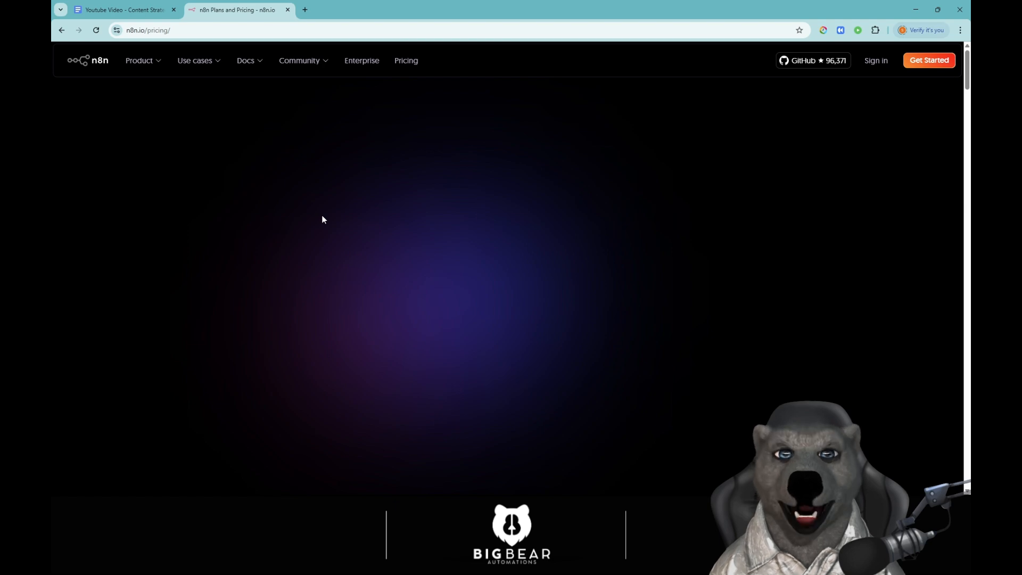
{"action": "scroll", "scroll_direction": "down", "scroll_amount": 3}
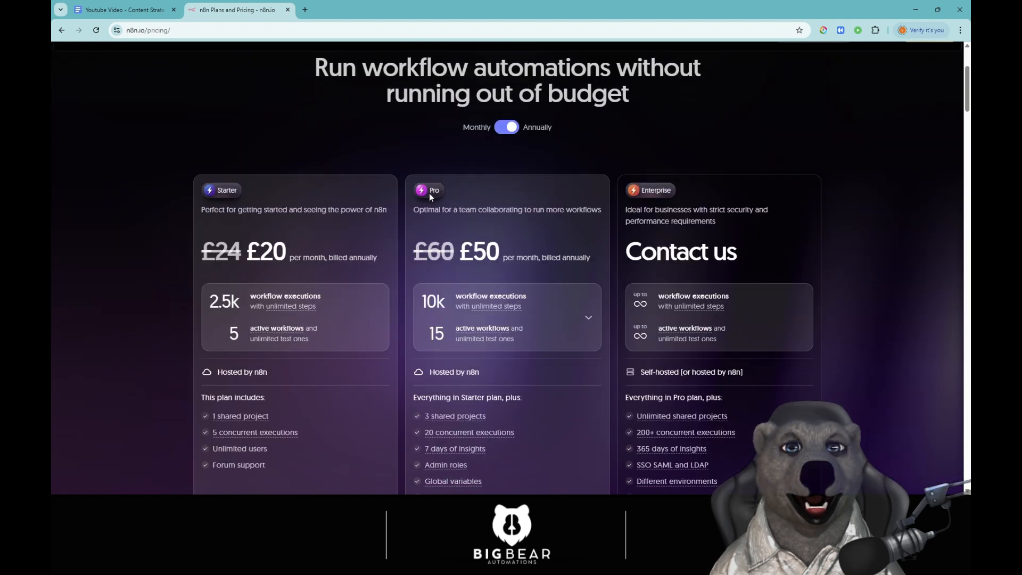
{"action": "scroll", "scroll_direction": "up", "scroll_amount": 3}
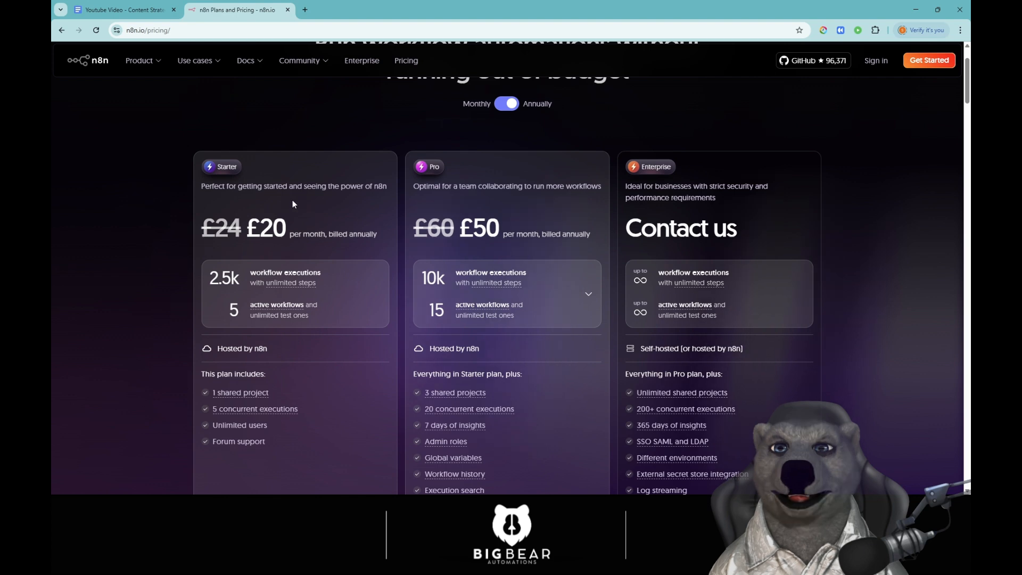
{"action": "mouse_move", "coordinate": [302, 216]}
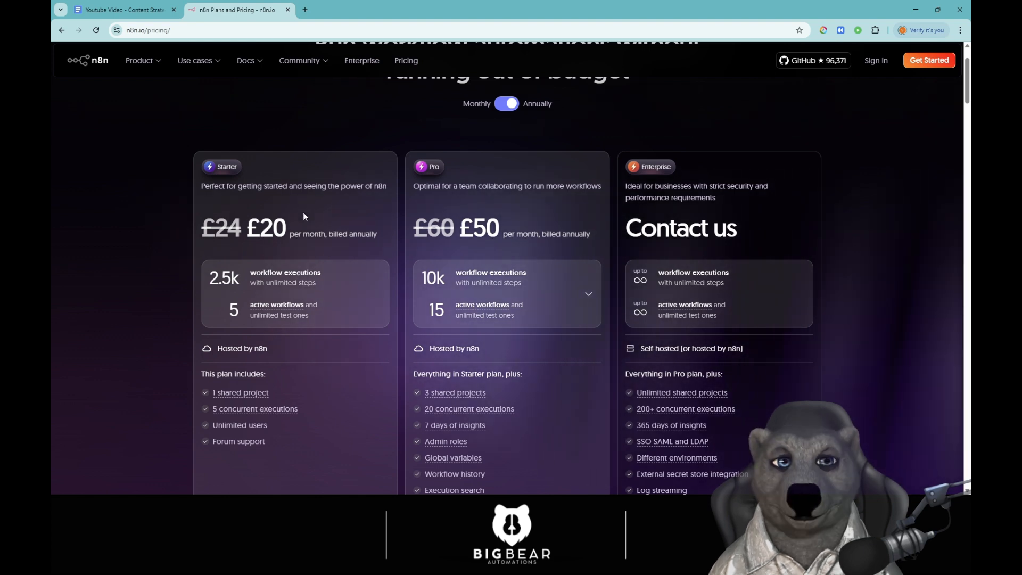
{"action": "mouse_move", "coordinate": [340, 426]}
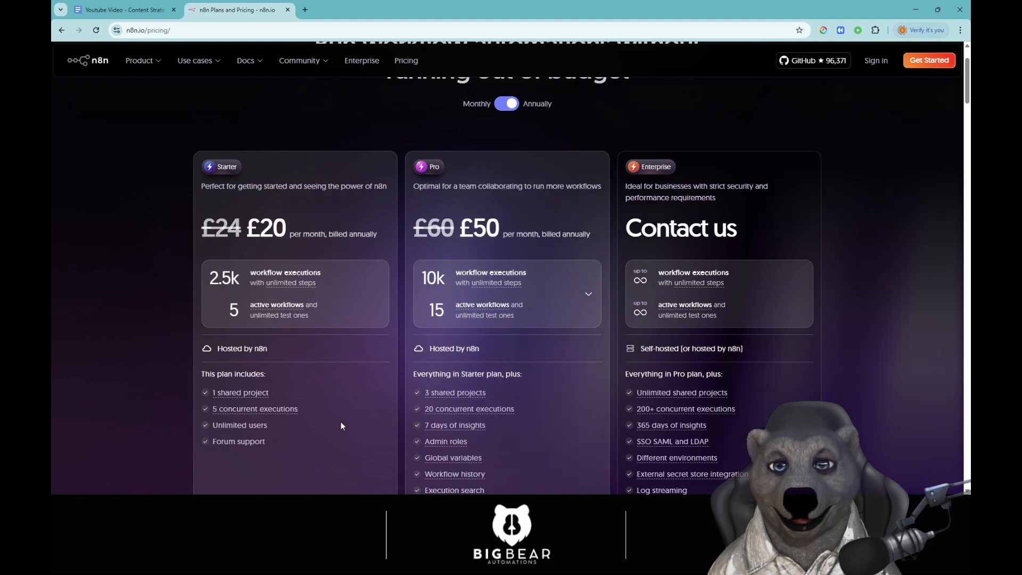
{"action": "scroll", "scroll_direction": "down", "scroll_amount": 3}
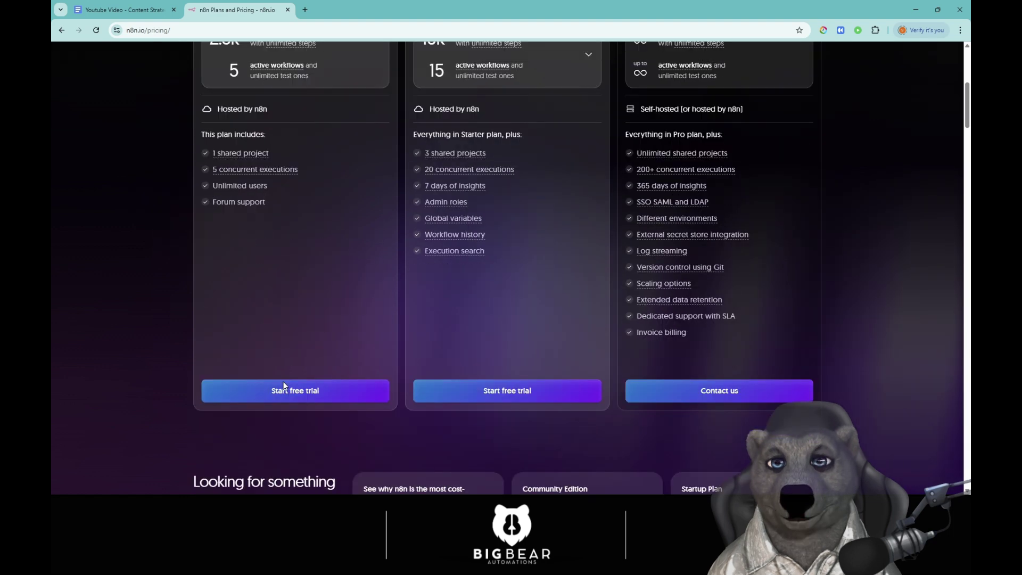
{"action": "mouse_move", "coordinate": [363, 399]}
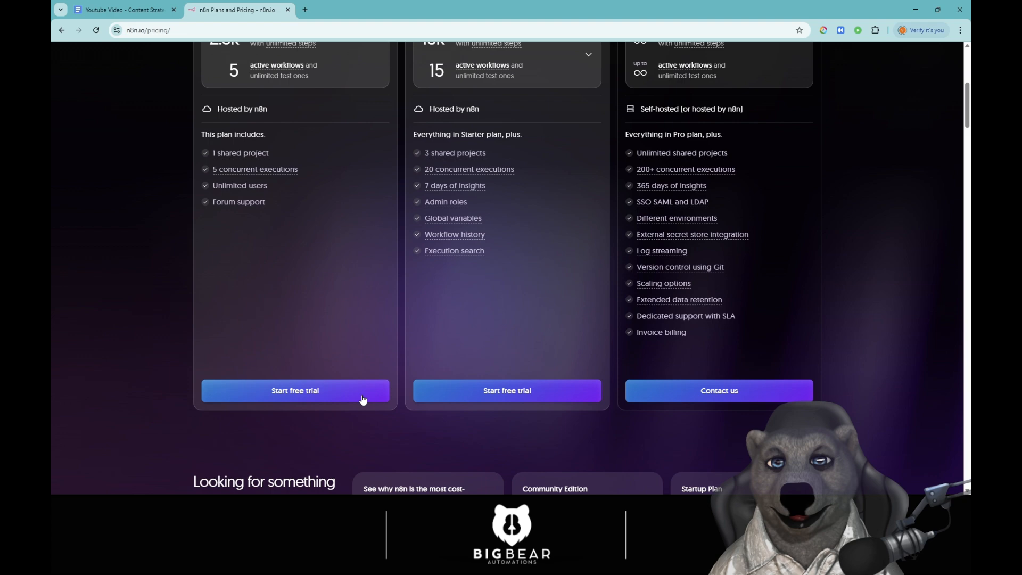
{"action": "scroll", "scroll_direction": "up", "scroll_amount": 3}
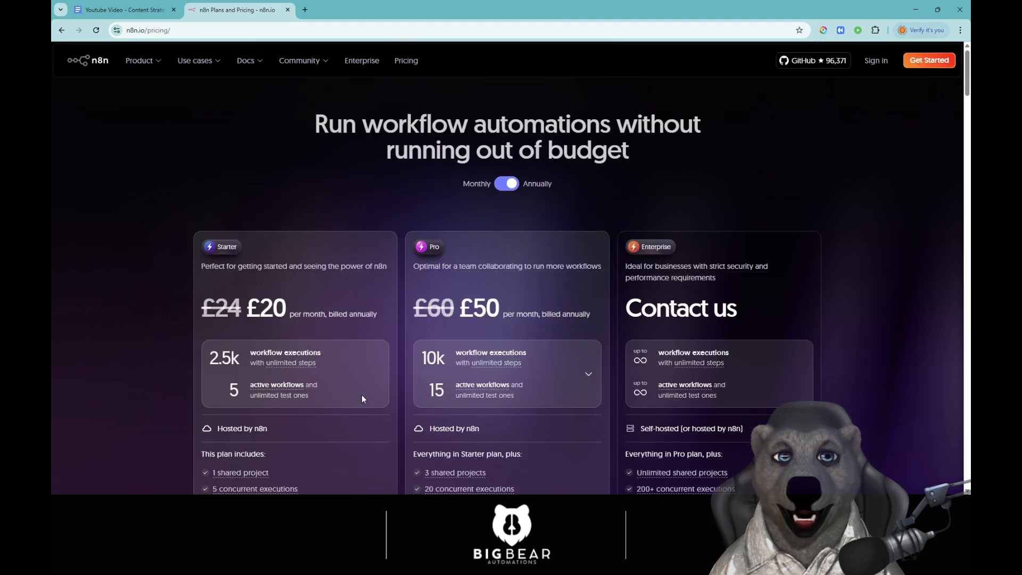
{"action": "scroll", "scroll_direction": "down", "scroll_amount": 3}
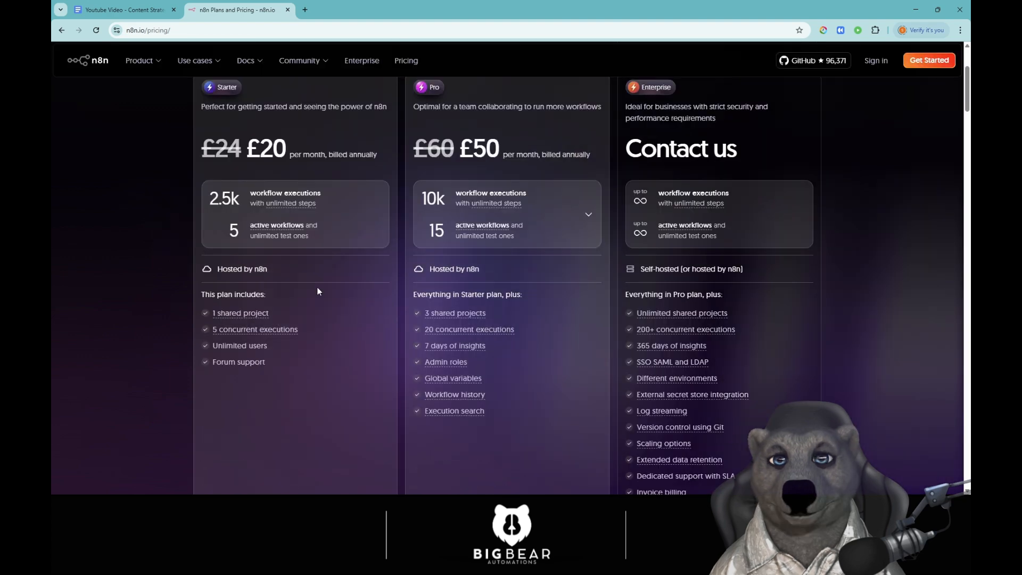
{"action": "mouse_move", "coordinate": [318, 334]}
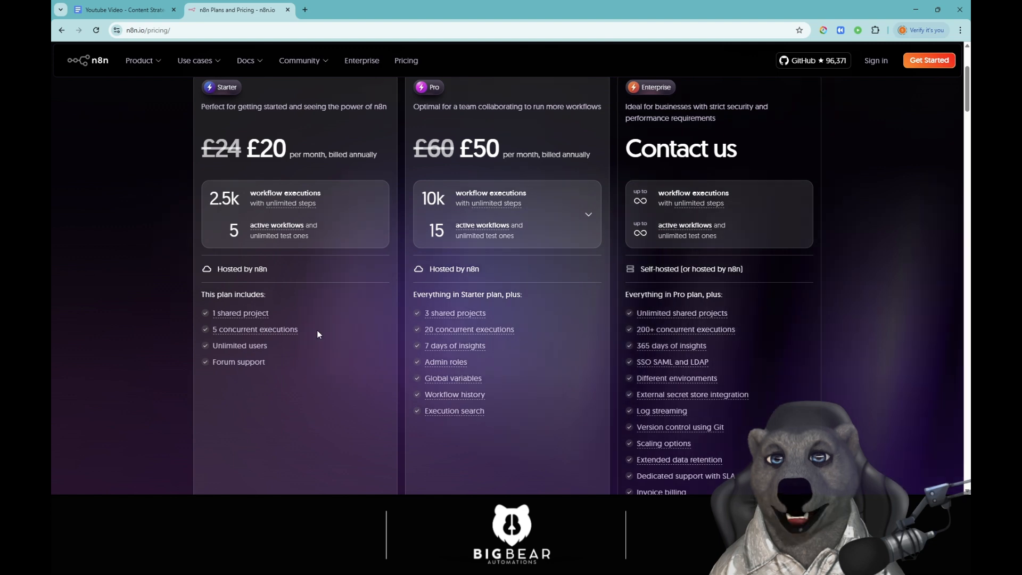
{"action": "scroll", "scroll_direction": "up", "scroll_amount": 3}
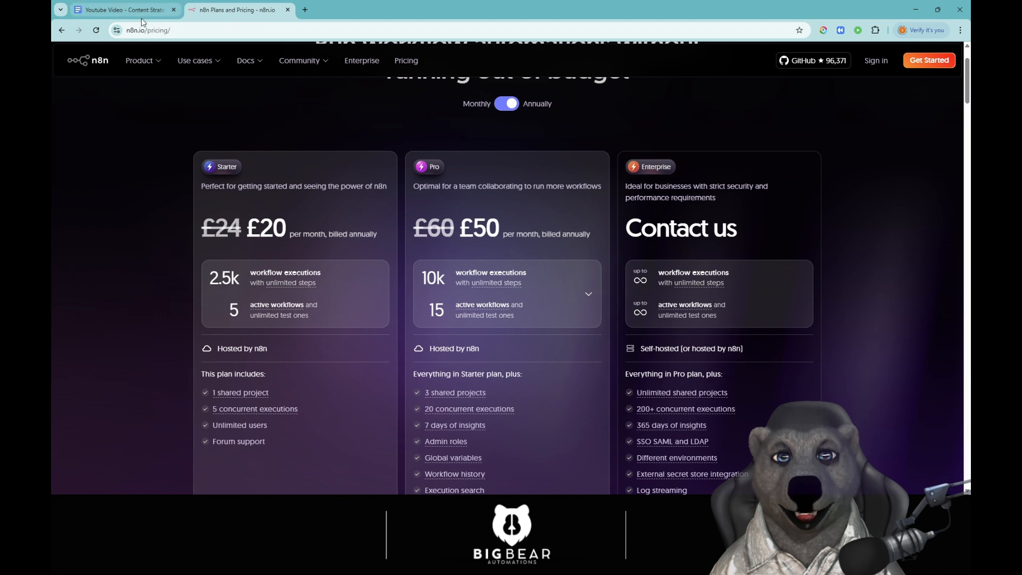
{"action": "left_click", "coordinate": [122, 10]}
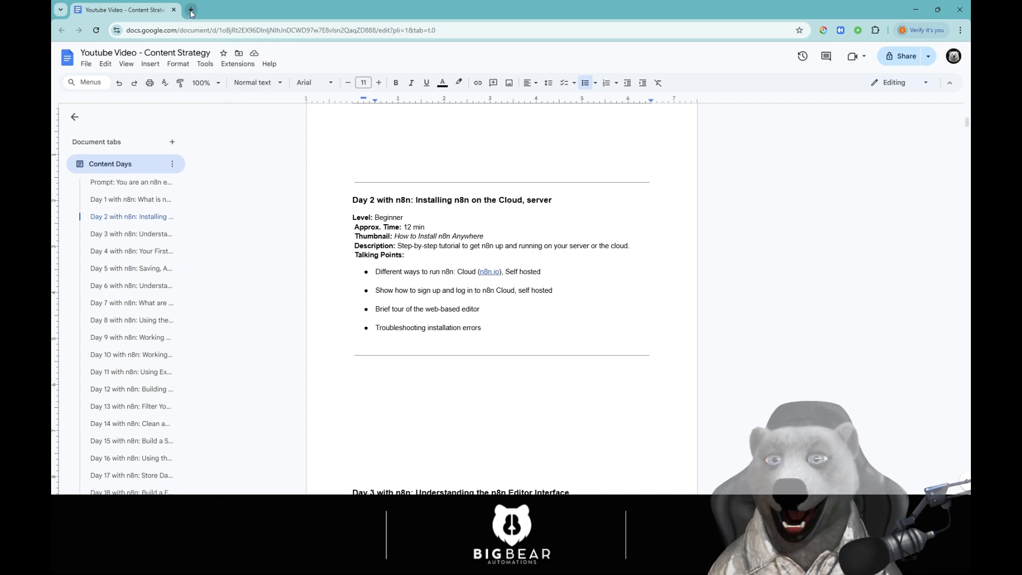
Step: Open render.com/docs/deploy-n8n in a new tab and scroll through the Render Postgres setup sections
{"action": "left_click", "coordinate": [191, 9]}
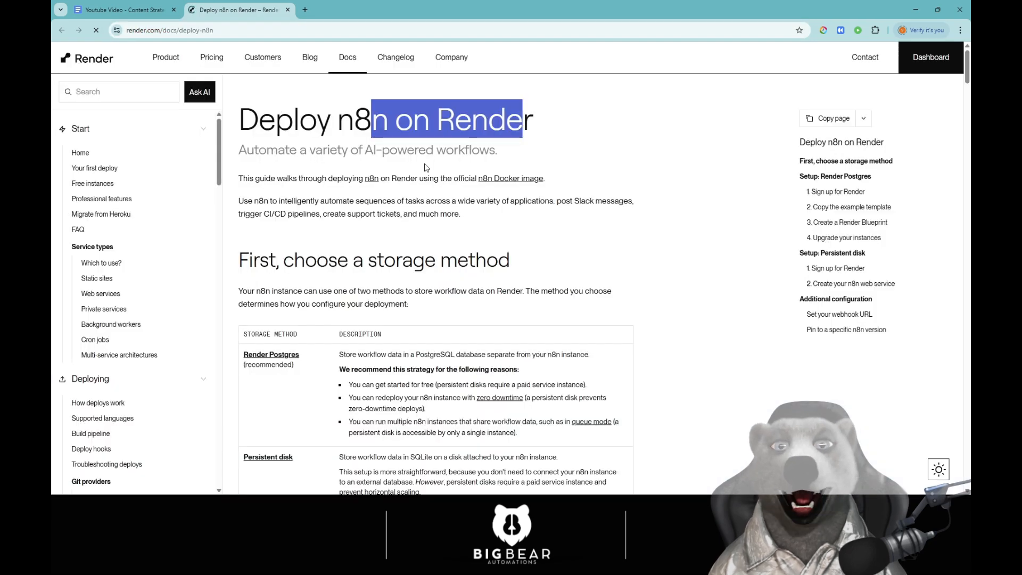
{"action": "scroll", "scroll_direction": "down", "scroll_amount": 3}
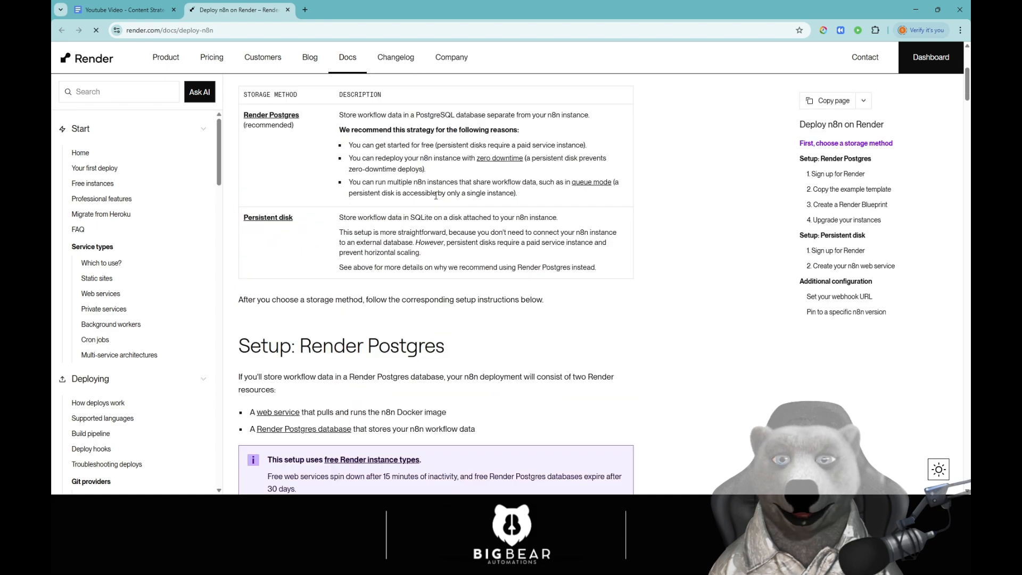
{"action": "scroll", "scroll_direction": "down", "scroll_amount": 3}
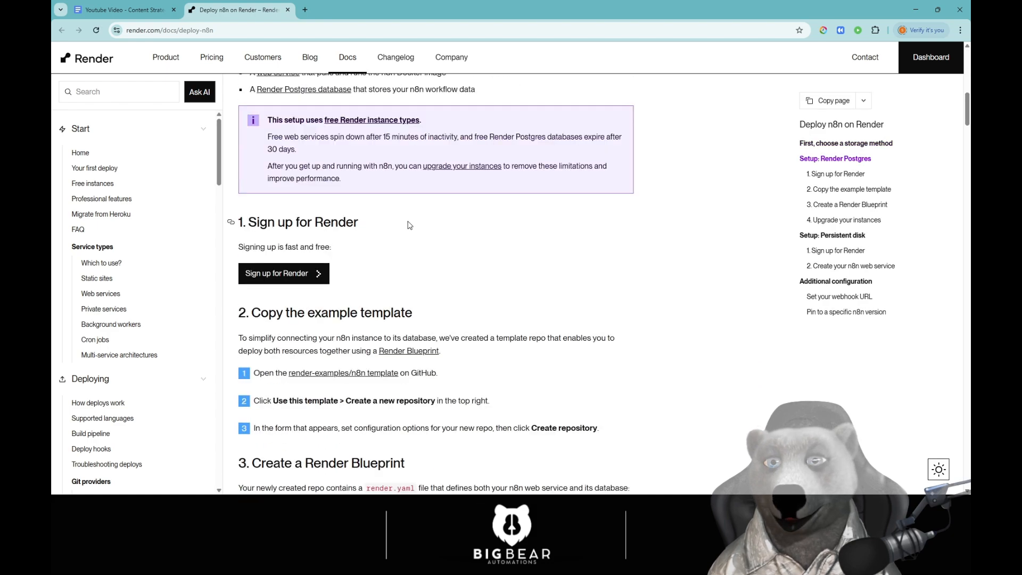
{"action": "scroll", "scroll_direction": "down", "scroll_amount": 3}
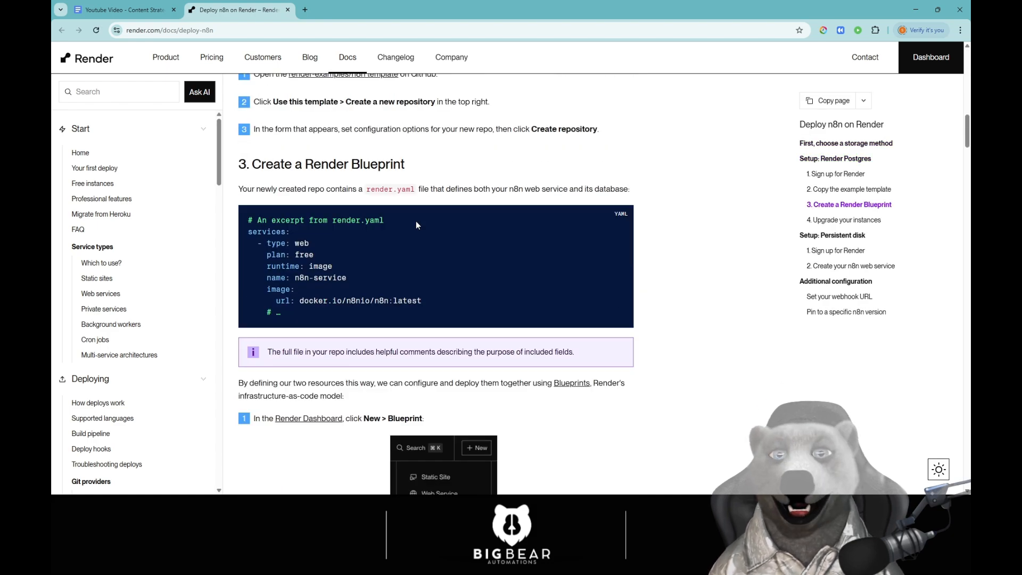
{"action": "scroll", "scroll_direction": "down", "scroll_amount": 3}
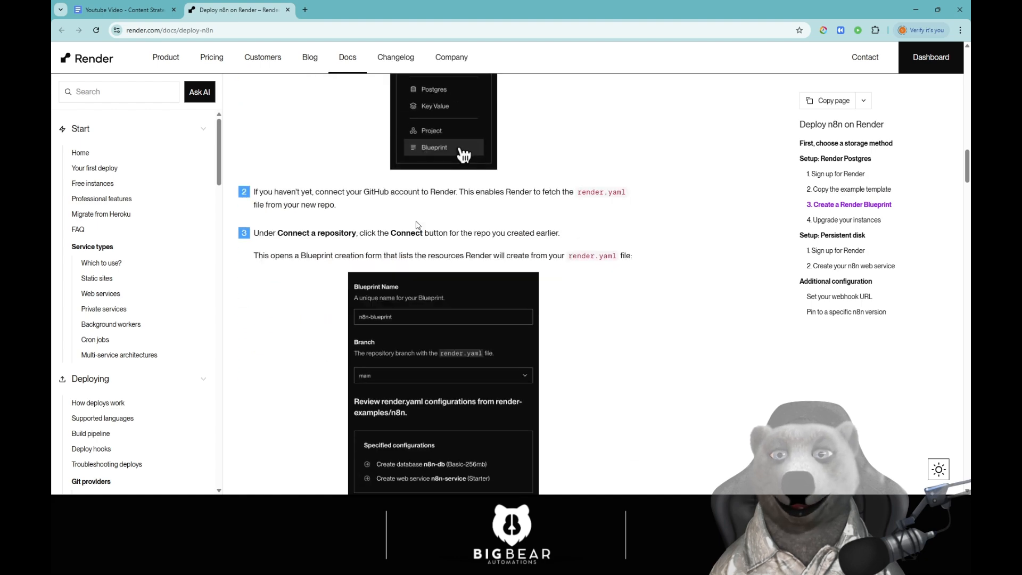
{"action": "scroll", "scroll_direction": "down", "scroll_amount": 3}
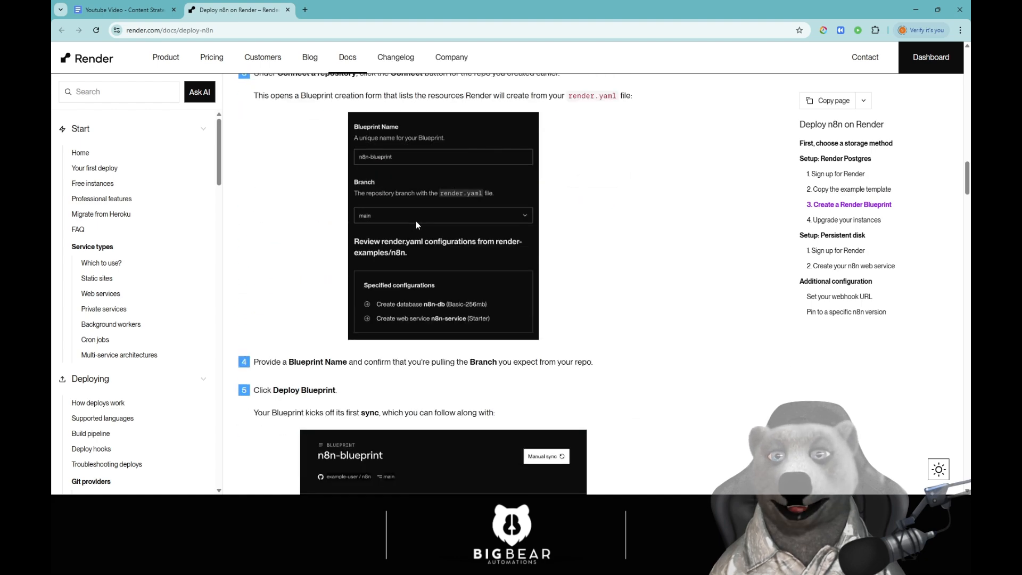
{"action": "scroll", "scroll_direction": "down", "scroll_amount": 3}
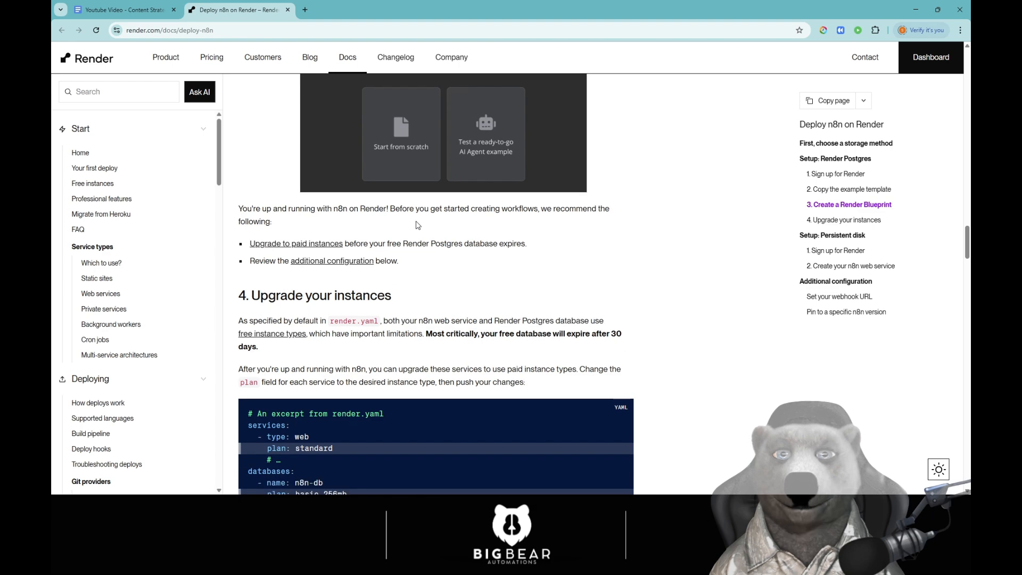
{"action": "scroll", "scroll_direction": "up", "scroll_amount": 3}
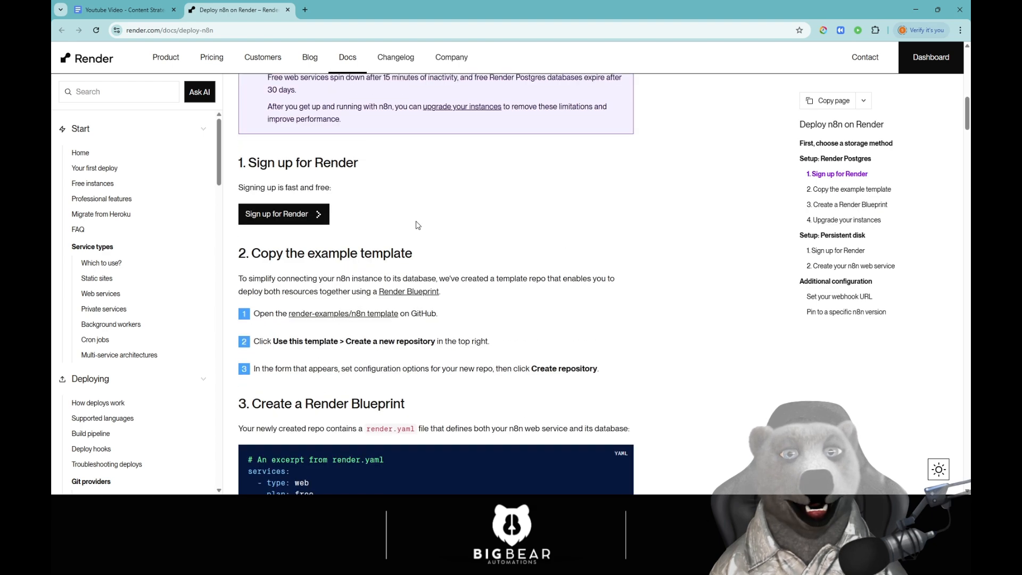
{"action": "scroll", "scroll_direction": "up", "scroll_amount": 3}
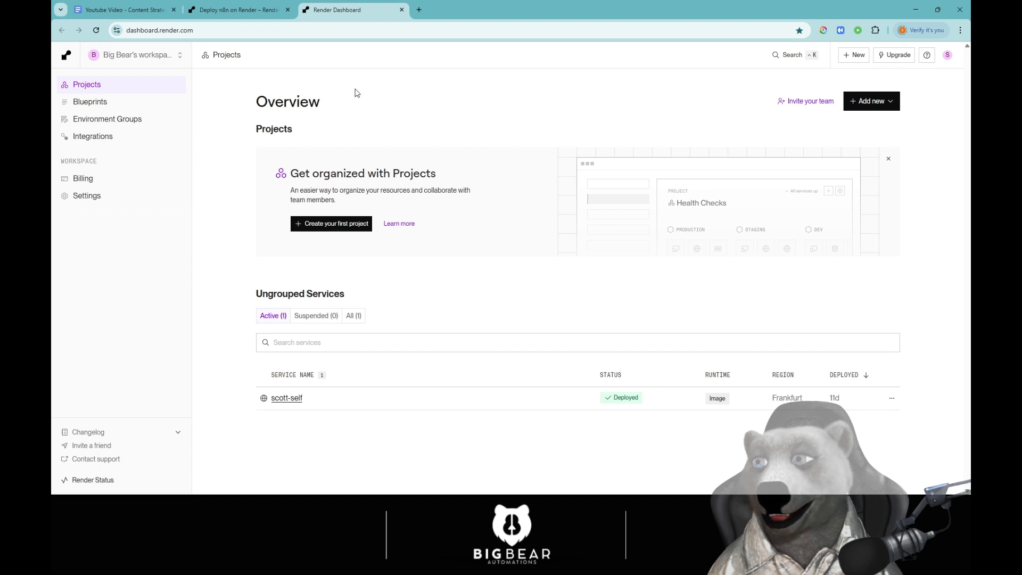
{"action": "mouse_move", "coordinate": [391, 107]}
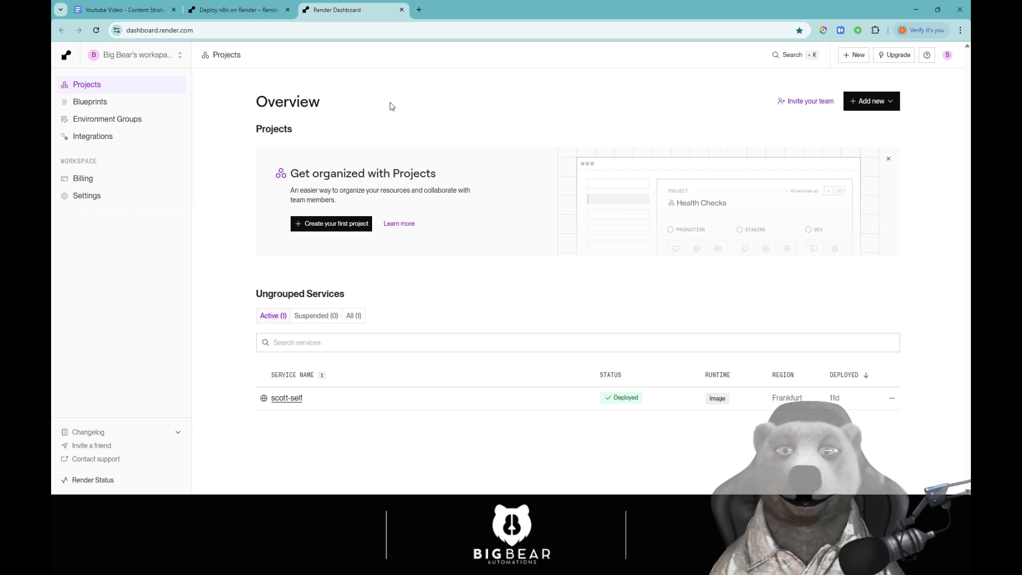
{"action": "mouse_move", "coordinate": [867, 128]}
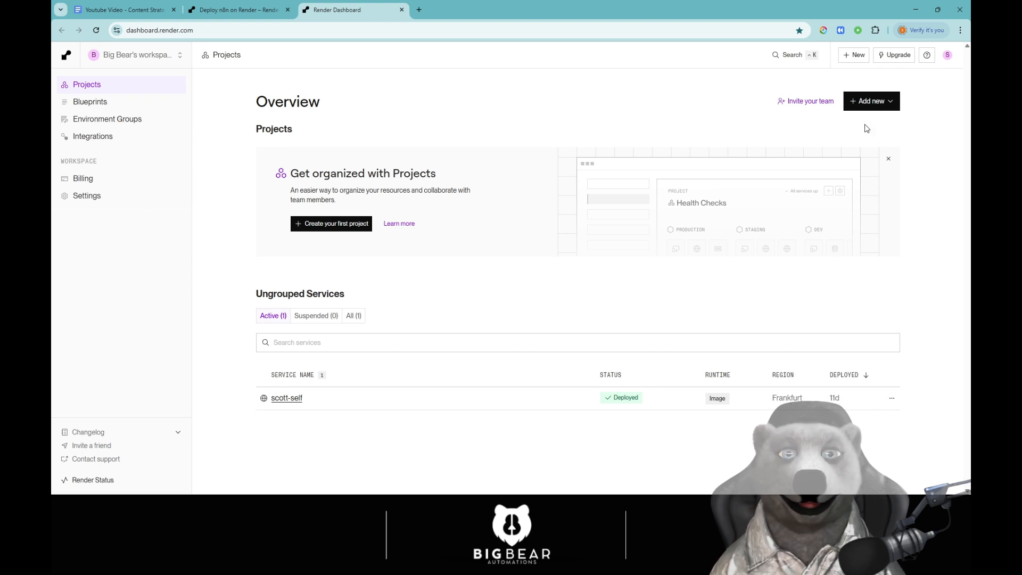
{"action": "mouse_move", "coordinate": [356, 121]}
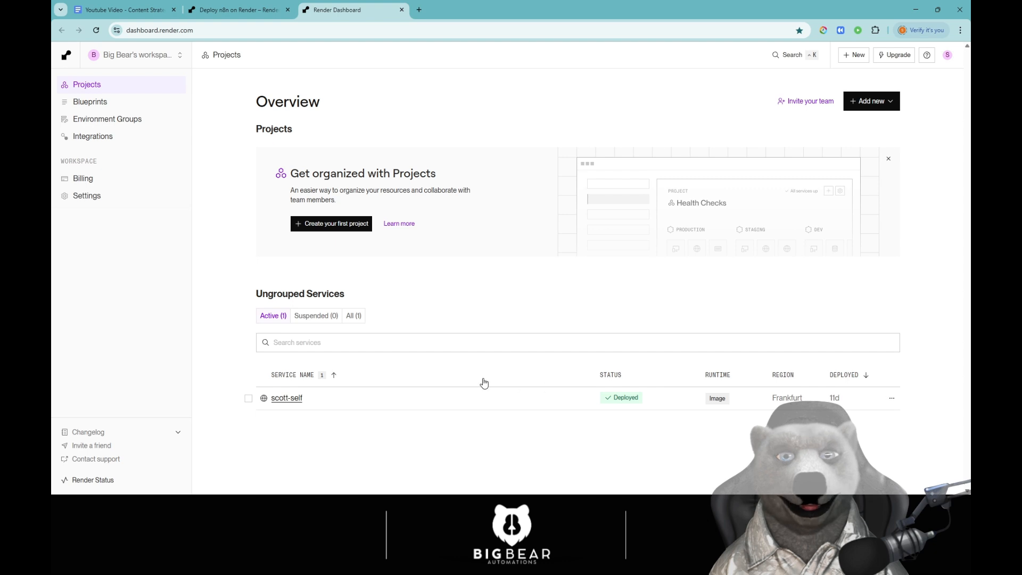
{"action": "mouse_move", "coordinate": [521, 242]}
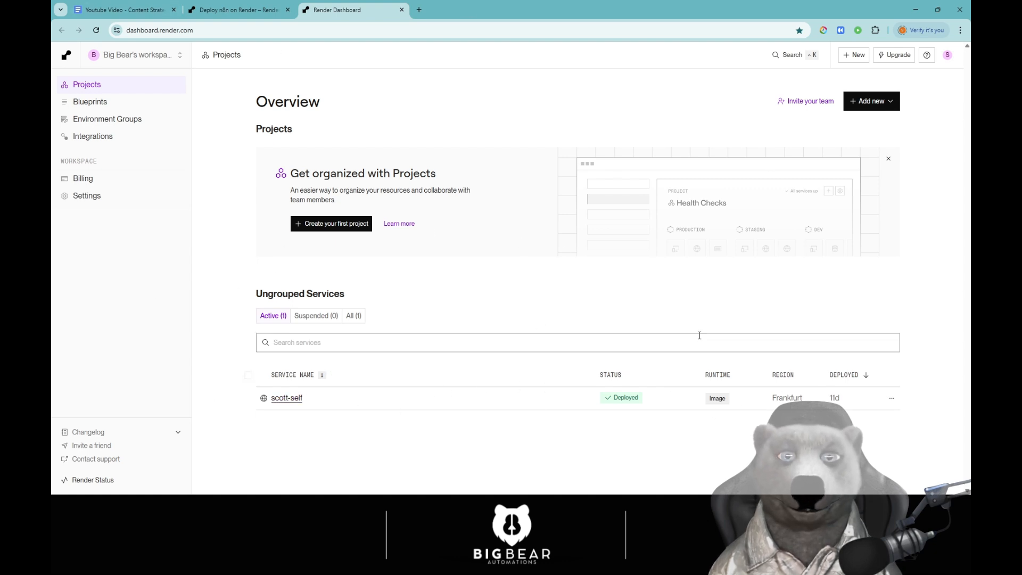
Step: Create a new Web Service via Add new, choose Existing Image as its source, and return to the guide
{"action": "left_click", "coordinate": [872, 101]}
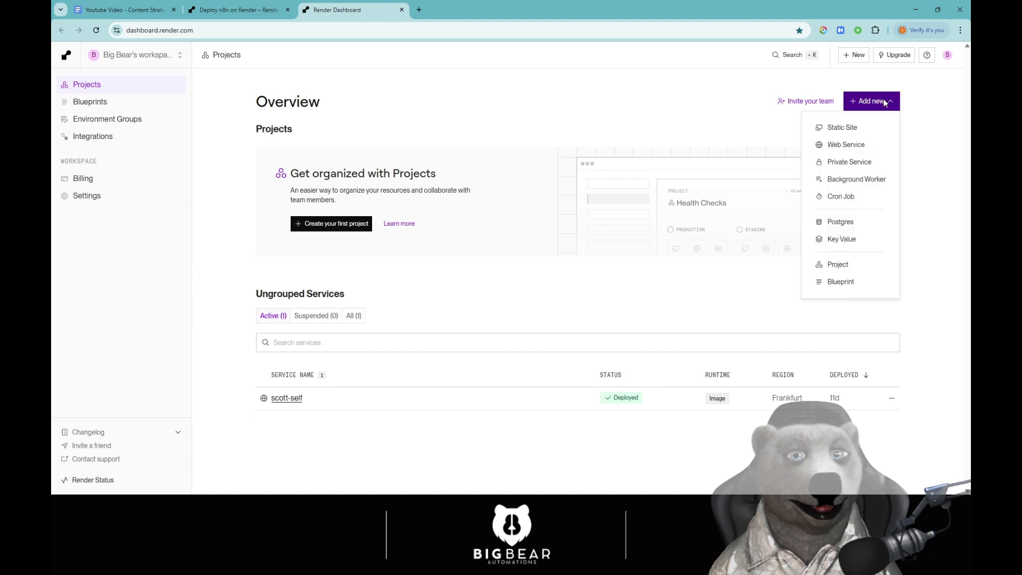
{"action": "mouse_move", "coordinate": [846, 143]}
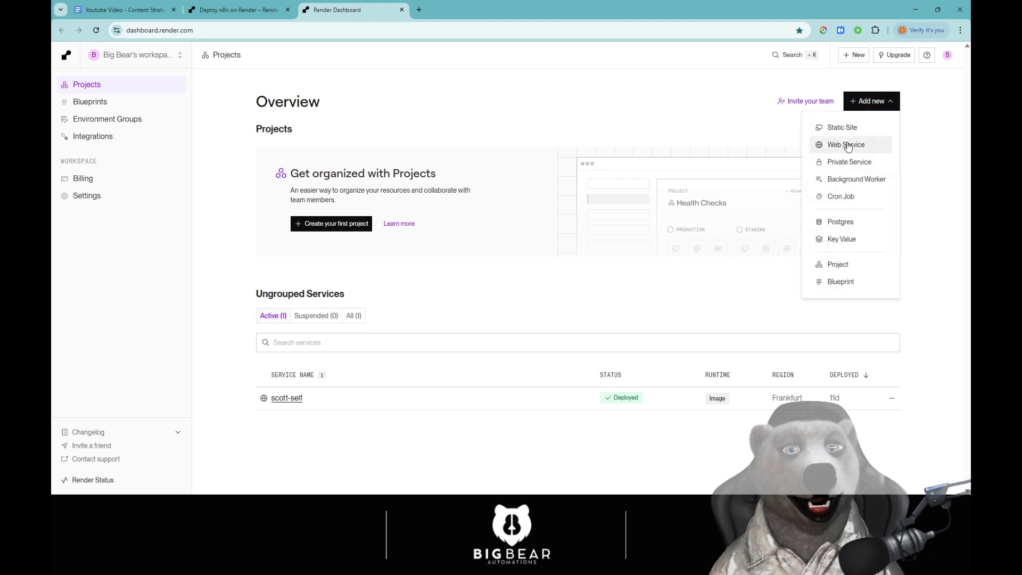
{"action": "left_click", "coordinate": [846, 143]}
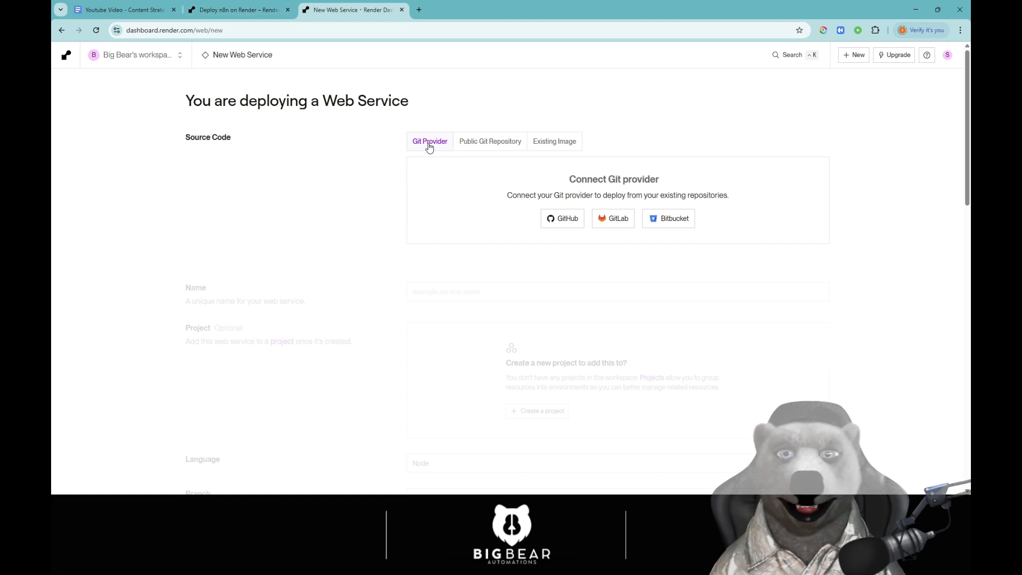
{"action": "left_click", "coordinate": [490, 141]}
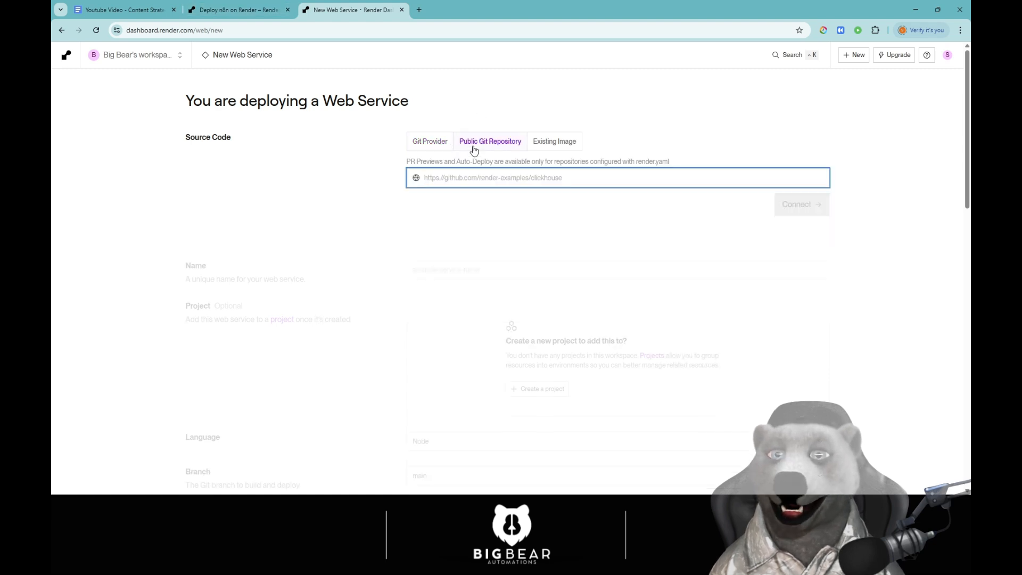
{"action": "left_click", "coordinate": [554, 142]}
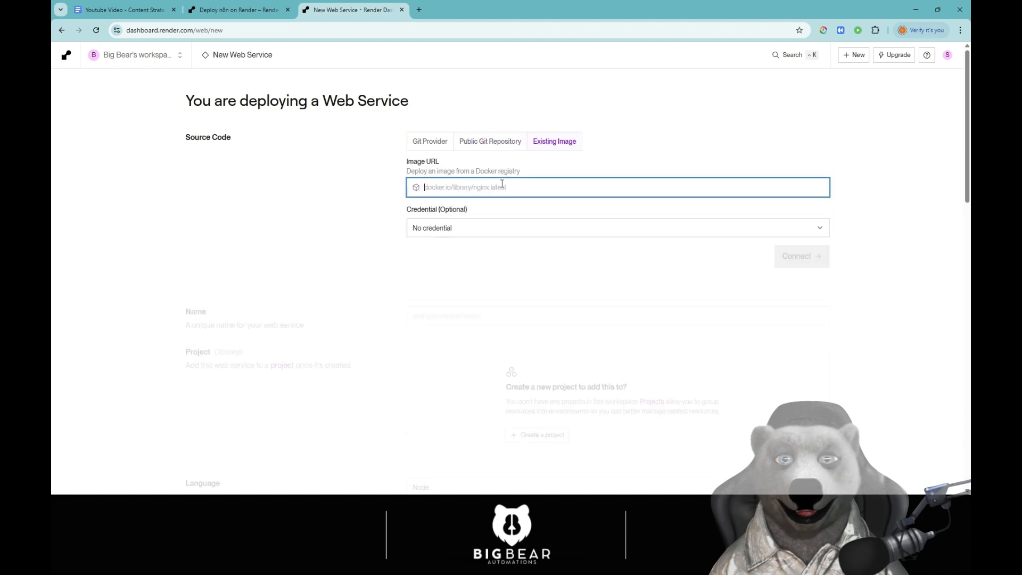
{"action": "left_click", "coordinate": [238, 9]}
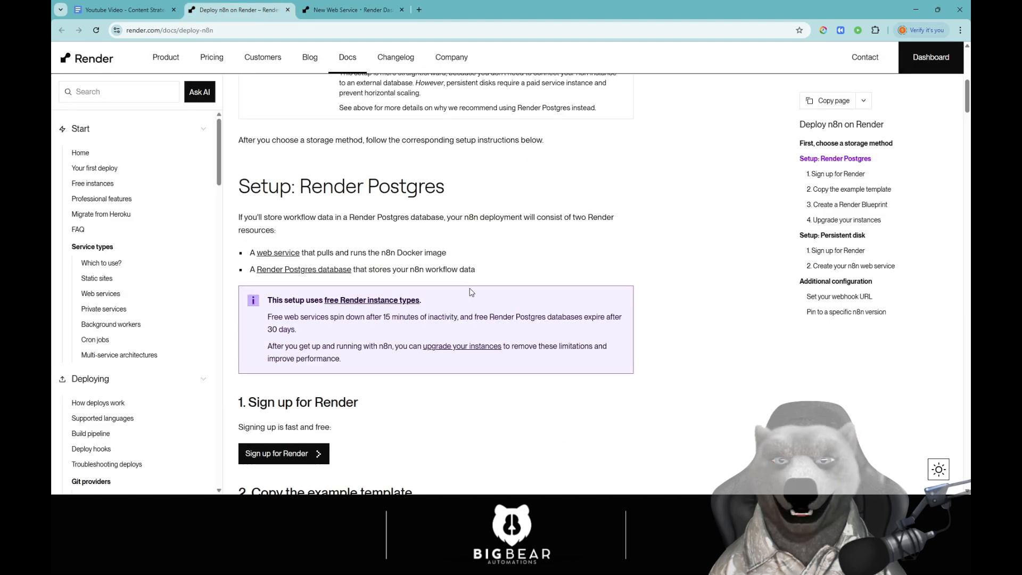
Step: Read through the guide's Render Postgres template, Blueprint and live-instance steps
{"action": "scroll", "scroll_direction": "down", "scroll_amount": 3}
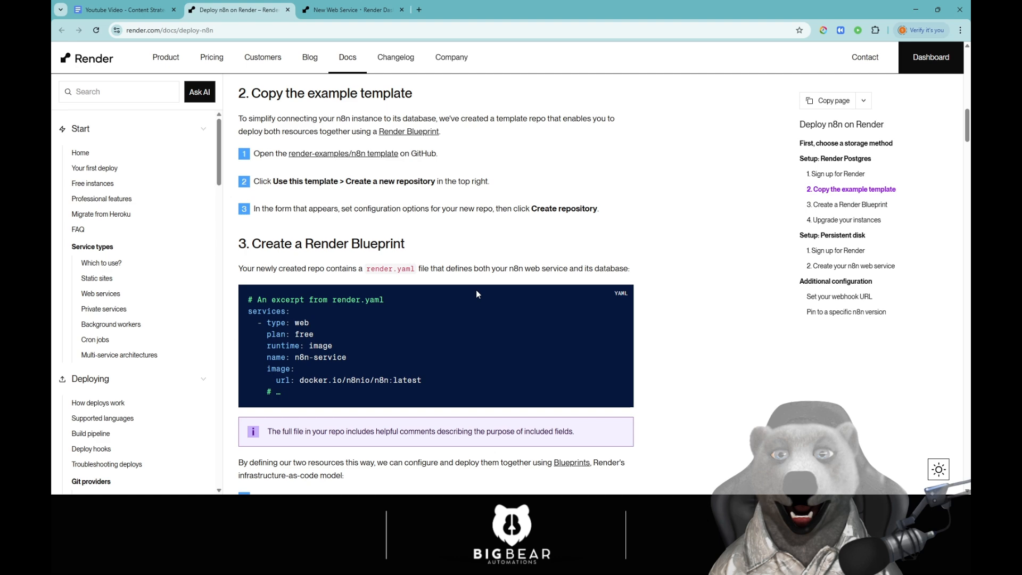
{"action": "scroll", "scroll_direction": "down", "scroll_amount": 3}
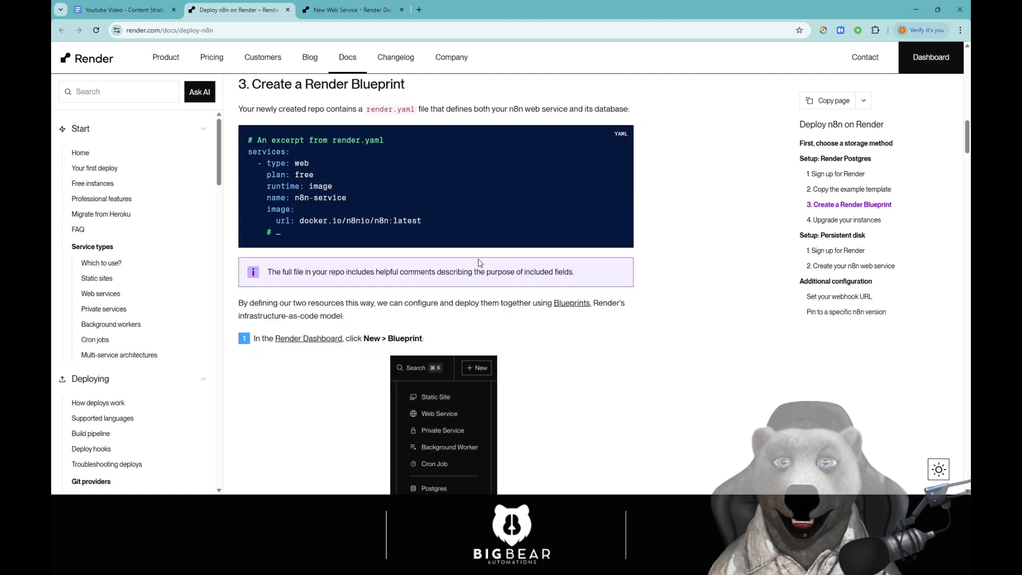
{"action": "scroll", "scroll_direction": "down", "scroll_amount": 3}
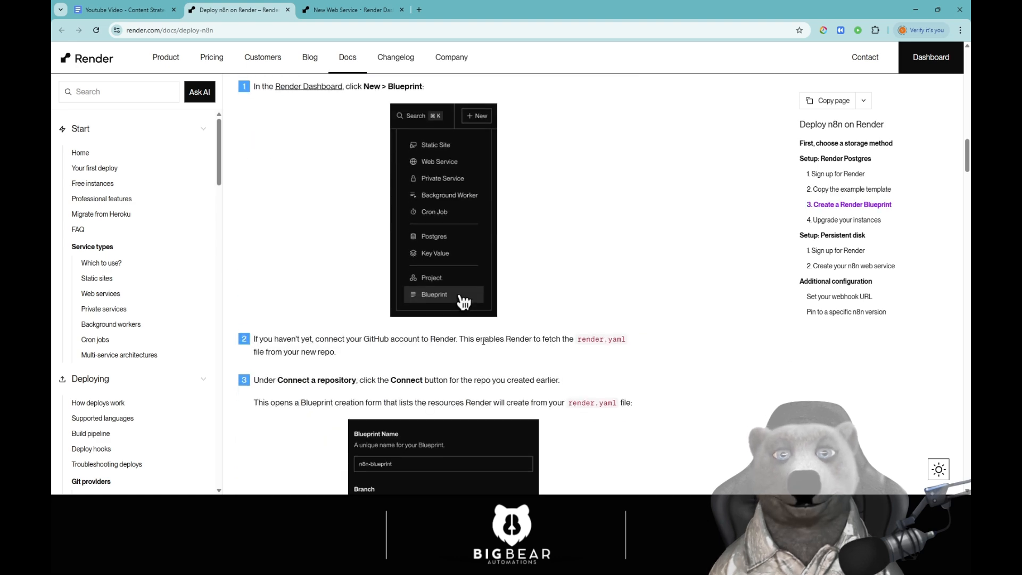
{"action": "scroll", "scroll_direction": "down", "scroll_amount": 3}
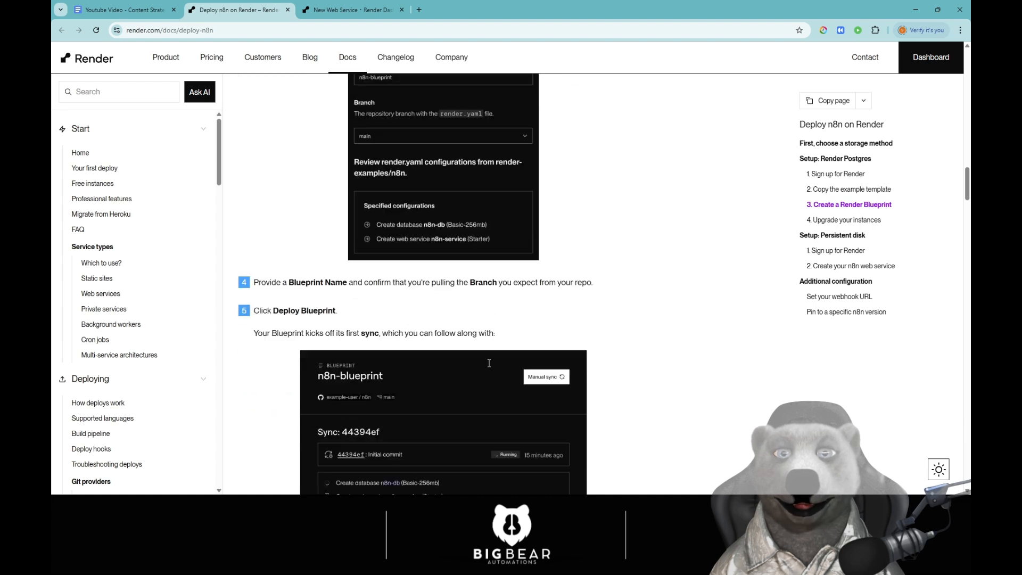
{"action": "scroll", "scroll_direction": "up", "scroll_amount": 3}
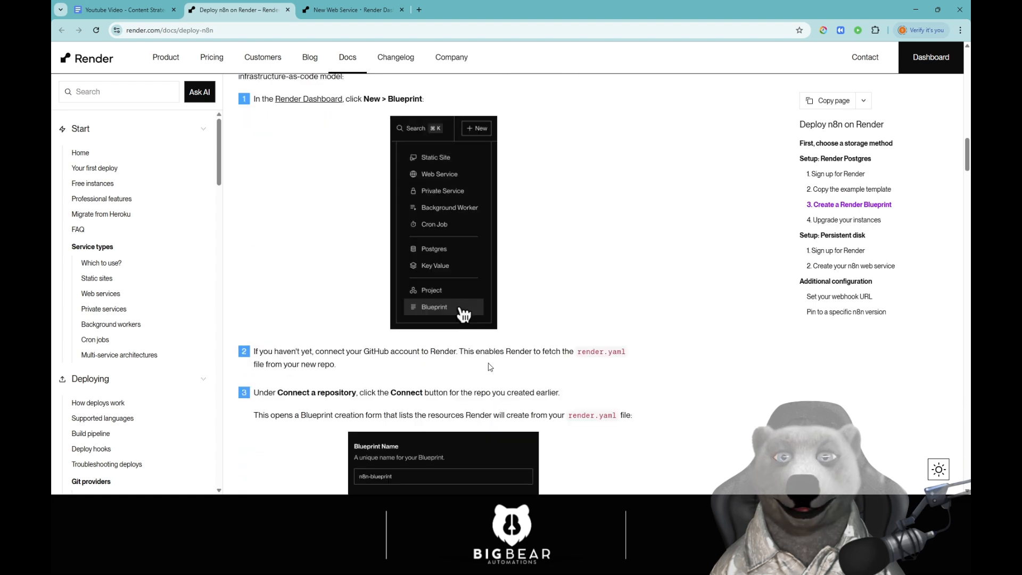
{"action": "scroll", "scroll_direction": "down", "scroll_amount": 3}
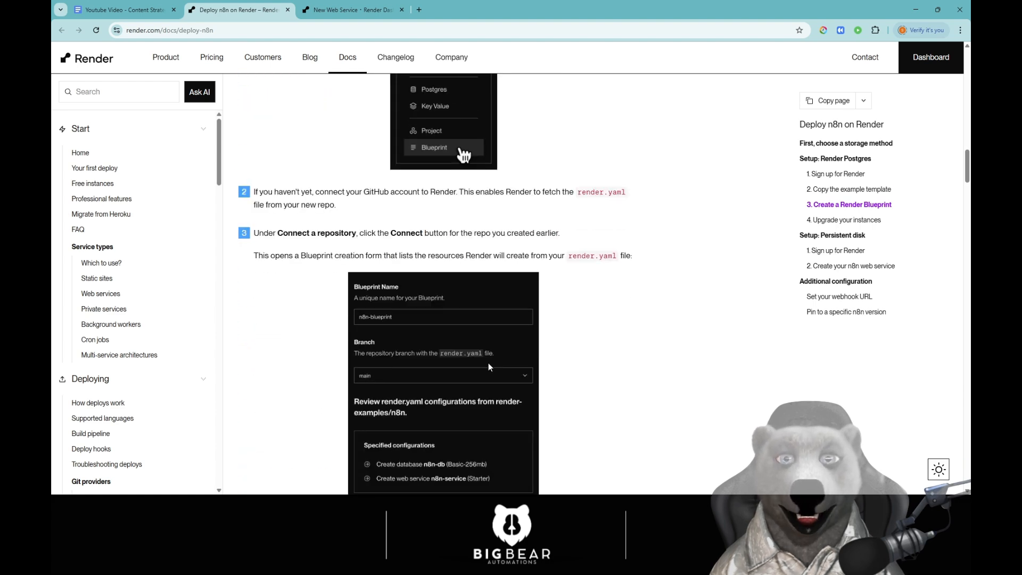
{"action": "scroll", "scroll_direction": "down", "scroll_amount": 3}
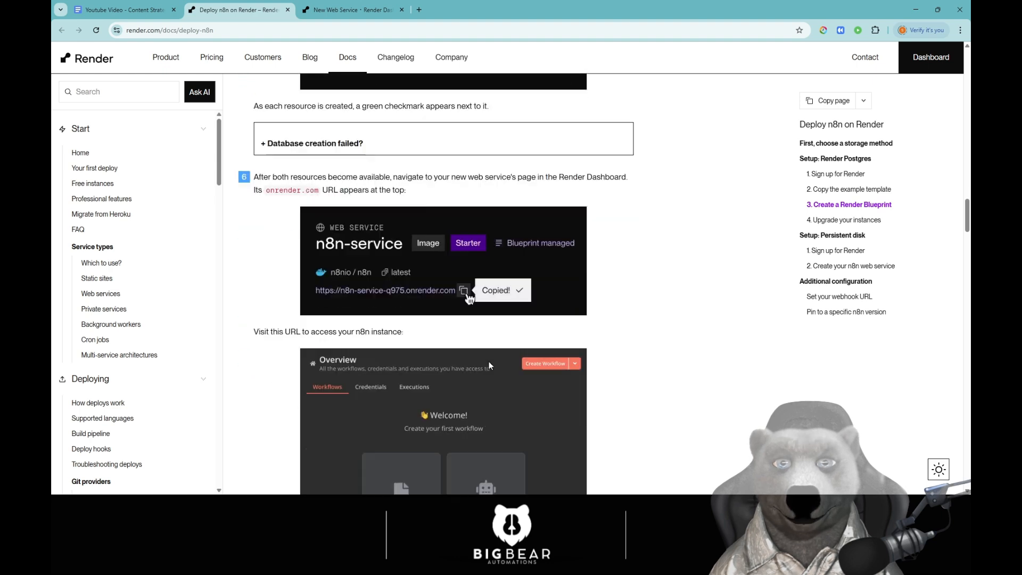
{"action": "scroll", "scroll_direction": "down", "scroll_amount": 3}
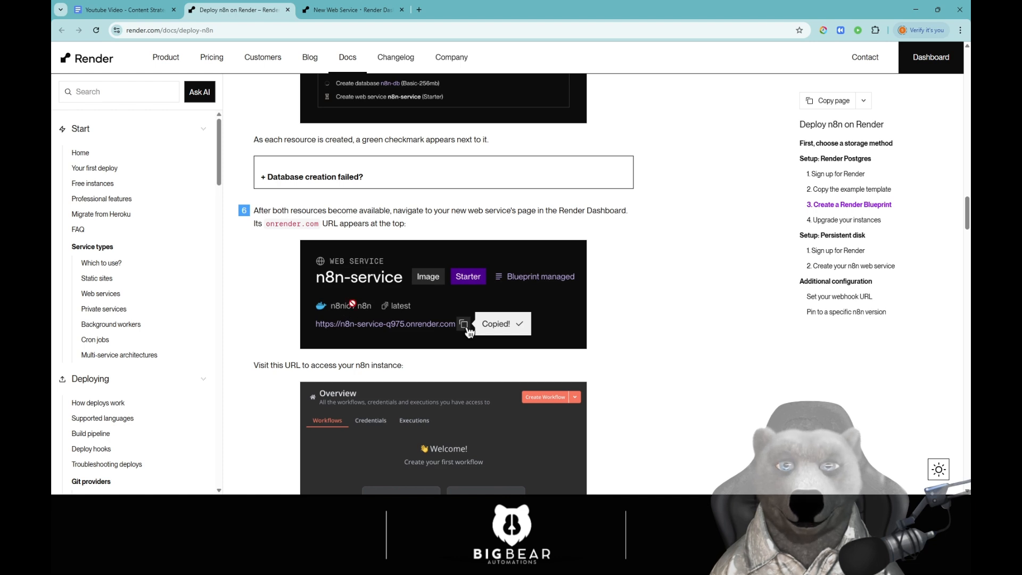
{"action": "scroll", "scroll_direction": "up", "scroll_amount": 3}
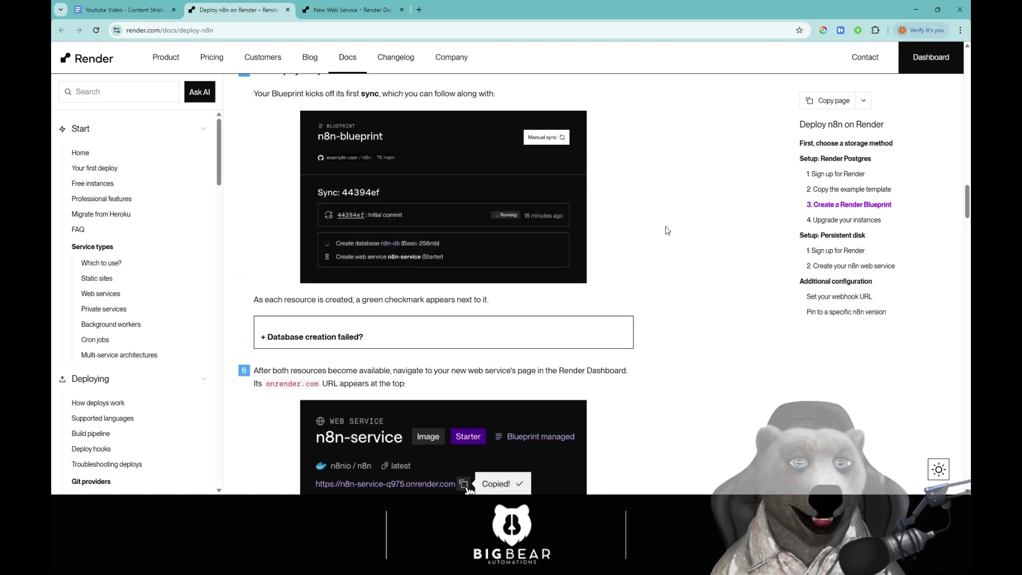
{"action": "mouse_move", "coordinate": [837, 266]}
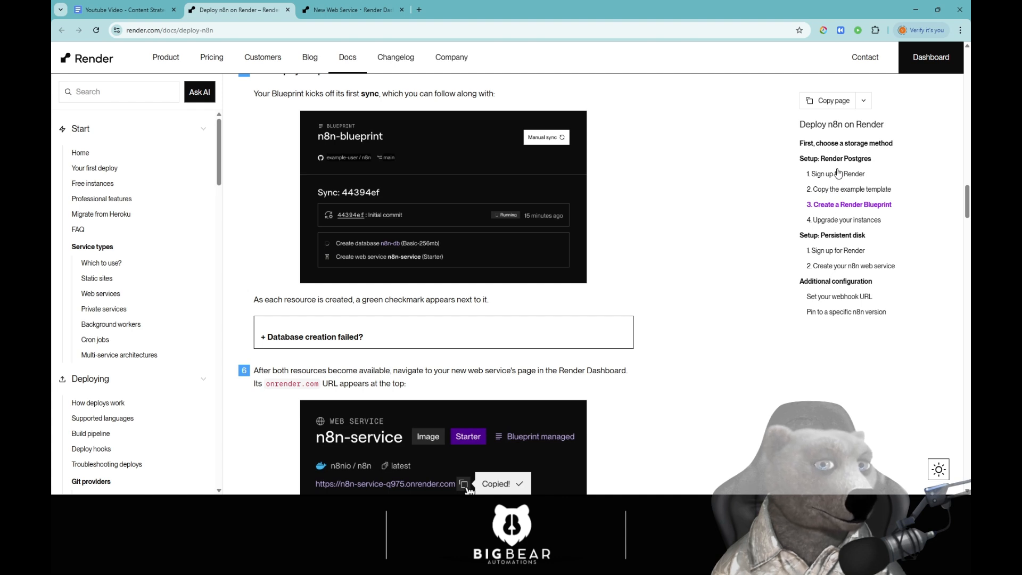
Step: Jump to '1. Sign up for Render' in the contents and scroll to the Setup: Persistent disk section
{"action": "left_click", "coordinate": [837, 174]}
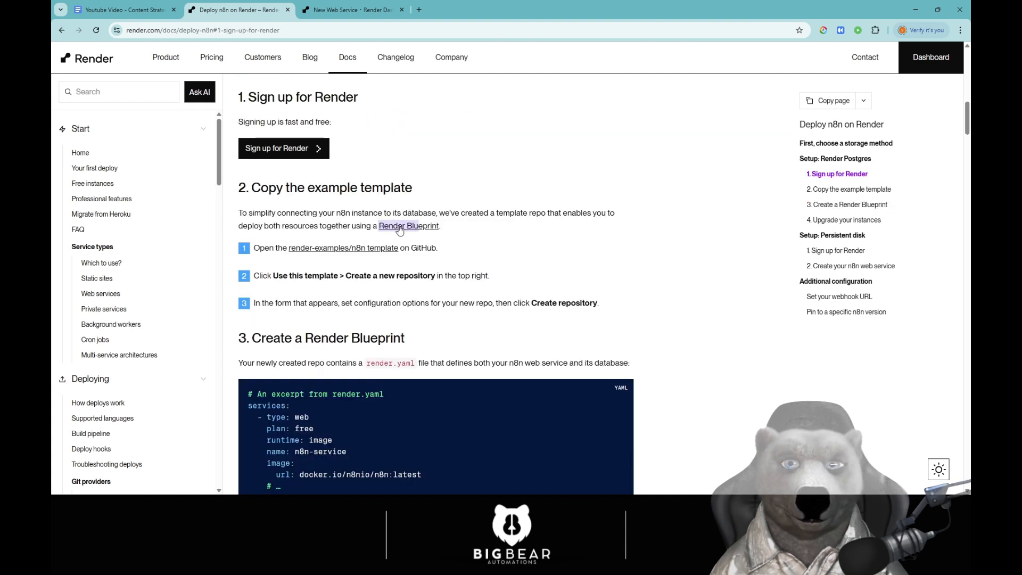
{"action": "mouse_move", "coordinate": [301, 225]}
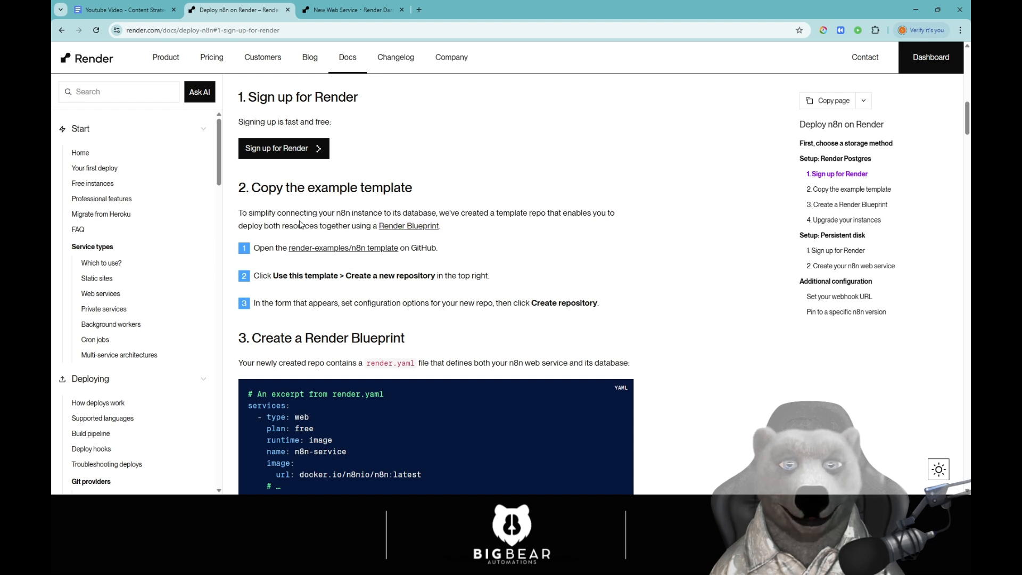
{"action": "mouse_move", "coordinate": [338, 243]}
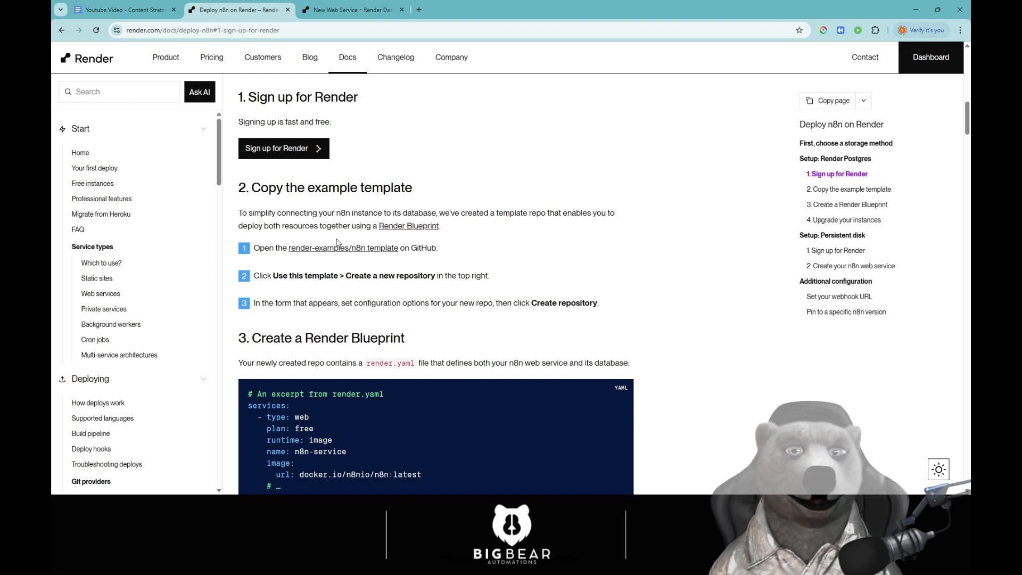
{"action": "mouse_move", "coordinate": [277, 234]}
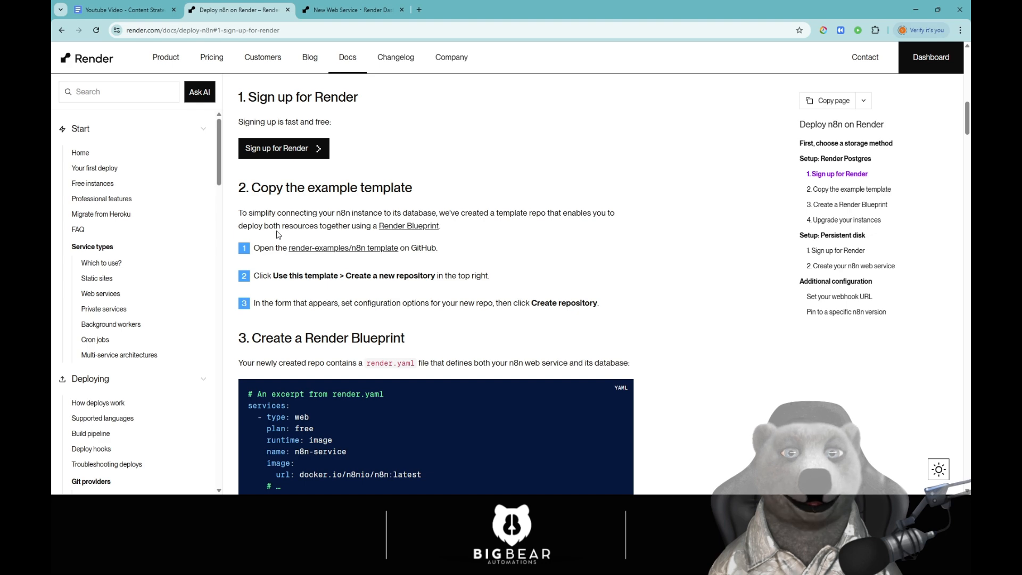
{"action": "scroll", "scroll_direction": "down", "scroll_amount": 3}
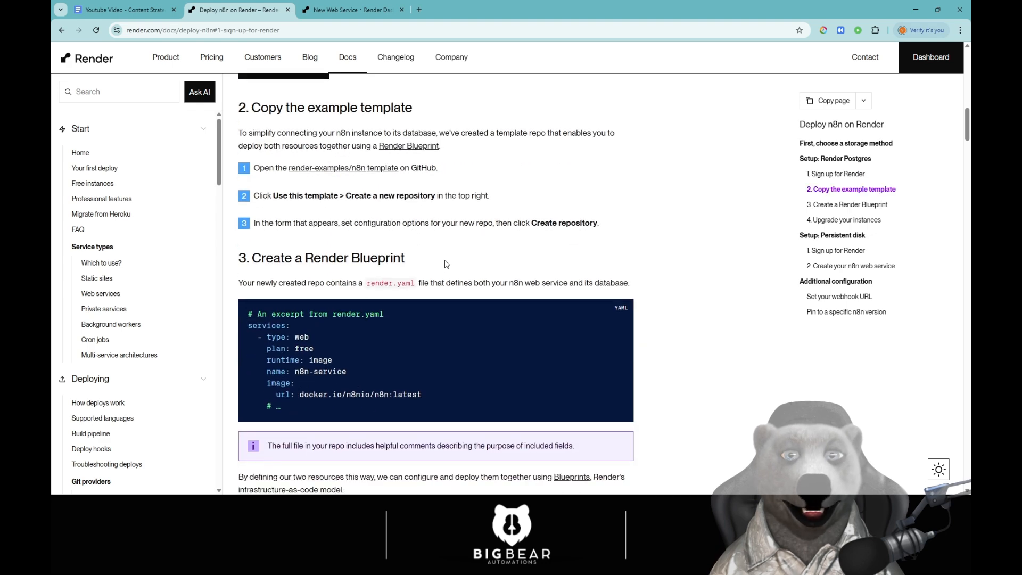
{"action": "scroll", "scroll_direction": "down", "scroll_amount": 3}
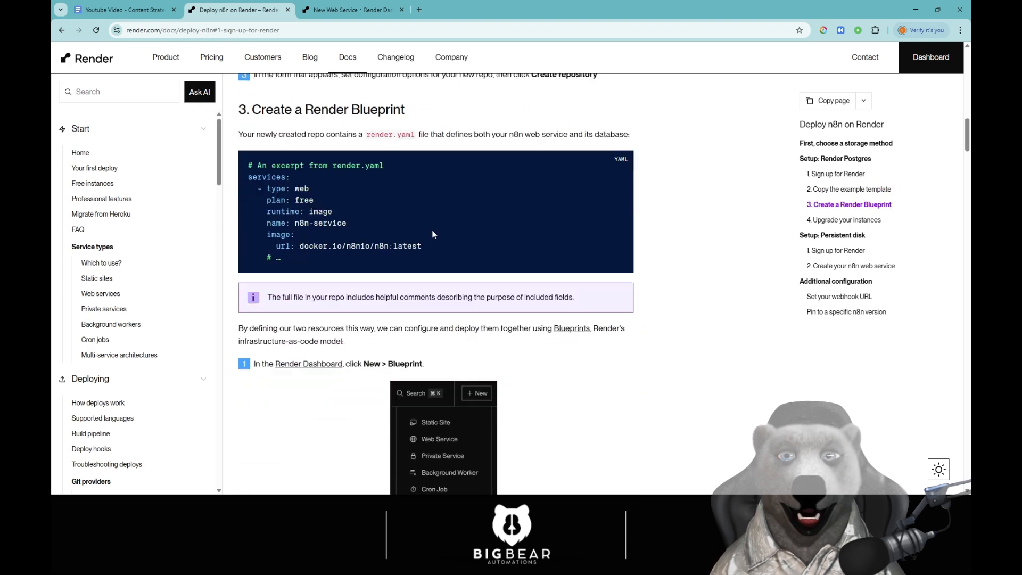
{"action": "scroll", "scroll_direction": "down", "scroll_amount": 3}
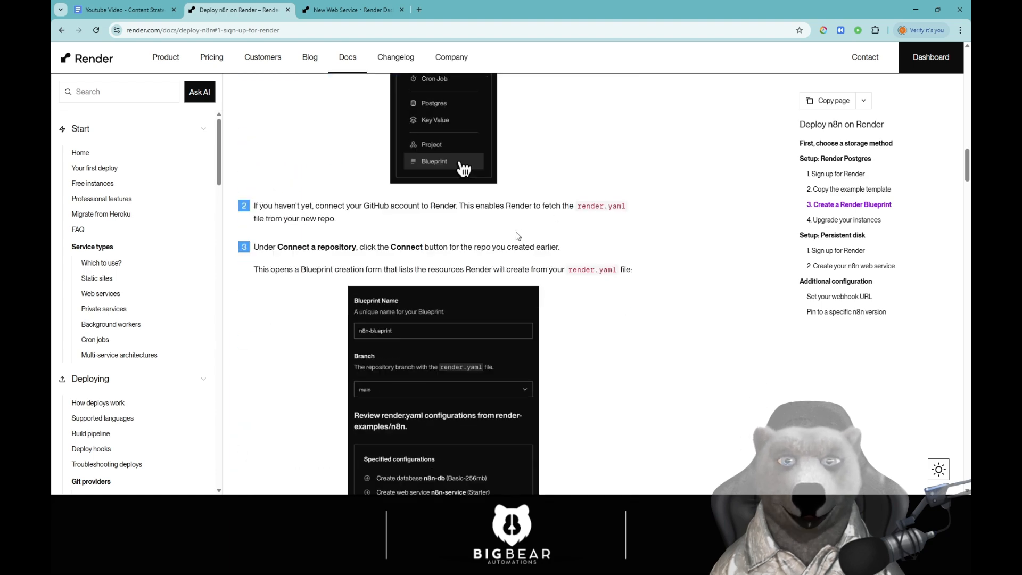
{"action": "scroll", "scroll_direction": "down", "scroll_amount": 3}
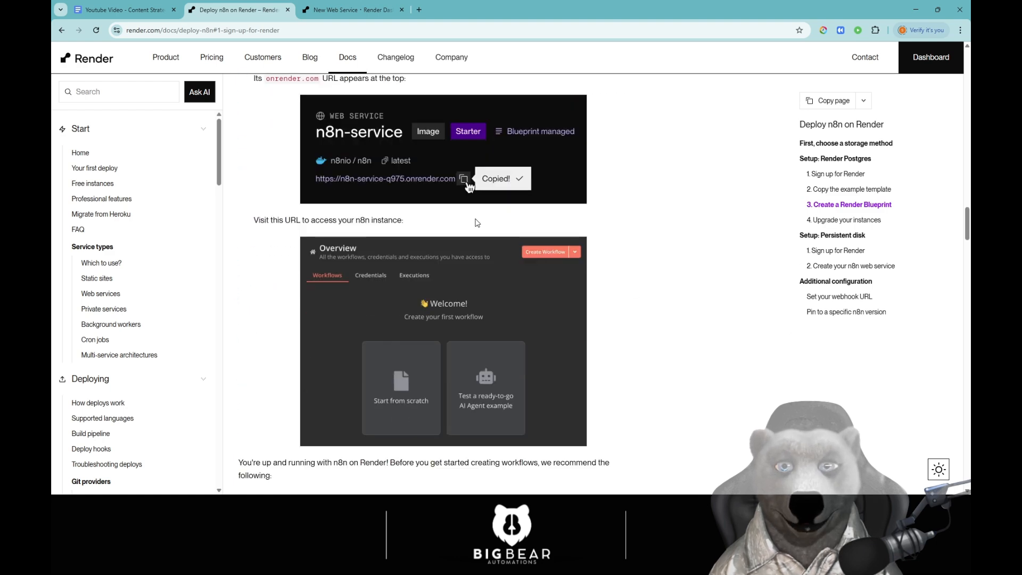
{"action": "scroll", "scroll_direction": "down", "scroll_amount": 3}
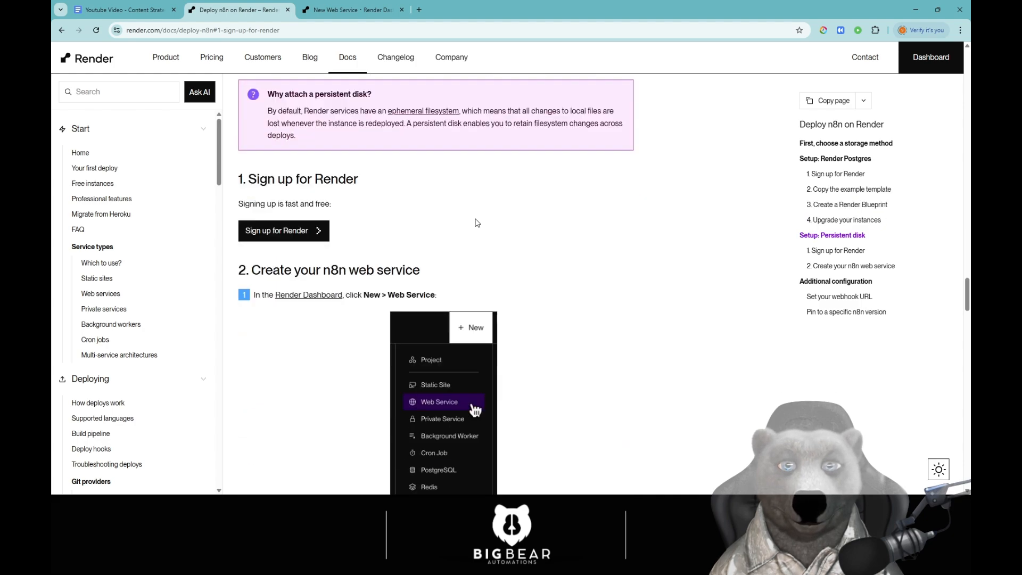
{"action": "scroll", "scroll_direction": "up", "scroll_amount": 3}
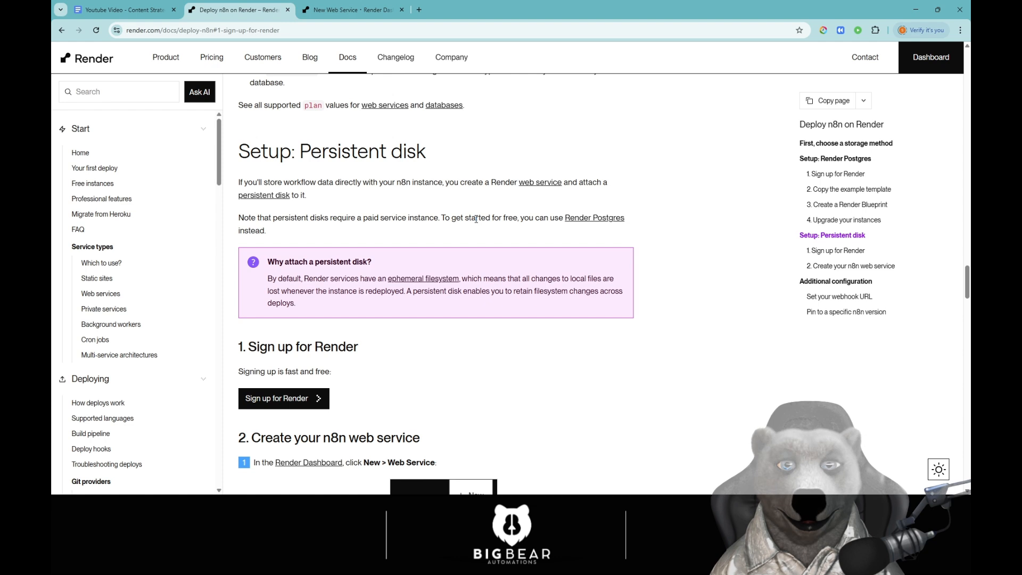
Step: Search Google for 'n8n docker' in a new tab and open the n8nio/n8n Docker Image result
{"action": "left_click", "coordinate": [534, 9]}
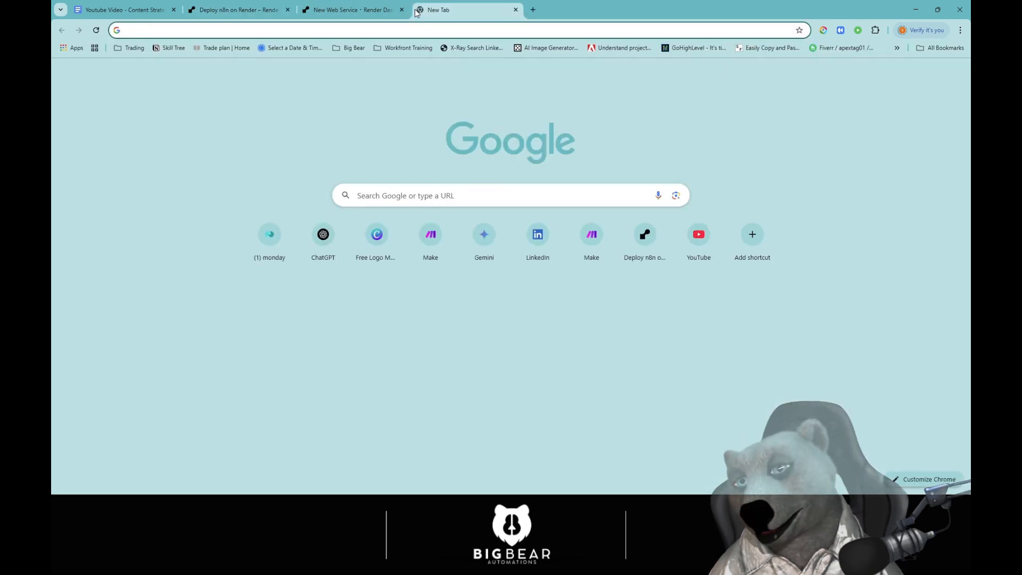
{"action": "type", "text": "n8n docker"}
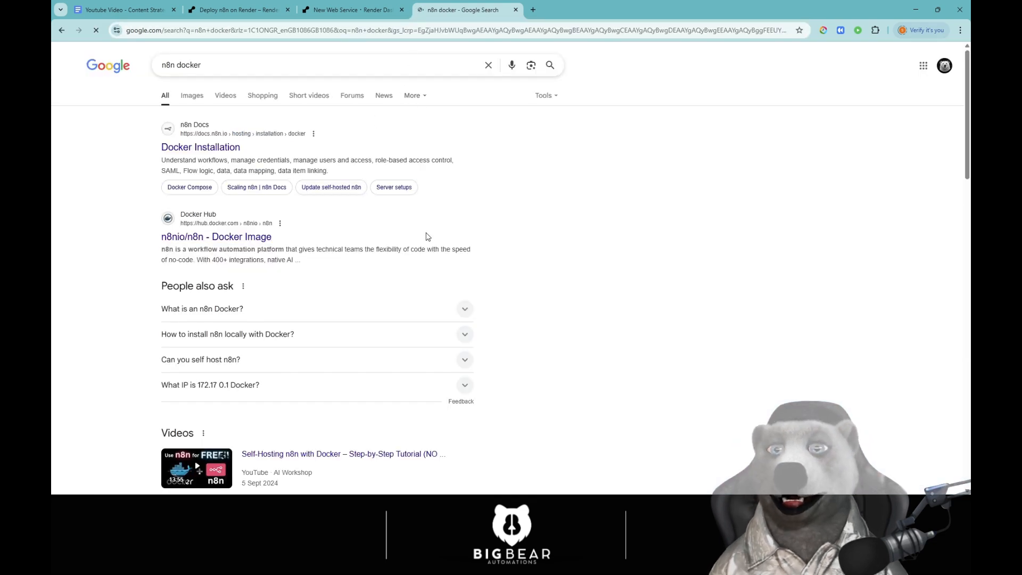
{"action": "left_click", "coordinate": [216, 236]}
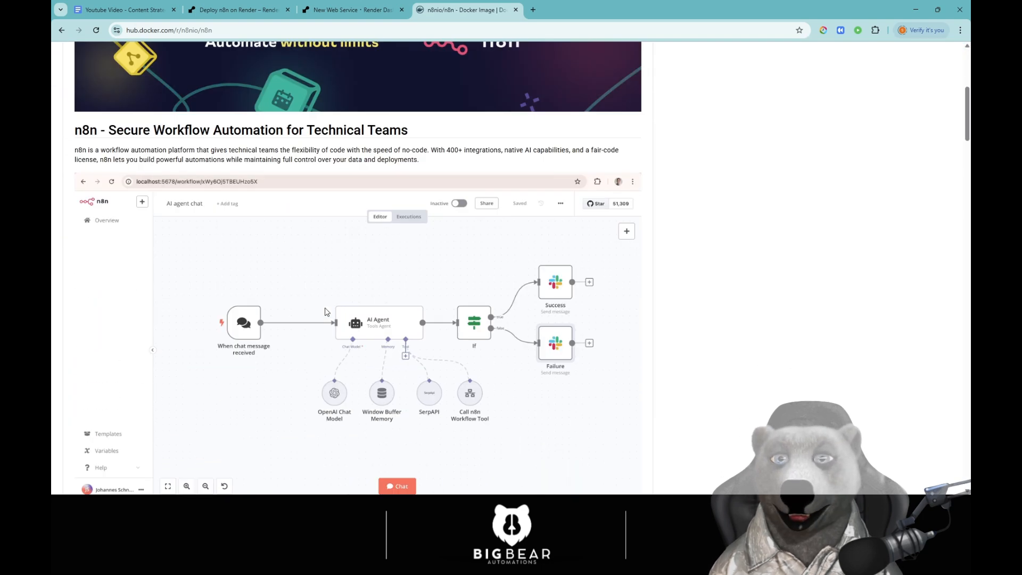
{"action": "scroll", "scroll_direction": "up", "scroll_amount": 3}
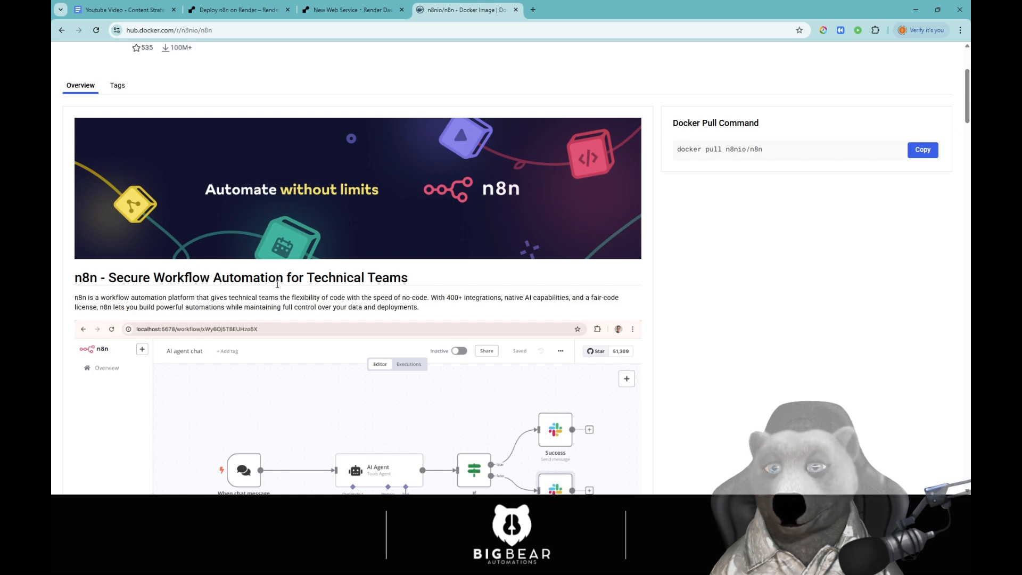
{"action": "scroll", "scroll_direction": "down", "scroll_amount": 3}
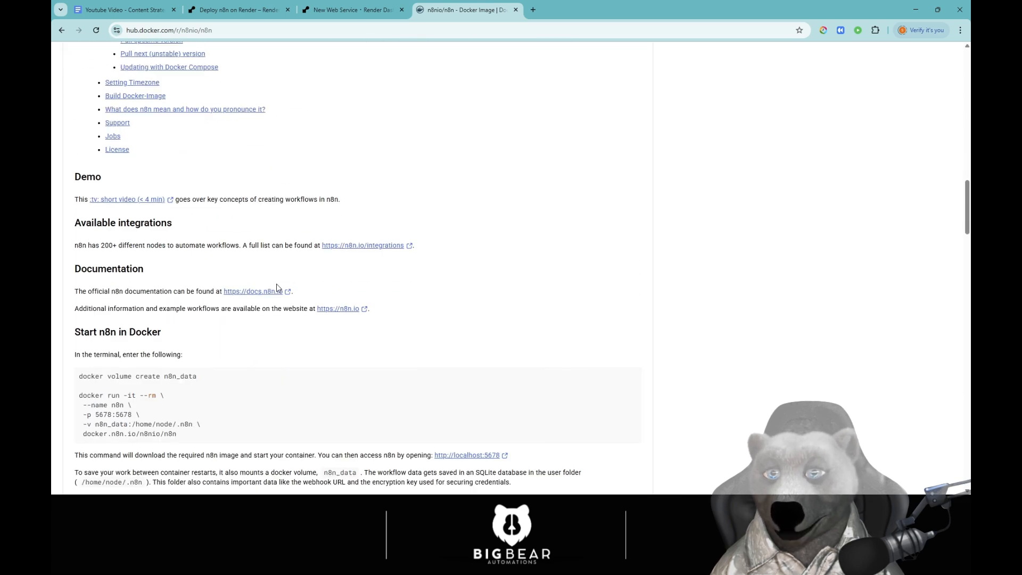
{"action": "scroll", "scroll_direction": "down", "scroll_amount": 3}
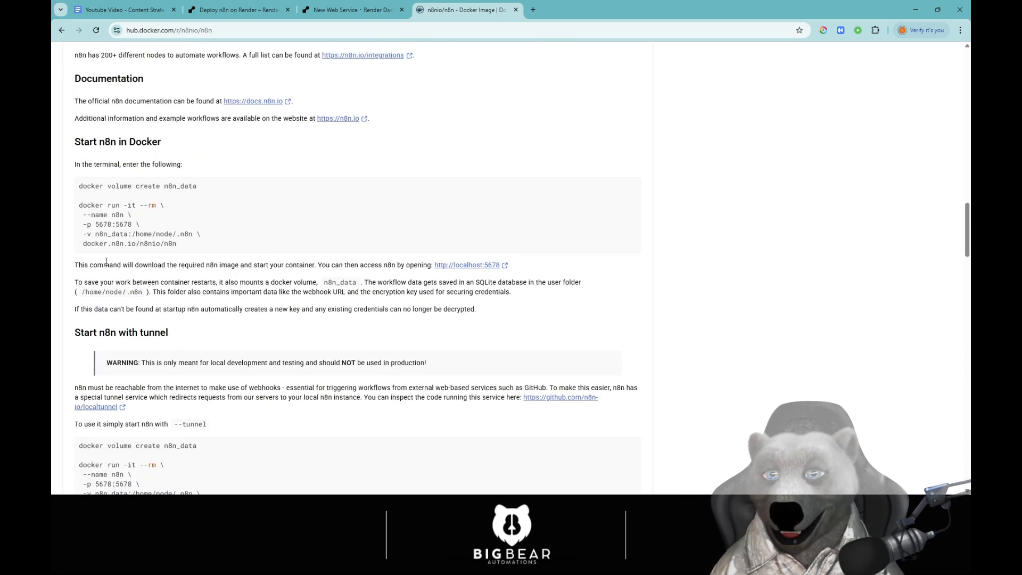
{"action": "double_click", "coordinate": [129, 243]}
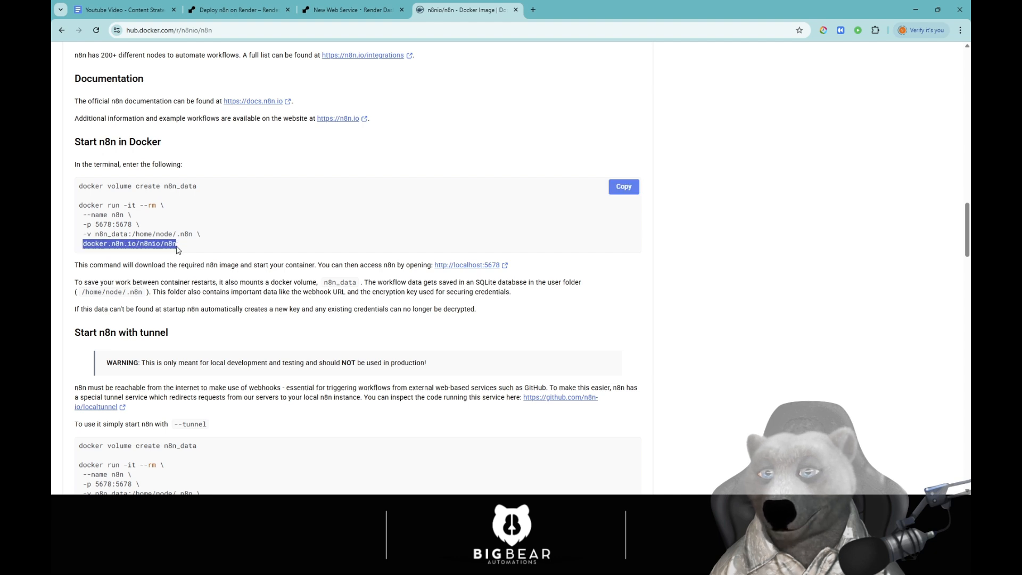
{"action": "mouse_move", "coordinate": [166, 275]}
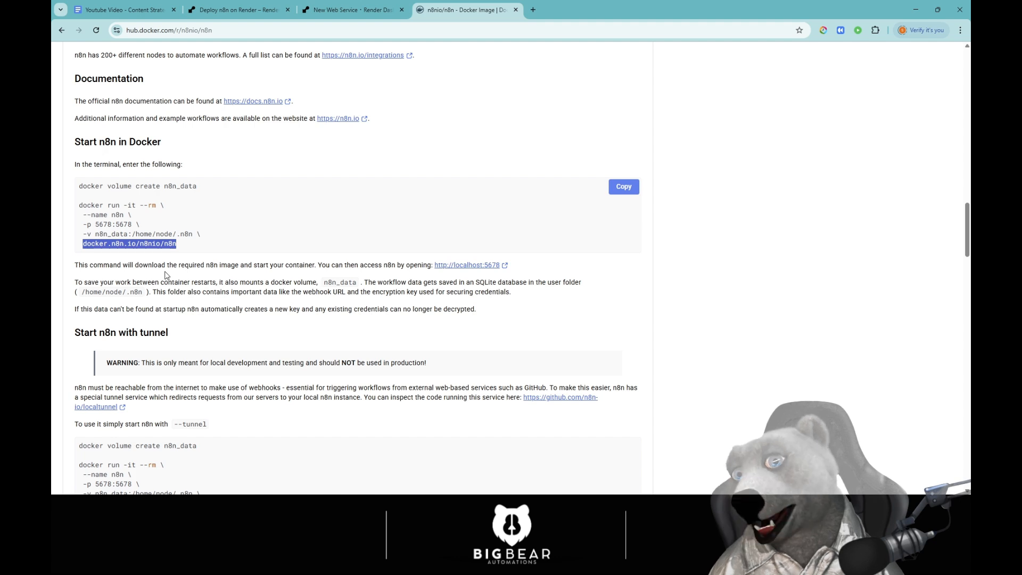
{"action": "mouse_move", "coordinate": [198, 263]}
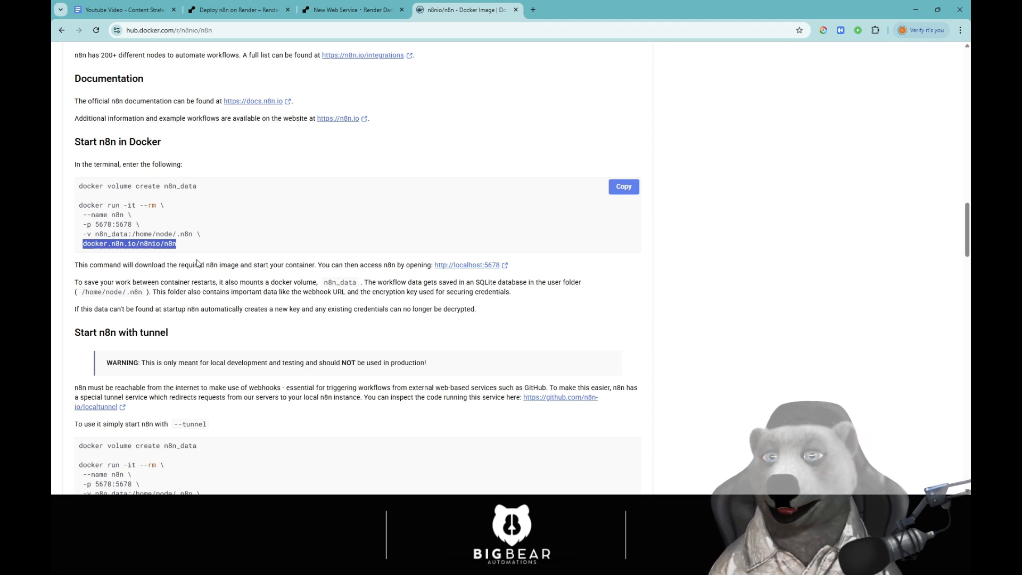
{"action": "mouse_move", "coordinate": [211, 254]}
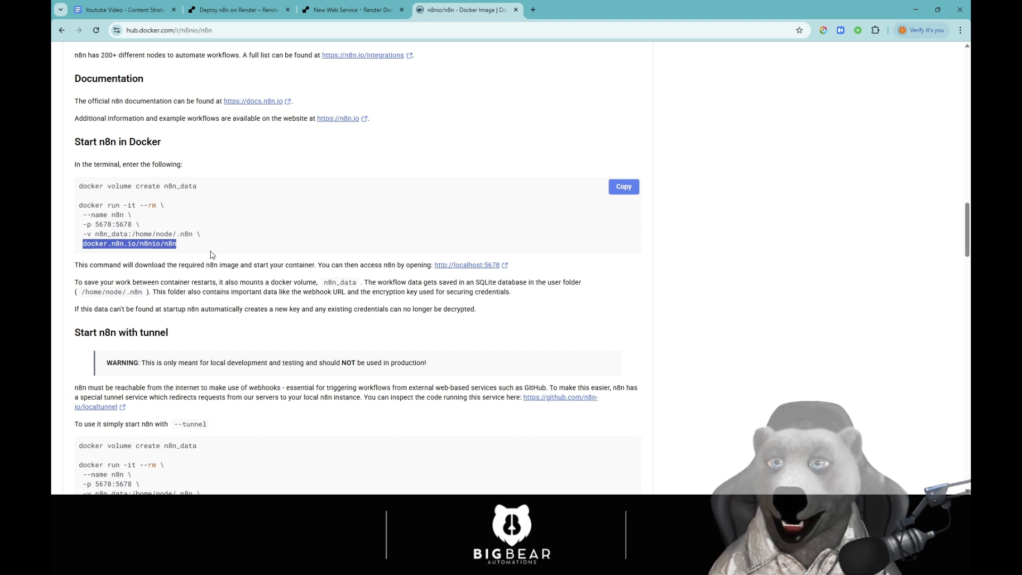
{"action": "scroll", "scroll_direction": "up", "scroll_amount": 3}
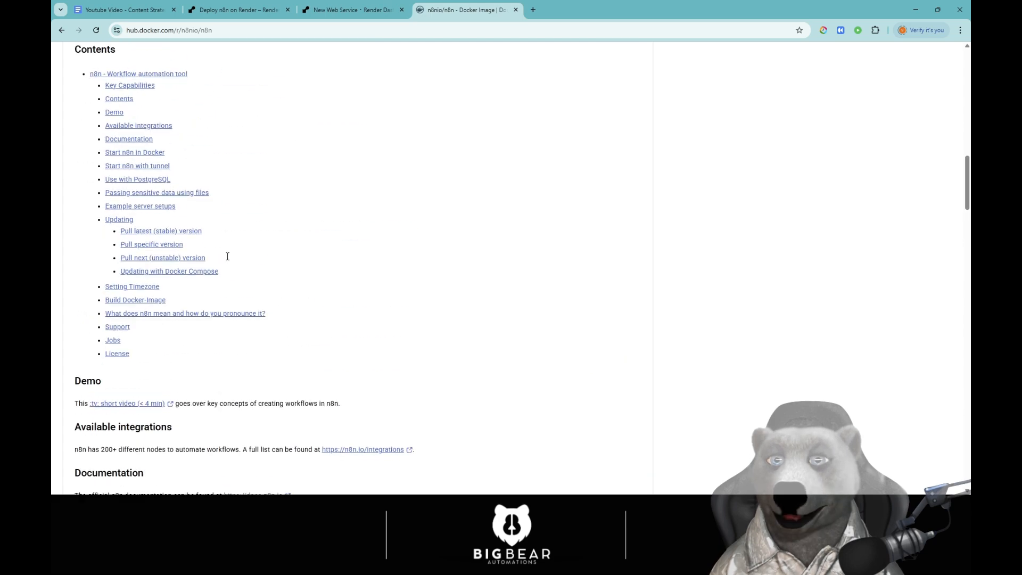
Step: Show the n8nio/n8n Tags list on Docker Hub with the latest and stable tags
{"action": "scroll", "scroll_direction": "up", "scroll_amount": 3}
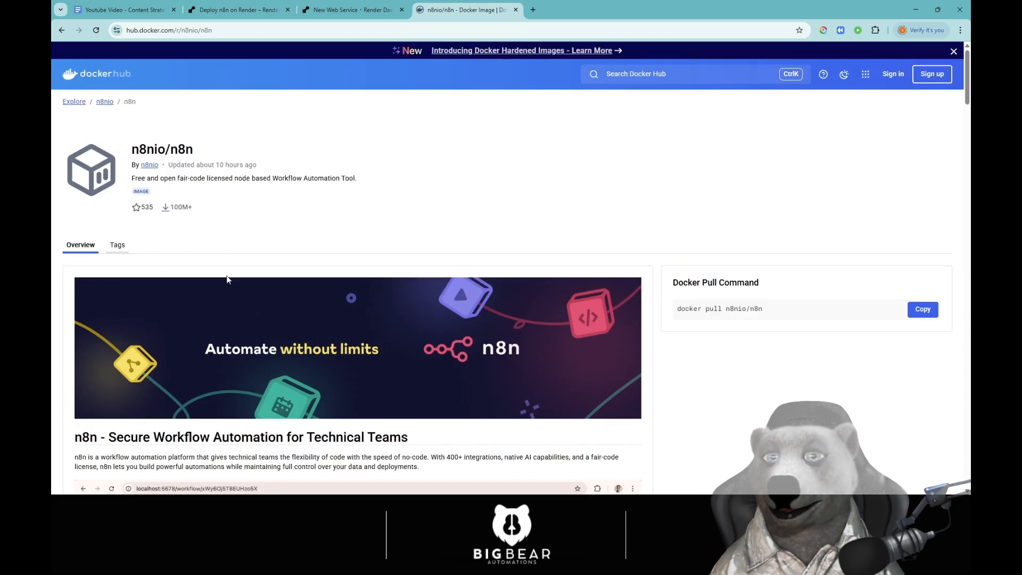
{"action": "left_click", "coordinate": [117, 245]}
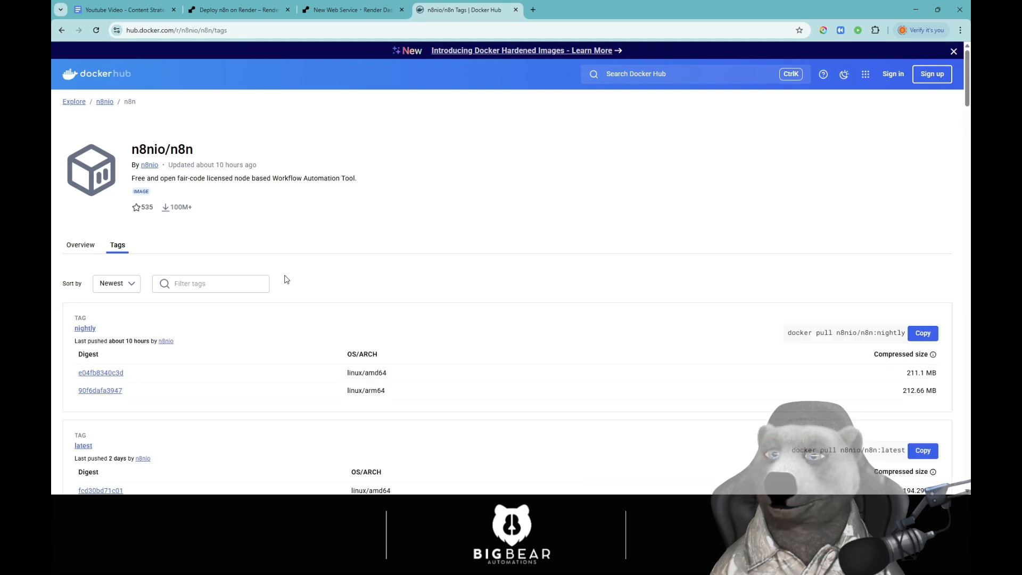
{"action": "mouse_move", "coordinate": [242, 345]}
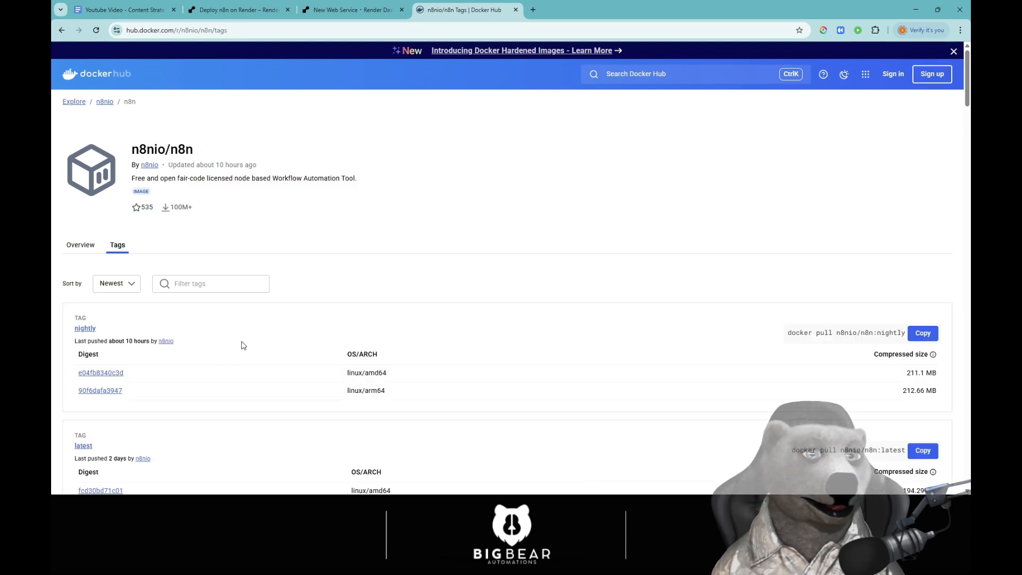
{"action": "scroll", "scroll_direction": "down", "scroll_amount": 3}
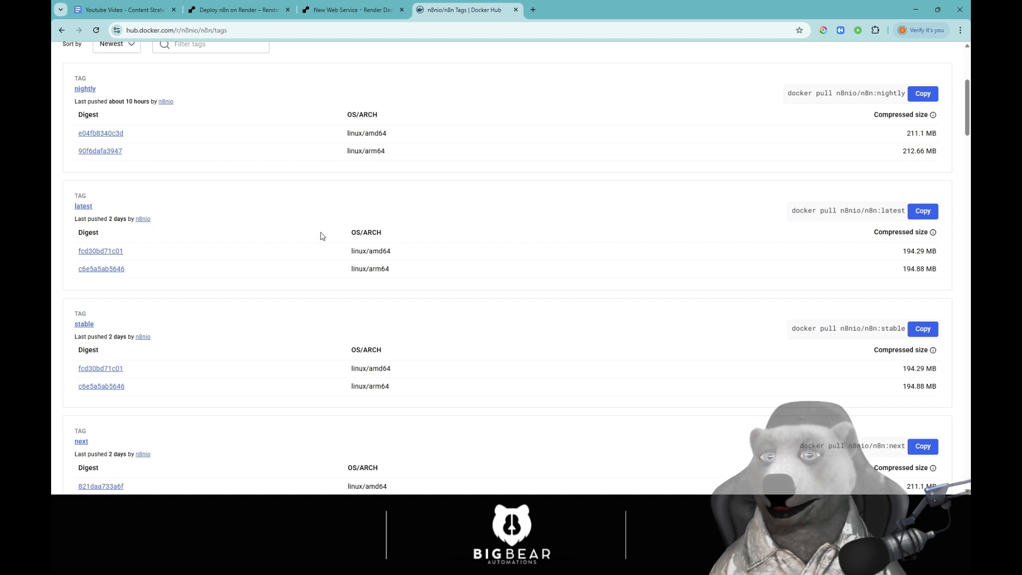
{"action": "mouse_move", "coordinate": [521, 264]}
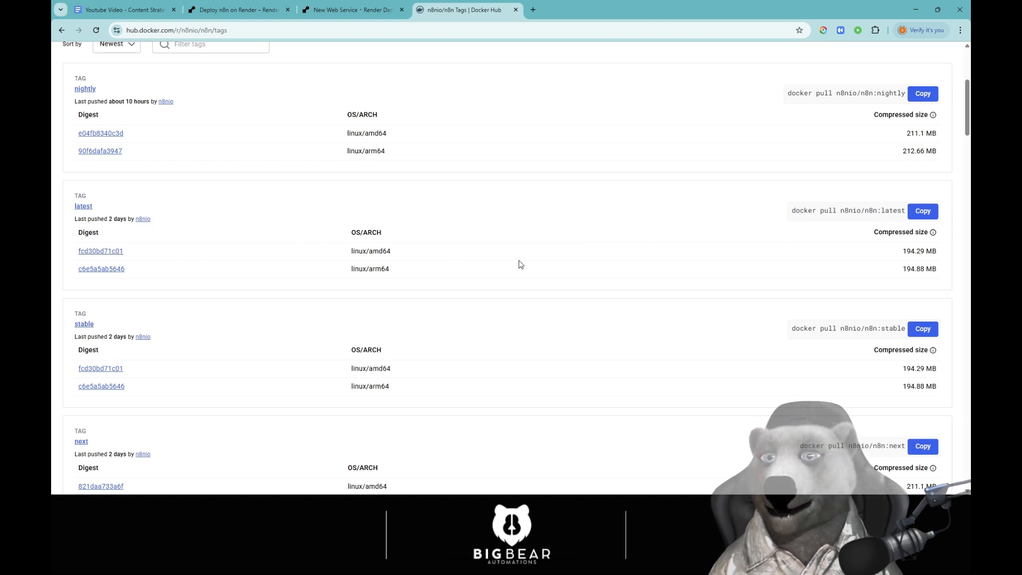
{"action": "mouse_move", "coordinate": [129, 323]}
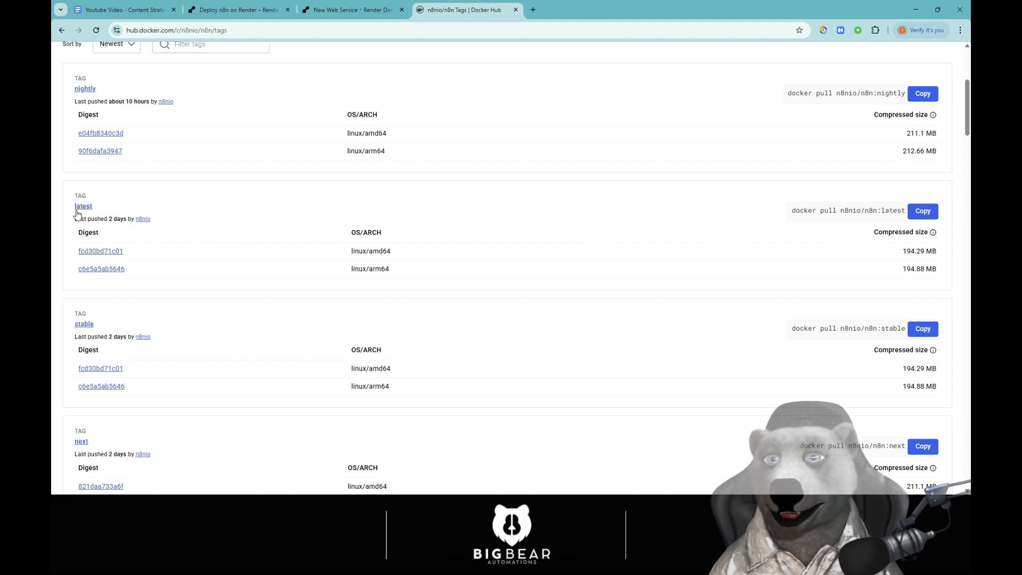
{"action": "mouse_move", "coordinate": [273, 236]}
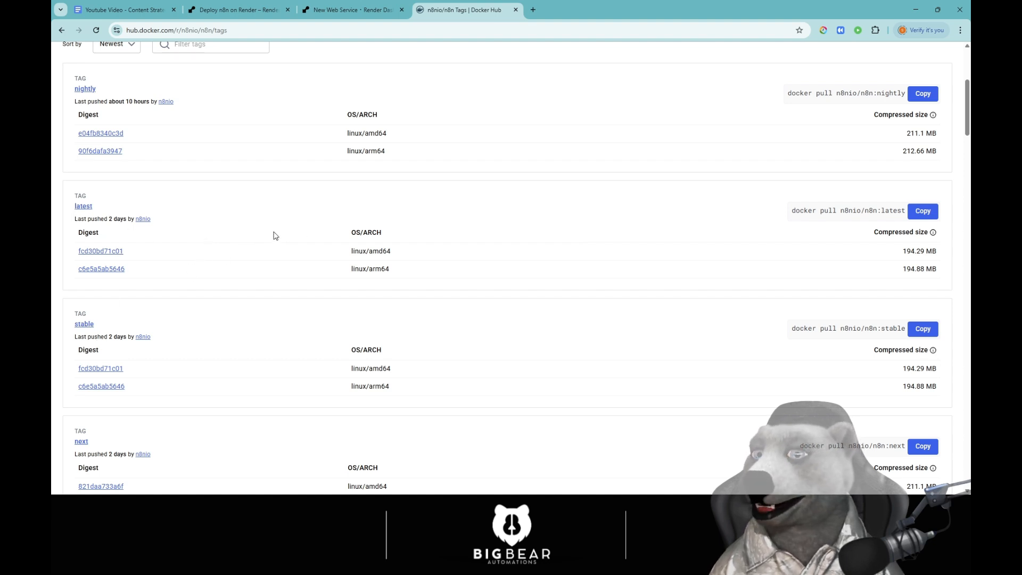
Step: Enter docker.n8n.io/n8nio/n8n:latest as the Image URL of the new web service
{"action": "left_click", "coordinate": [352, 10]}
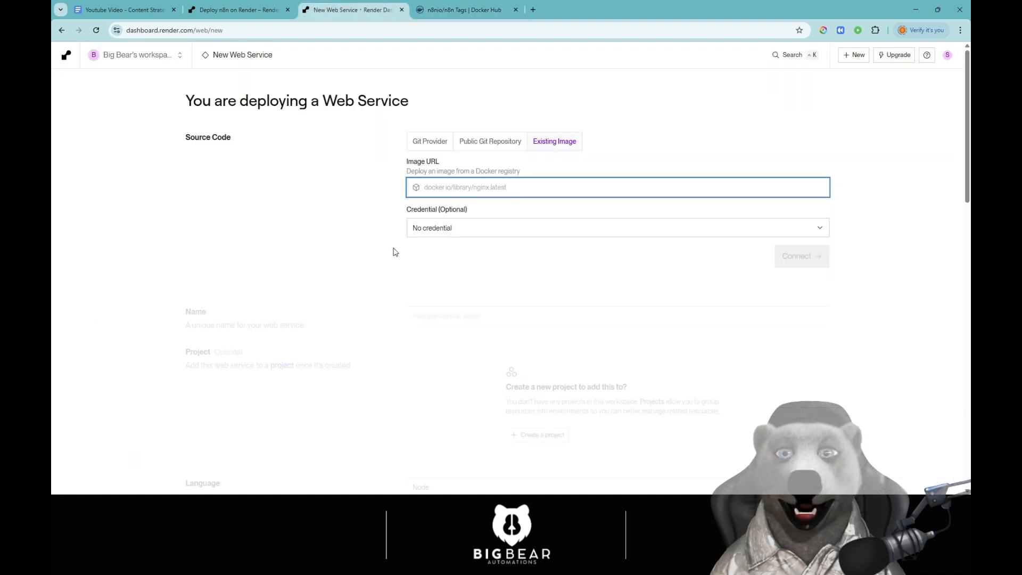
{"action": "type", "text": "docker.n8n.io/n8nio/n8n:"}
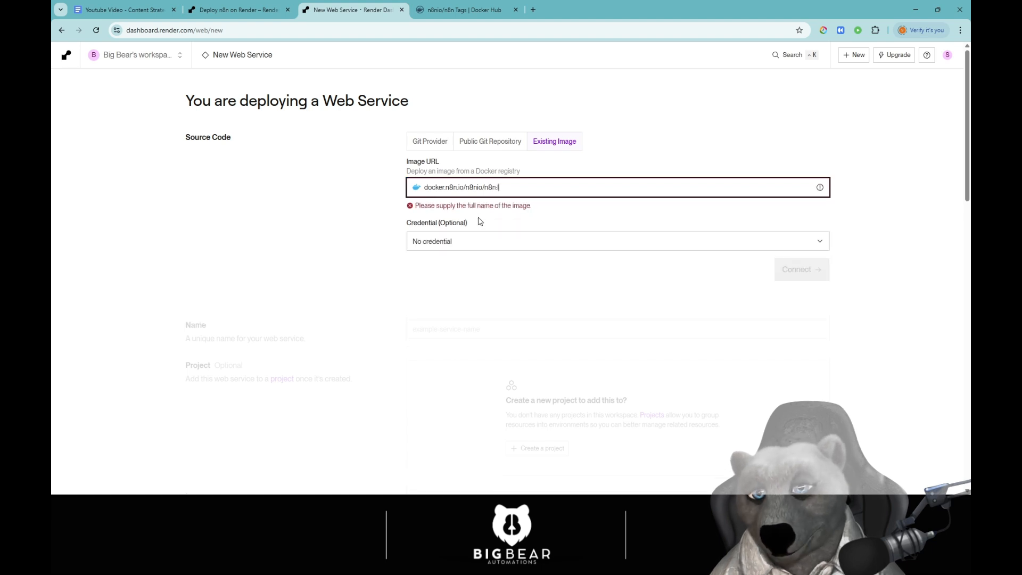
{"action": "type", "text": "latest"}
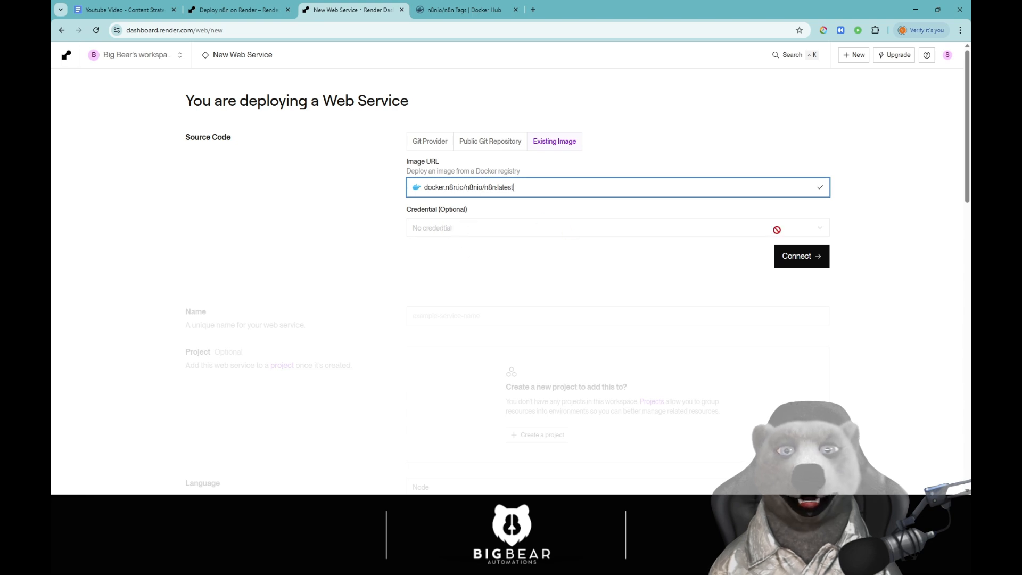
Step: Connect the n8n image, review the instance tiers and pick Starter ($7/month) for the Frankfurt service
{"action": "left_click", "coordinate": [801, 256]}
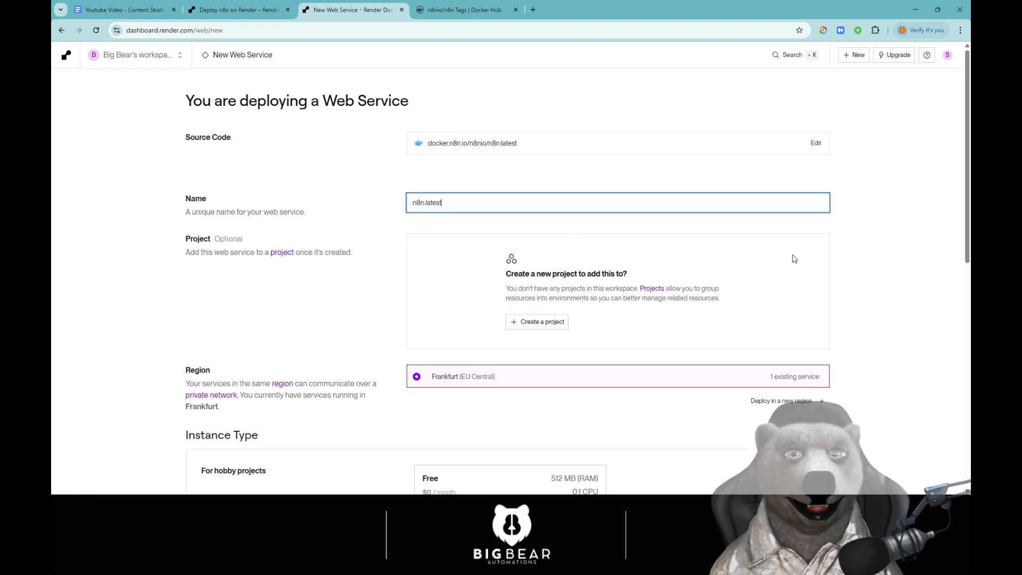
{"action": "scroll", "scroll_direction": "down", "scroll_amount": 3}
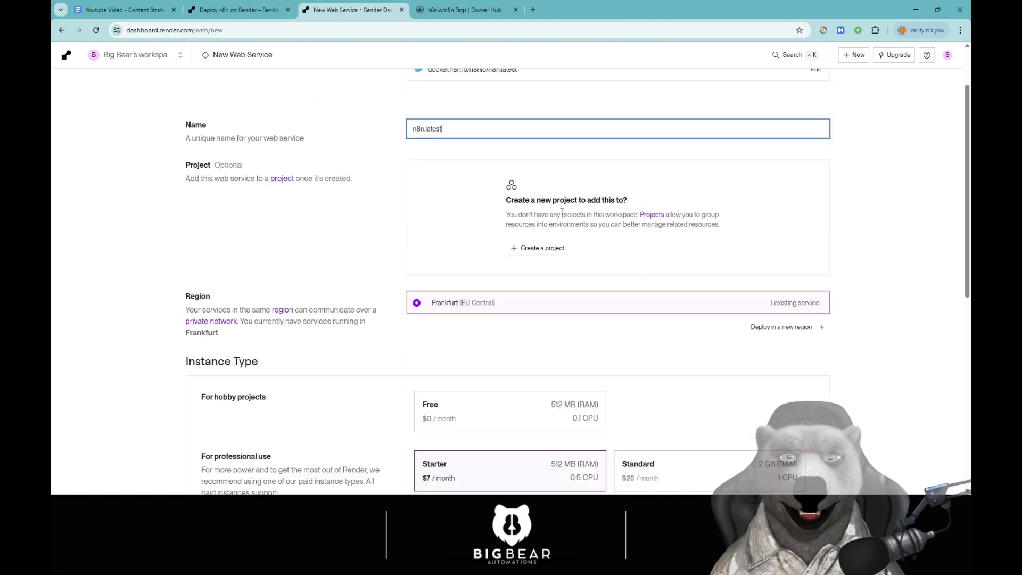
{"action": "scroll", "scroll_direction": "down", "scroll_amount": 3}
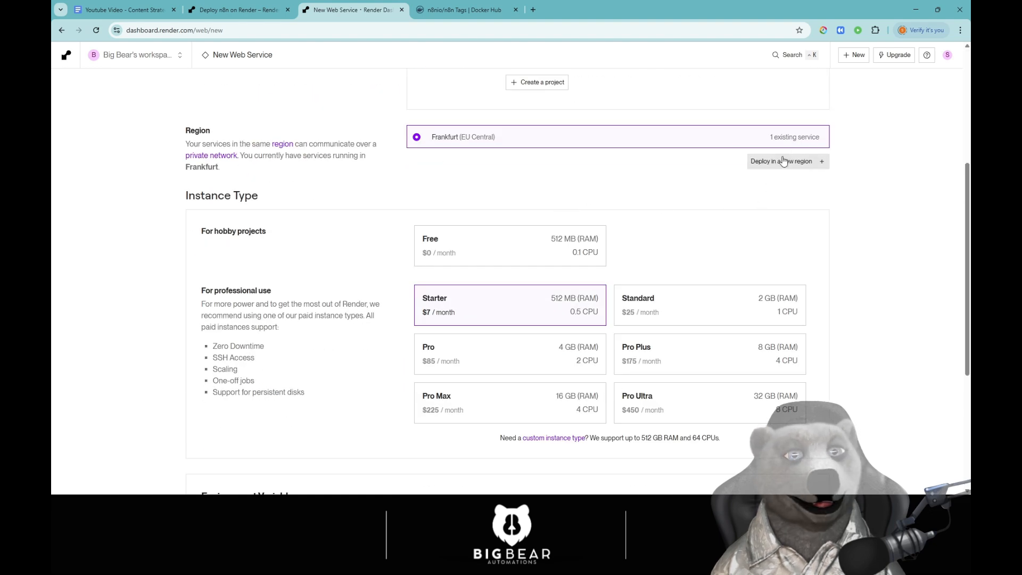
{"action": "mouse_move", "coordinate": [769, 167]}
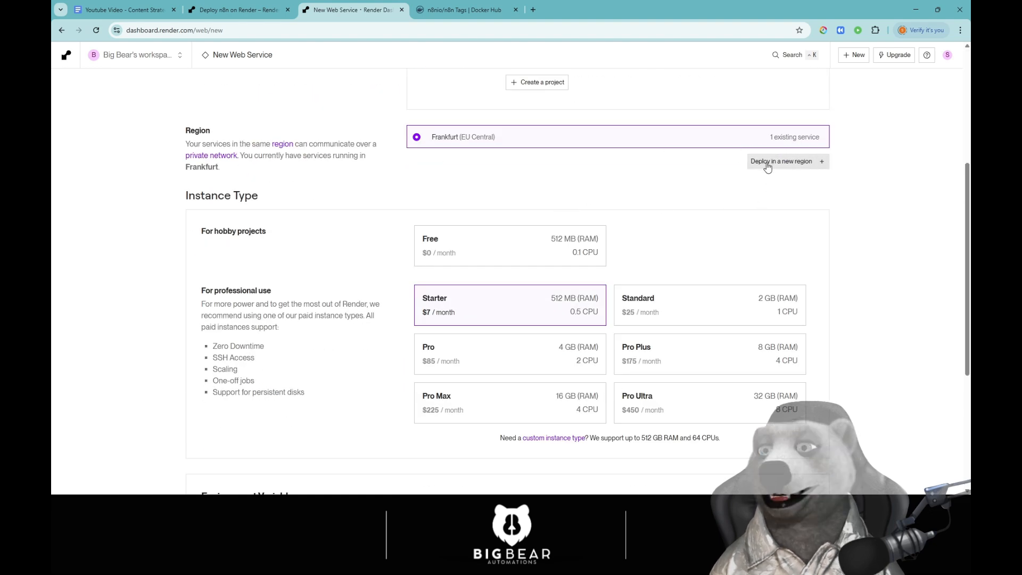
{"action": "mouse_move", "coordinate": [482, 160]}
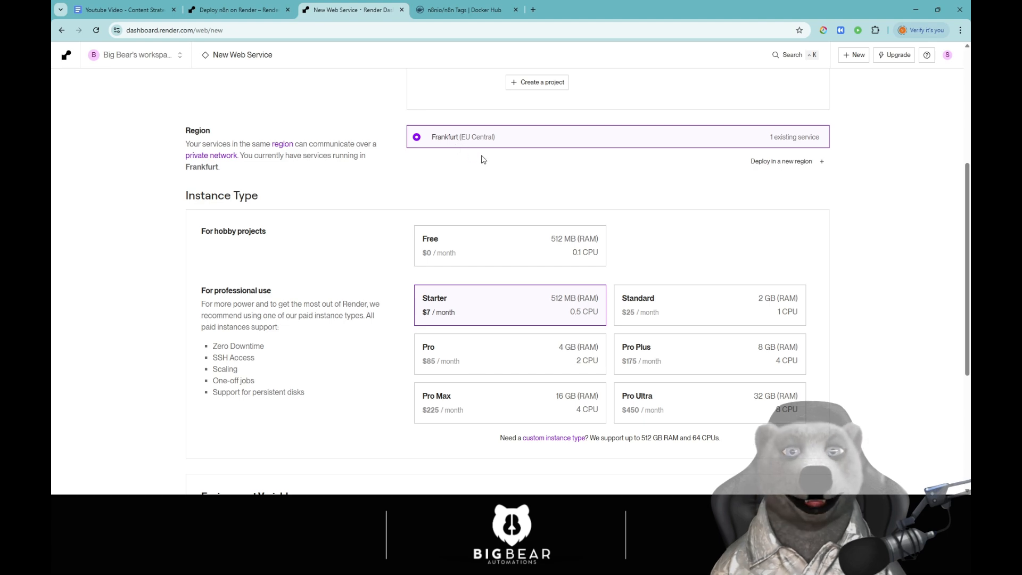
{"action": "scroll", "scroll_direction": "up", "scroll_amount": 3}
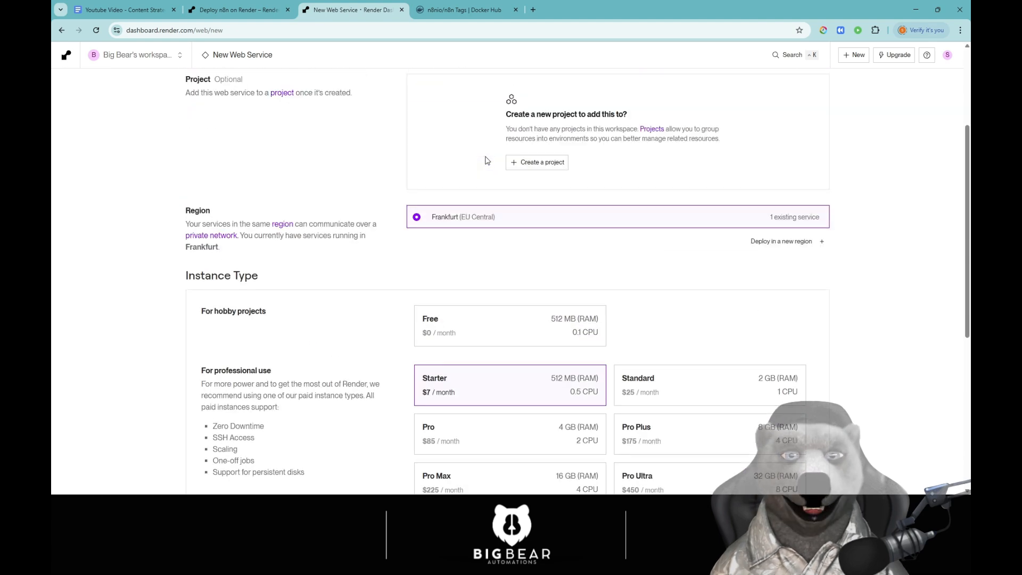
{"action": "scroll", "scroll_direction": "down", "scroll_amount": 3}
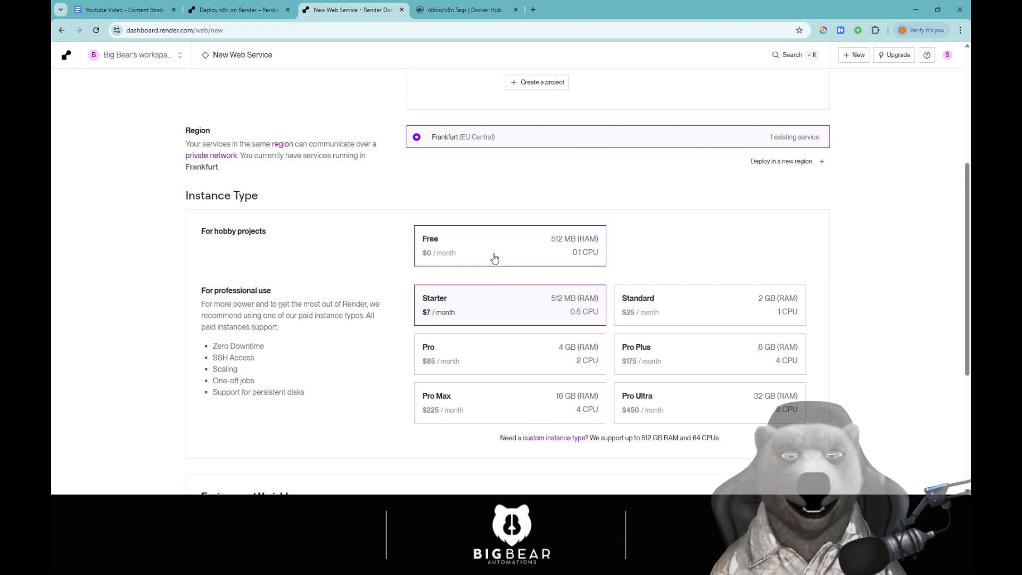
{"action": "scroll", "scroll_direction": "down", "scroll_amount": 3}
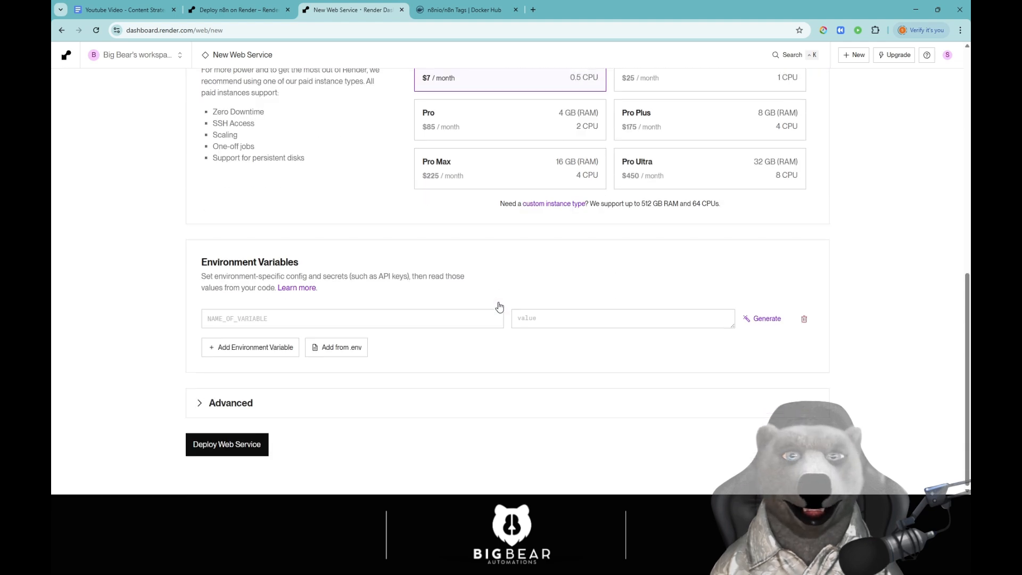
{"action": "scroll", "scroll_direction": "up", "scroll_amount": 3}
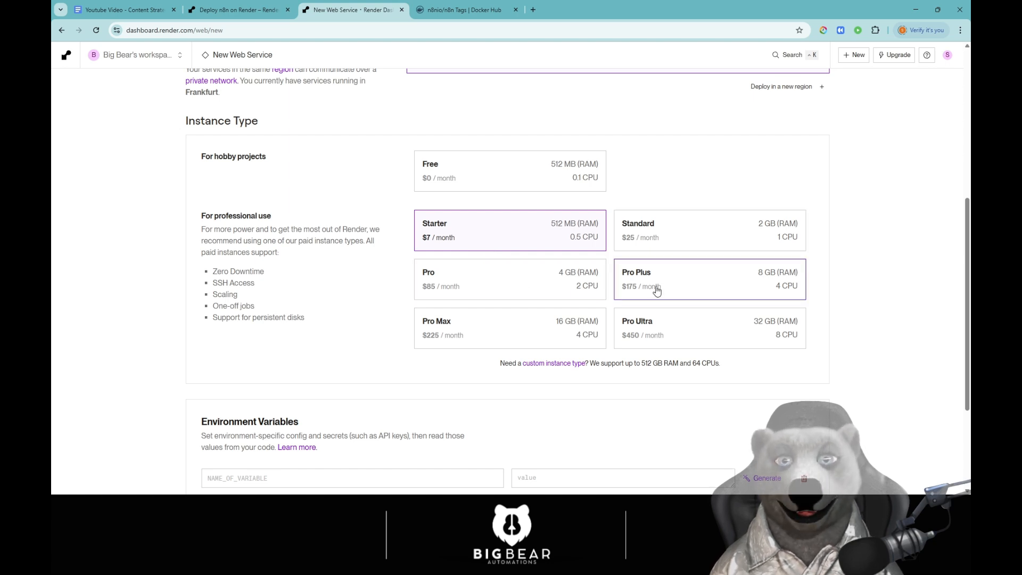
{"action": "mouse_move", "coordinate": [444, 279]}
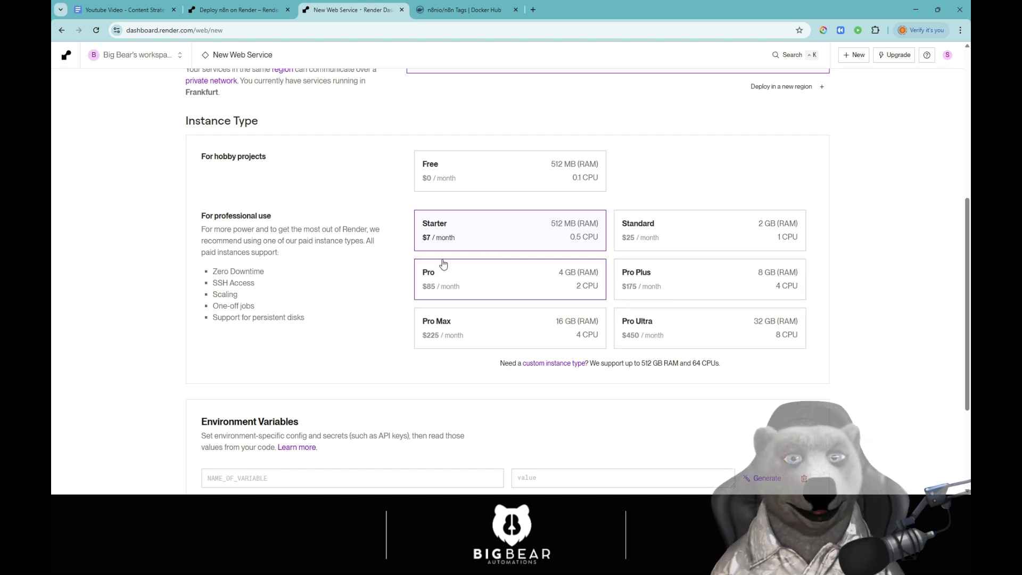
{"action": "mouse_move", "coordinate": [483, 269]}
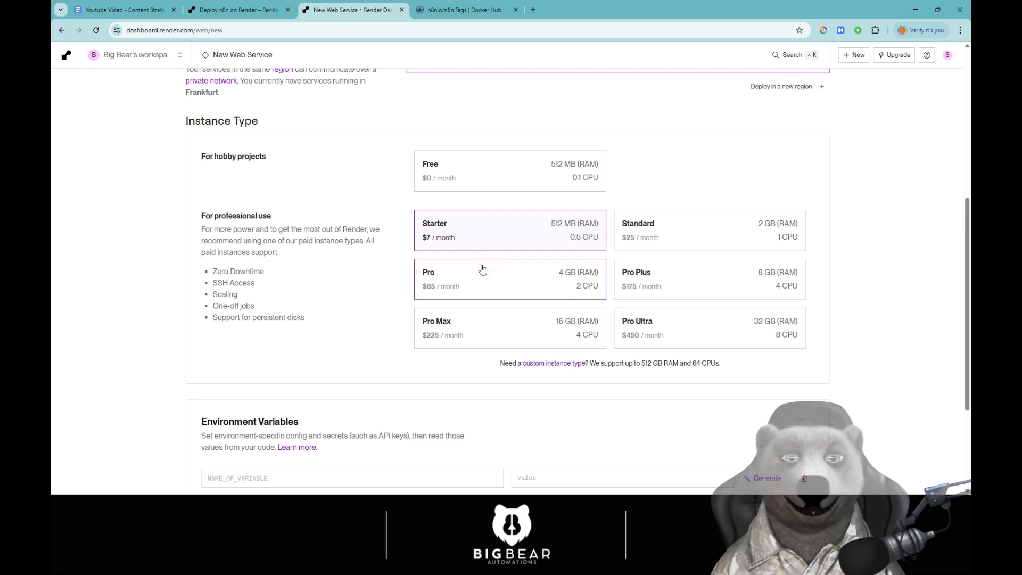
{"action": "mouse_move", "coordinate": [472, 181]}
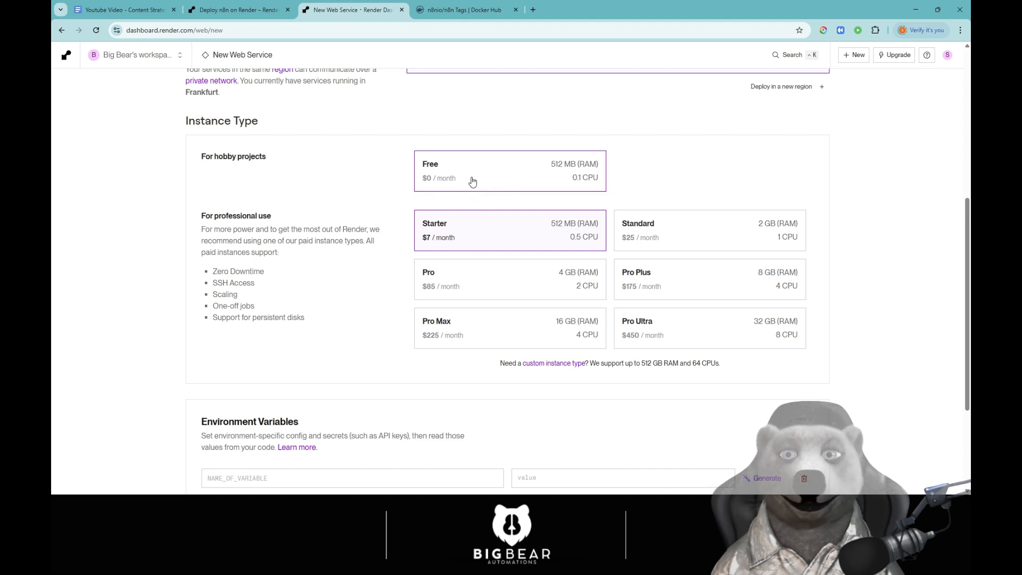
{"action": "mouse_move", "coordinate": [483, 176]}
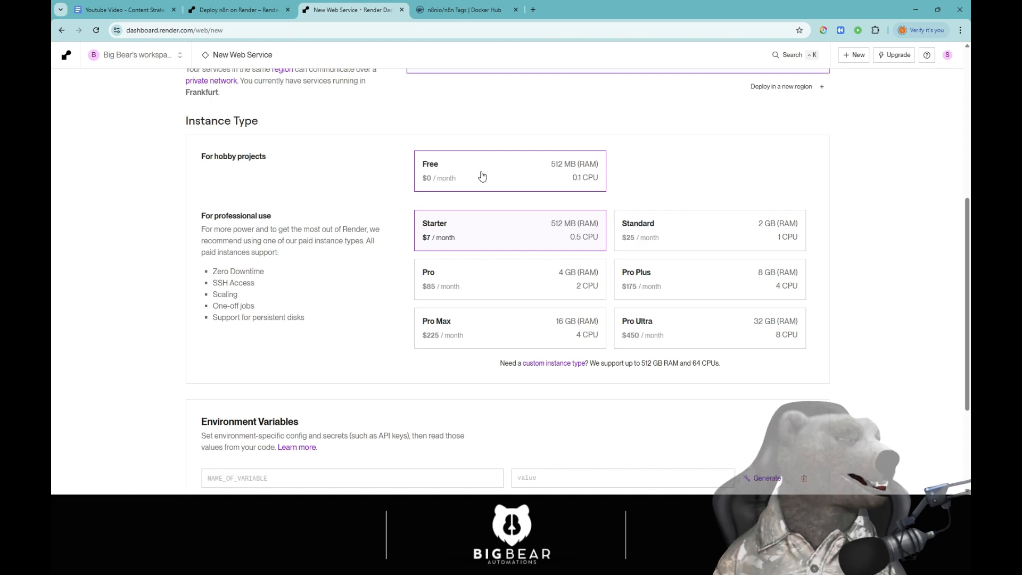
{"action": "scroll", "scroll_direction": "down", "scroll_amount": 3}
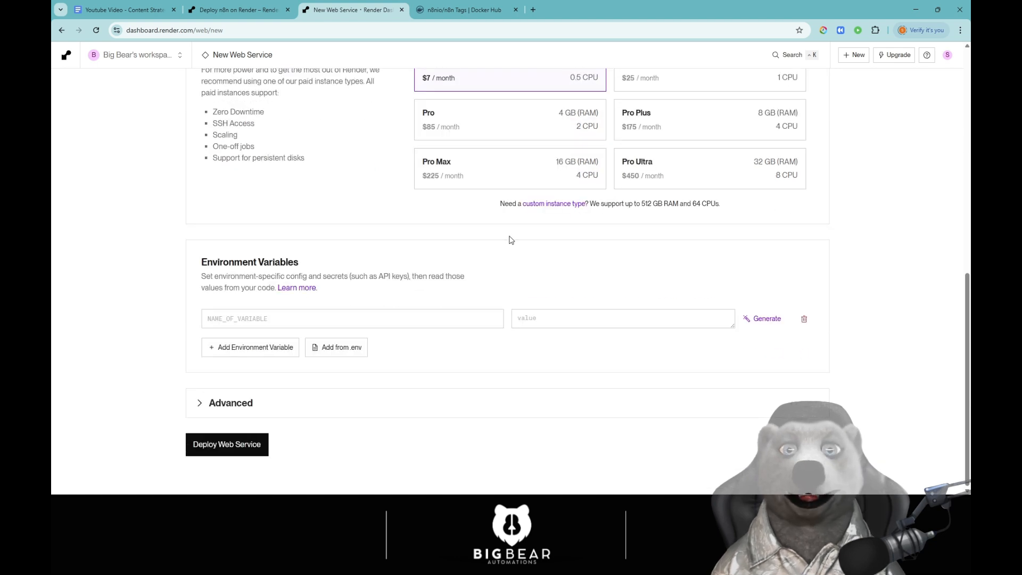
{"action": "mouse_move", "coordinate": [372, 364]}
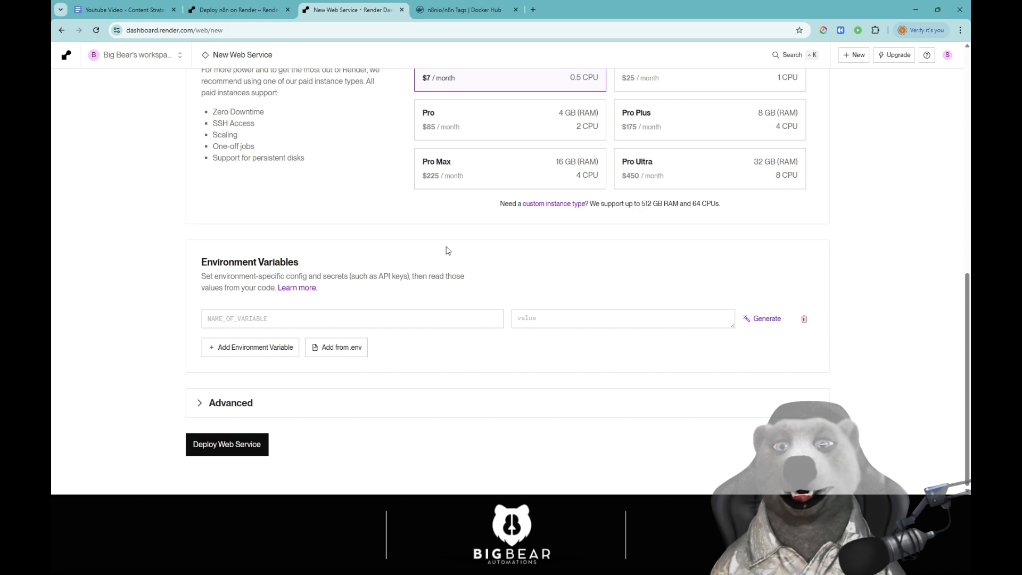
{"action": "mouse_move", "coordinate": [412, 307]}
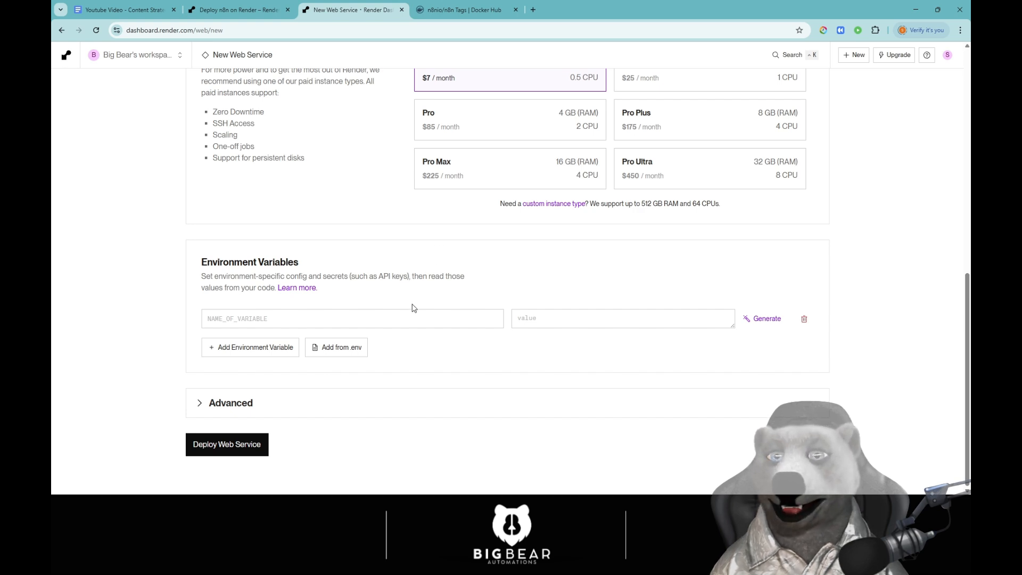
Step: Under Advanced, add a persistent disk of 5 GB to the service
{"action": "left_click", "coordinate": [352, 319]}
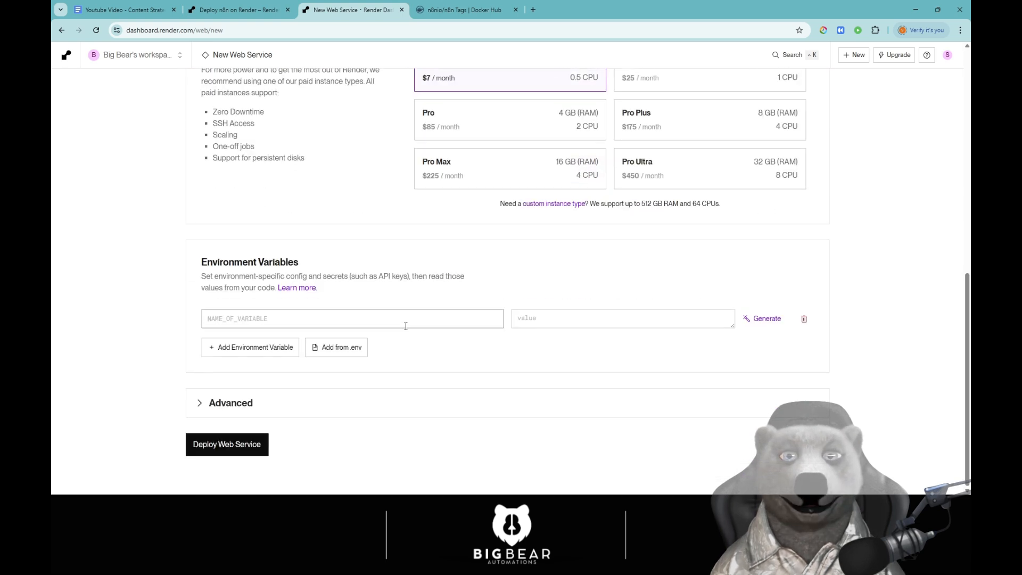
{"action": "left_click", "coordinate": [230, 402]}
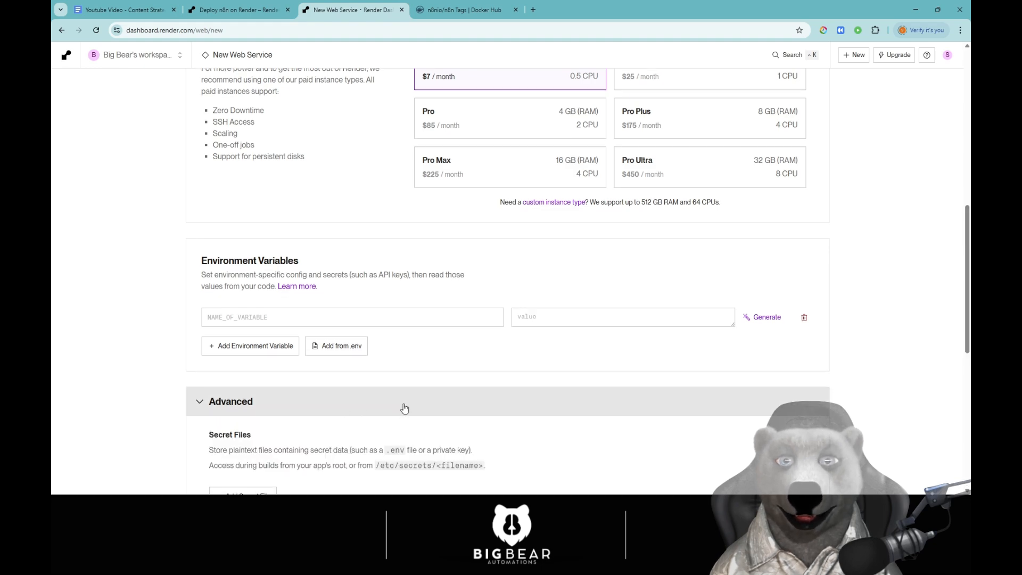
{"action": "scroll", "scroll_direction": "down", "scroll_amount": 3}
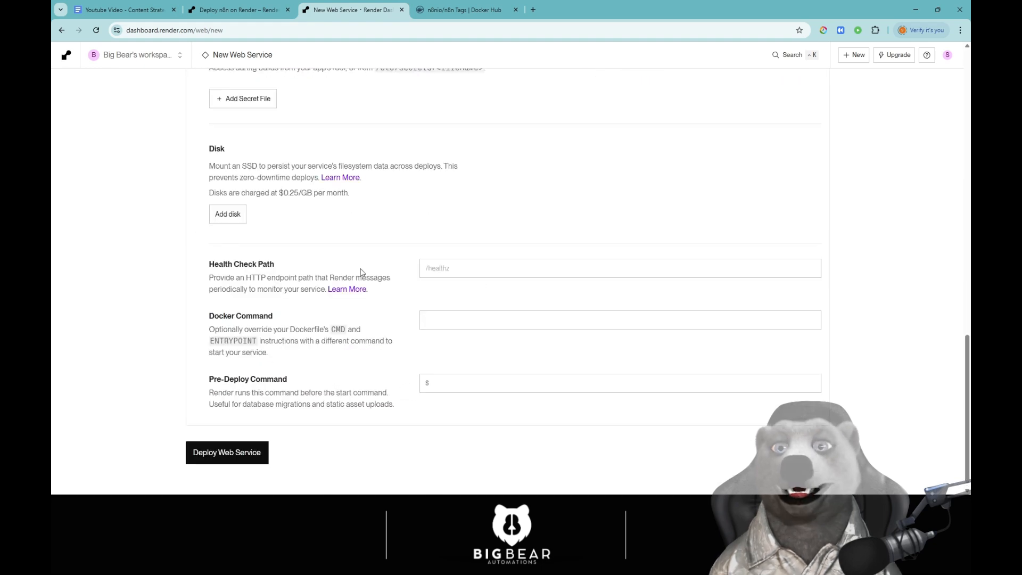
{"action": "left_click", "coordinate": [227, 214]}
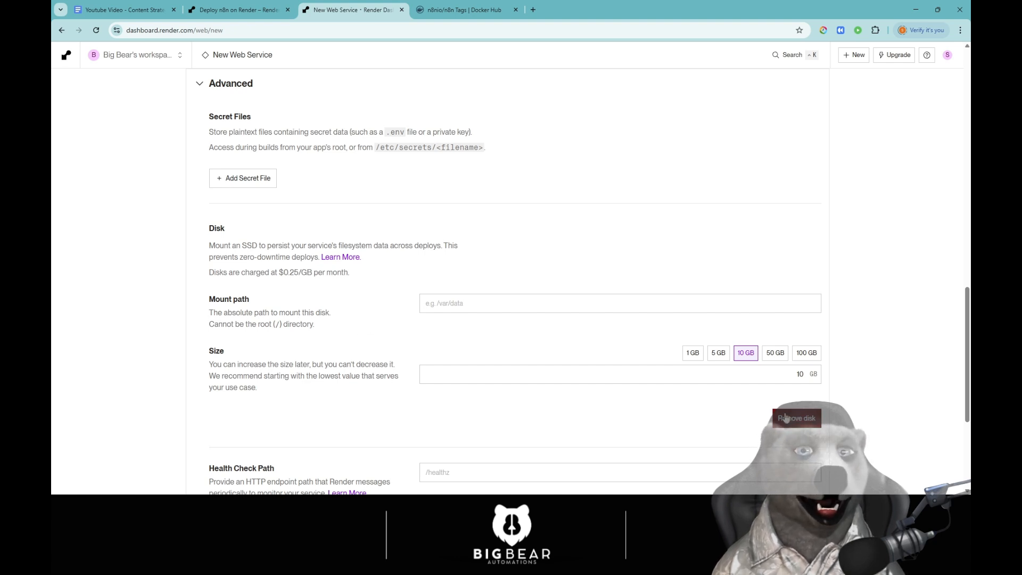
{"action": "left_click", "coordinate": [718, 353]}
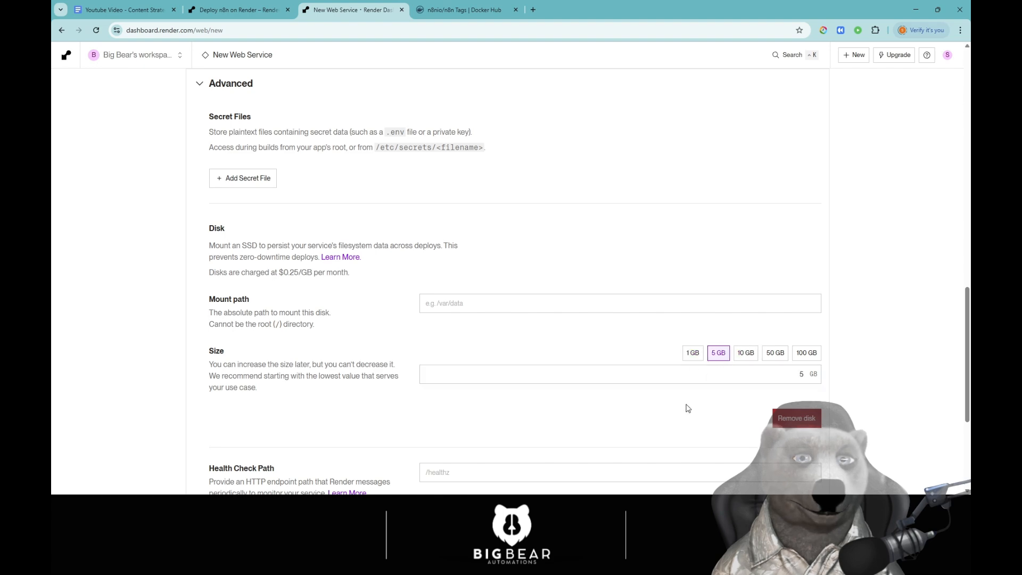
{"action": "scroll", "scroll_direction": "up", "scroll_amount": 3}
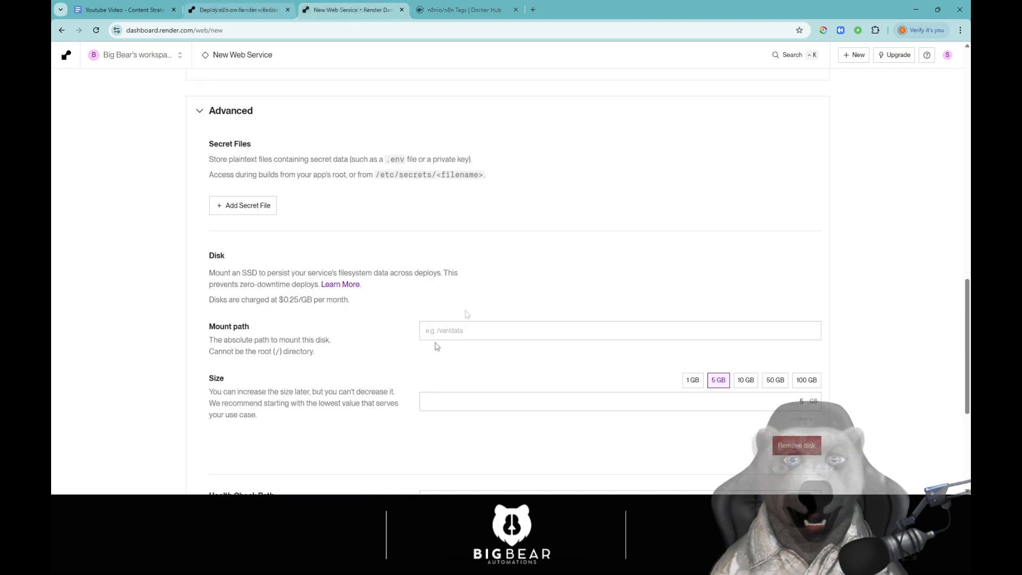
Step: Close the Render docs tab and bring back the Docker Hub n8n tags page
{"action": "left_click", "coordinate": [288, 9]}
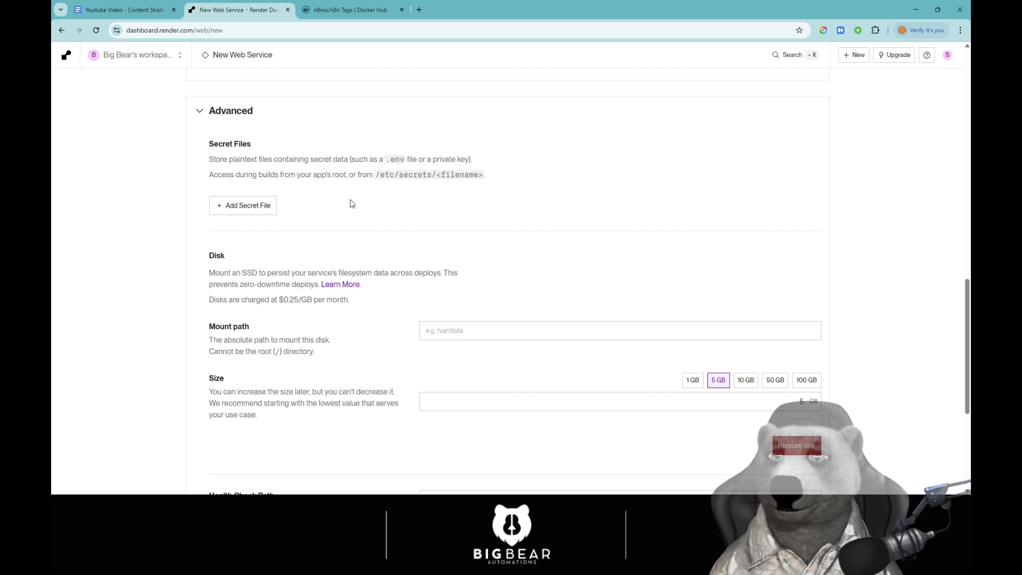
{"action": "mouse_move", "coordinate": [346, 240]}
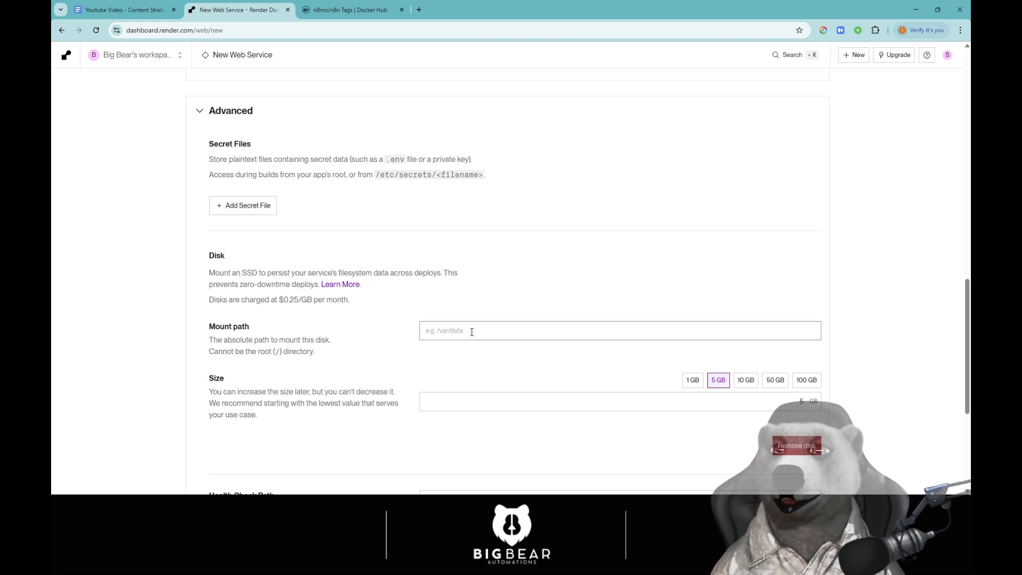
{"action": "mouse_move", "coordinate": [466, 323]}
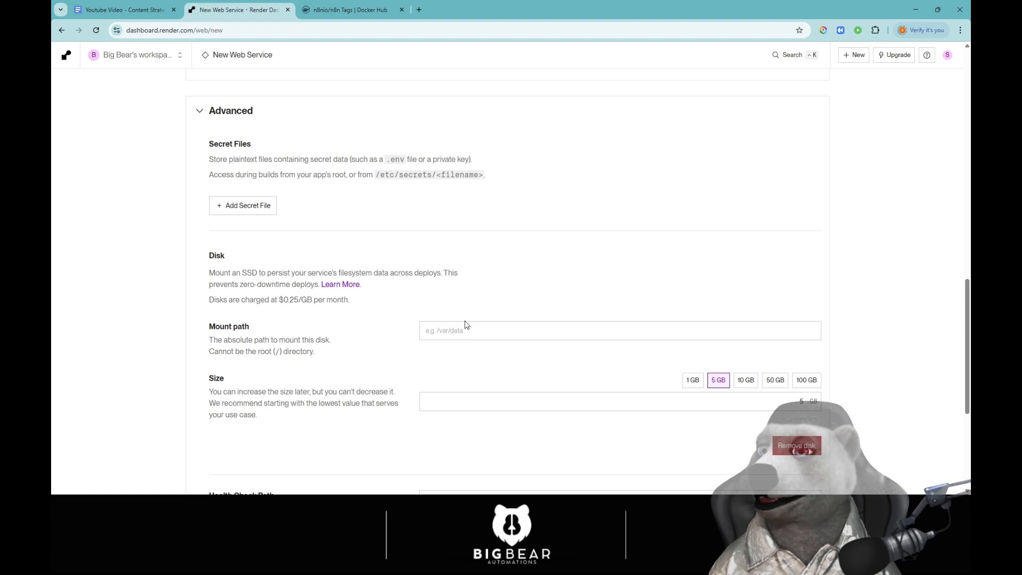
{"action": "mouse_move", "coordinate": [491, 346]}
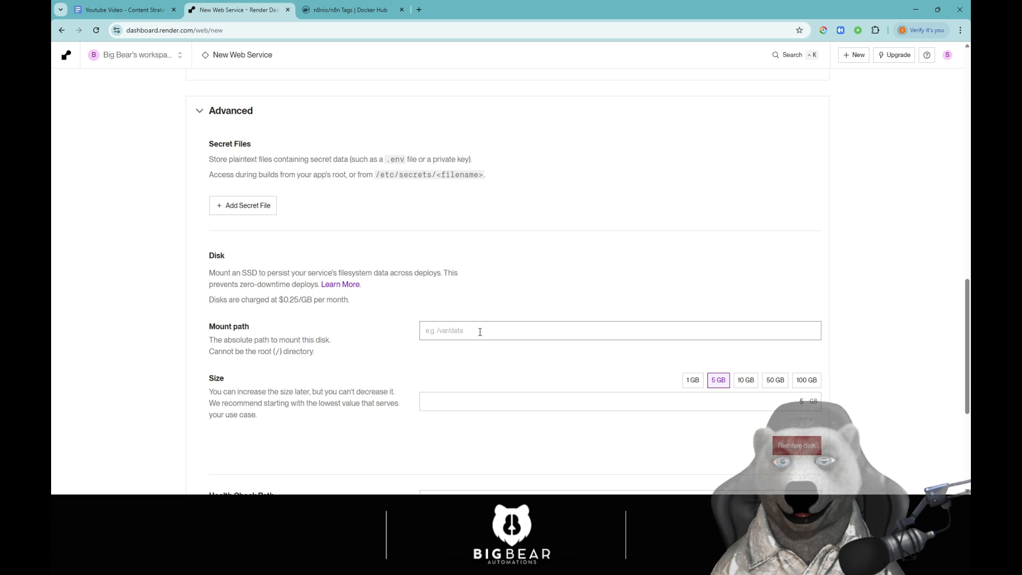
{"action": "left_click", "coordinate": [352, 10]}
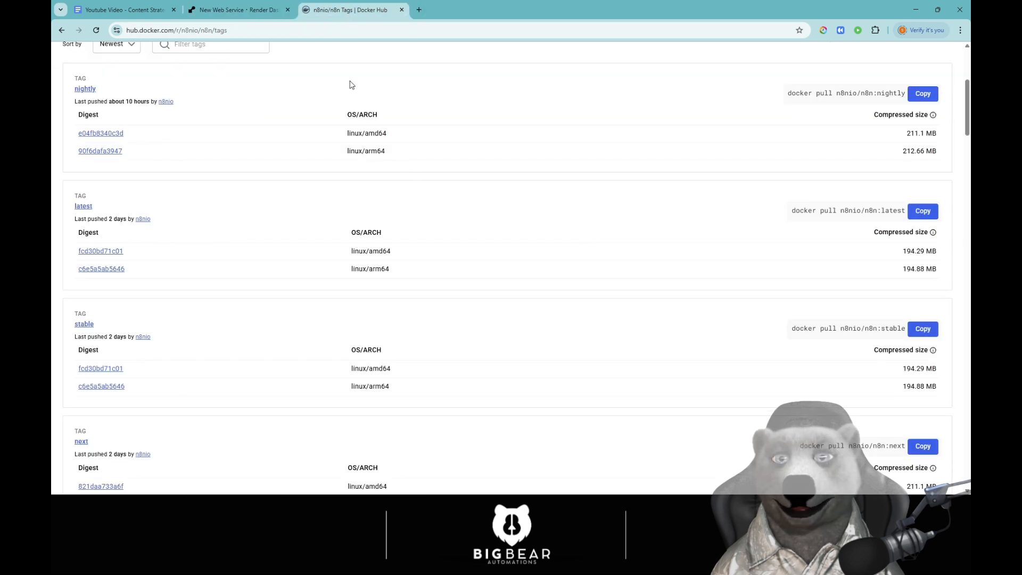
Step: Reopen the Deploy n8n on Render guide in a new tab and read its environment-variable steps
{"action": "left_click", "coordinate": [239, 10]}
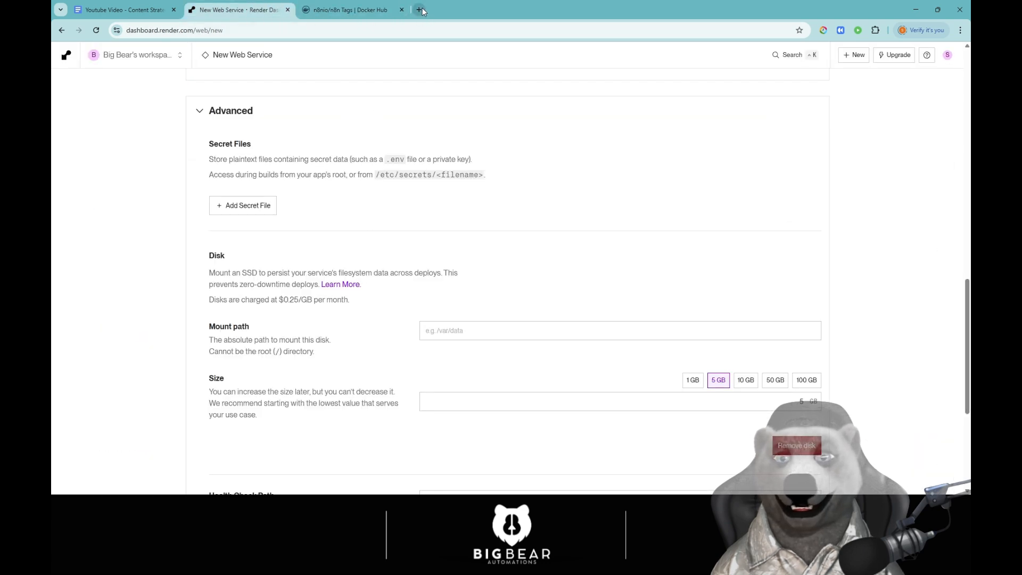
{"action": "left_click", "coordinate": [421, 10]}
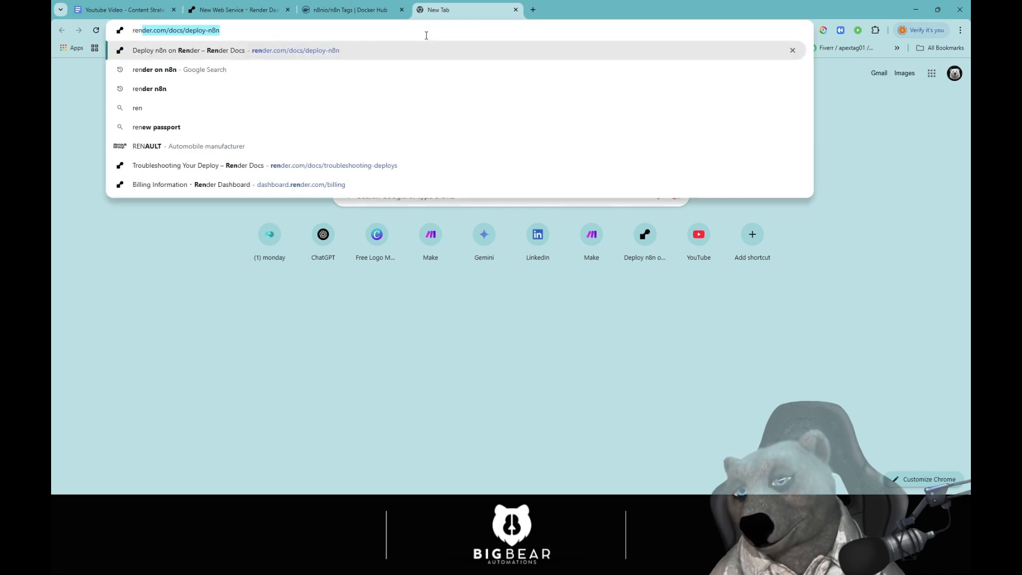
{"action": "type", "text": "render"}
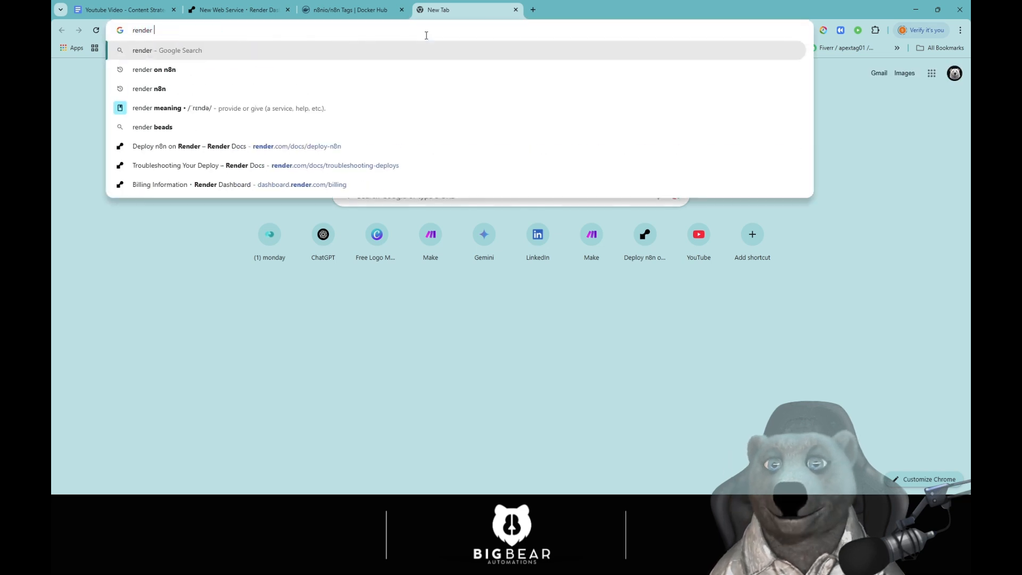
{"action": "left_click", "coordinate": [236, 145]}
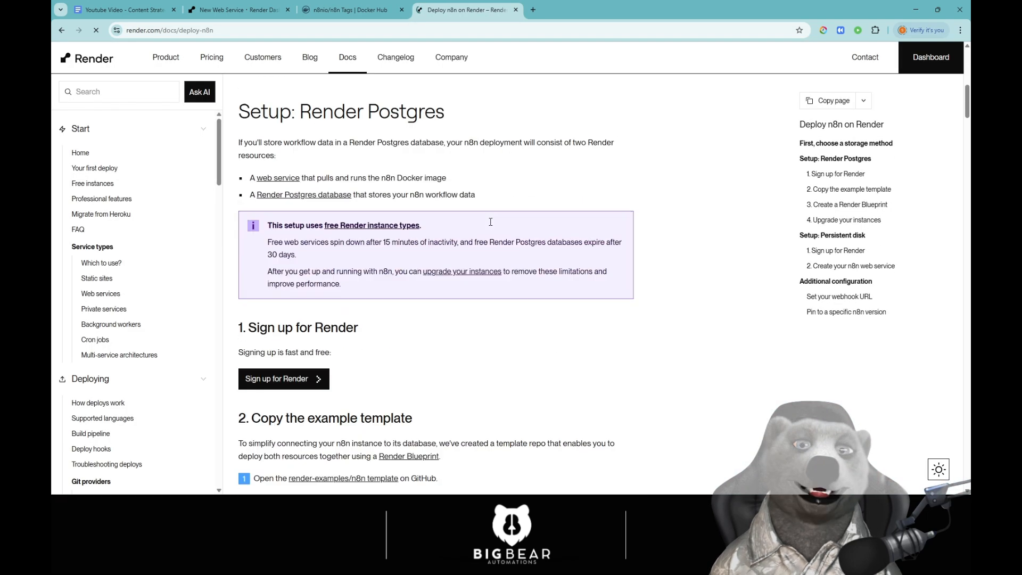
{"action": "scroll", "scroll_direction": "down", "scroll_amount": 3}
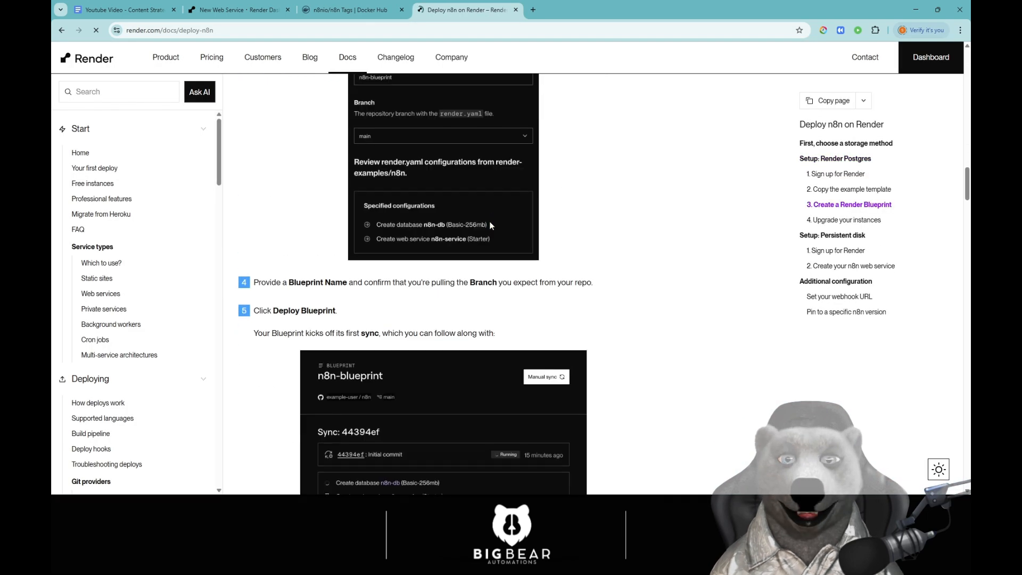
{"action": "scroll", "scroll_direction": "down", "scroll_amount": 3}
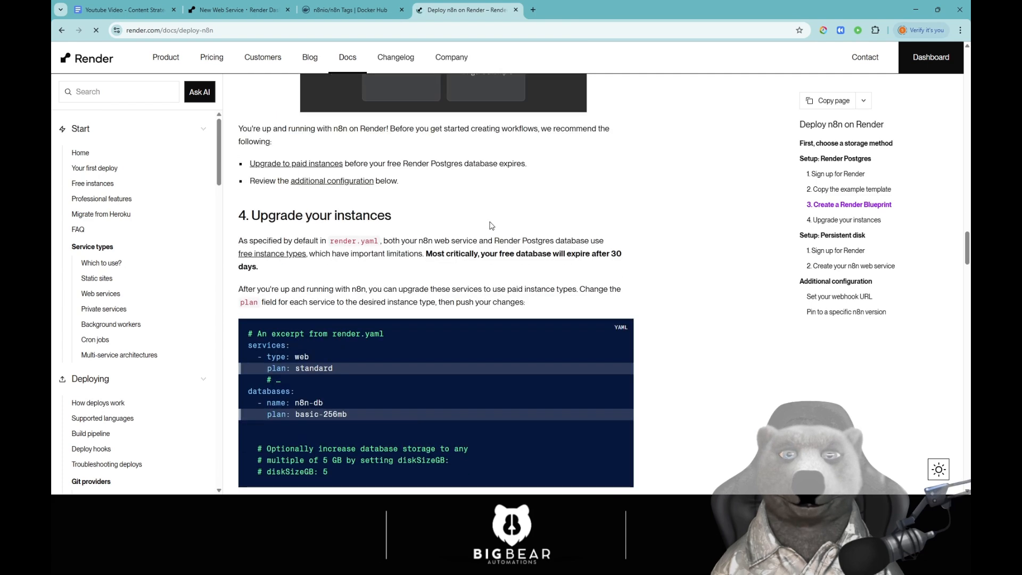
{"action": "scroll", "scroll_direction": "down", "scroll_amount": 3}
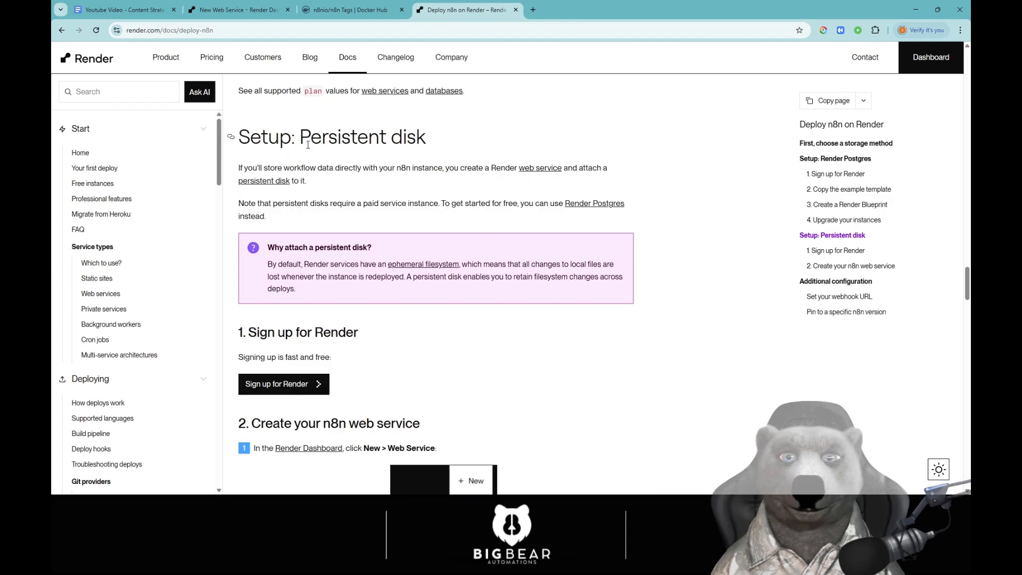
Step: Continue through the guide's disk steps, then return to the Docker Hub n8n tags page
{"action": "scroll", "scroll_direction": "down", "scroll_amount": 3}
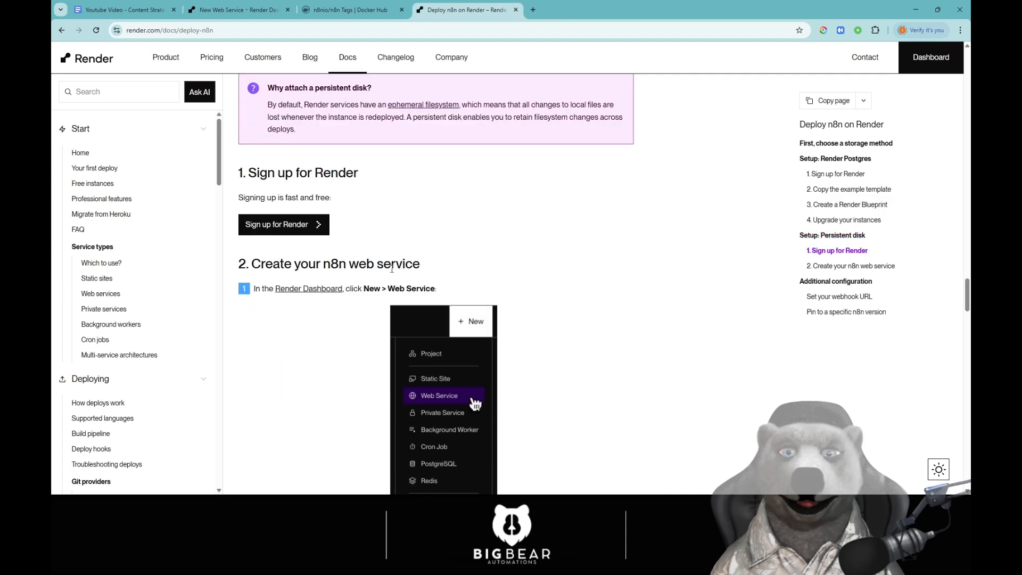
{"action": "scroll", "scroll_direction": "down", "scroll_amount": 3}
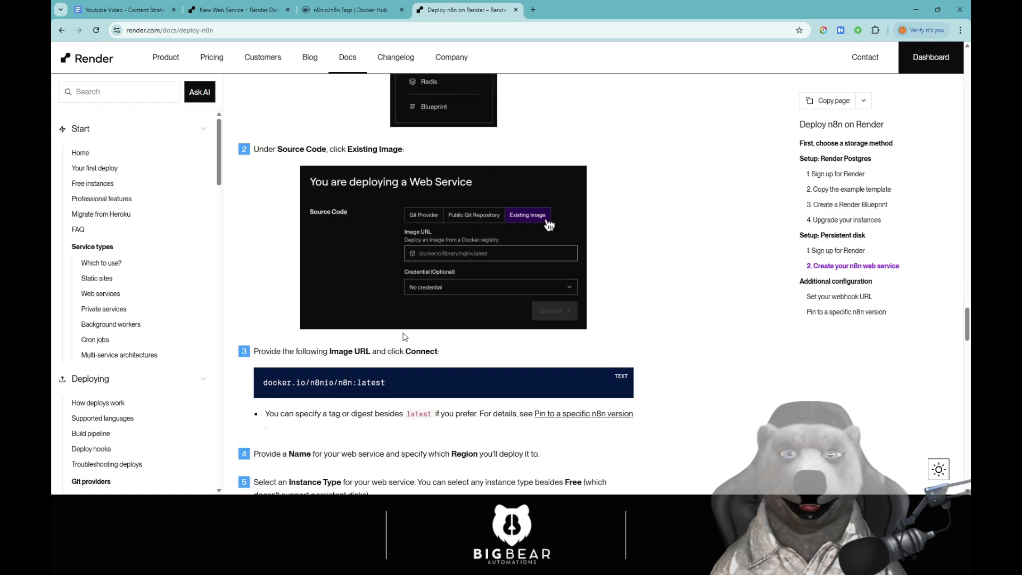
{"action": "scroll", "scroll_direction": "down", "scroll_amount": 3}
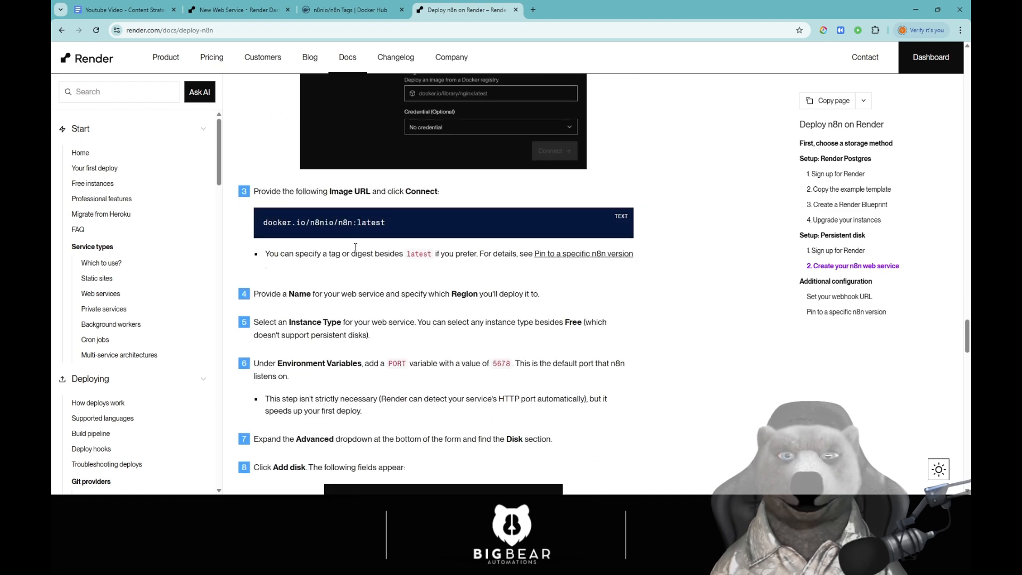
{"action": "mouse_move", "coordinate": [522, 315]}
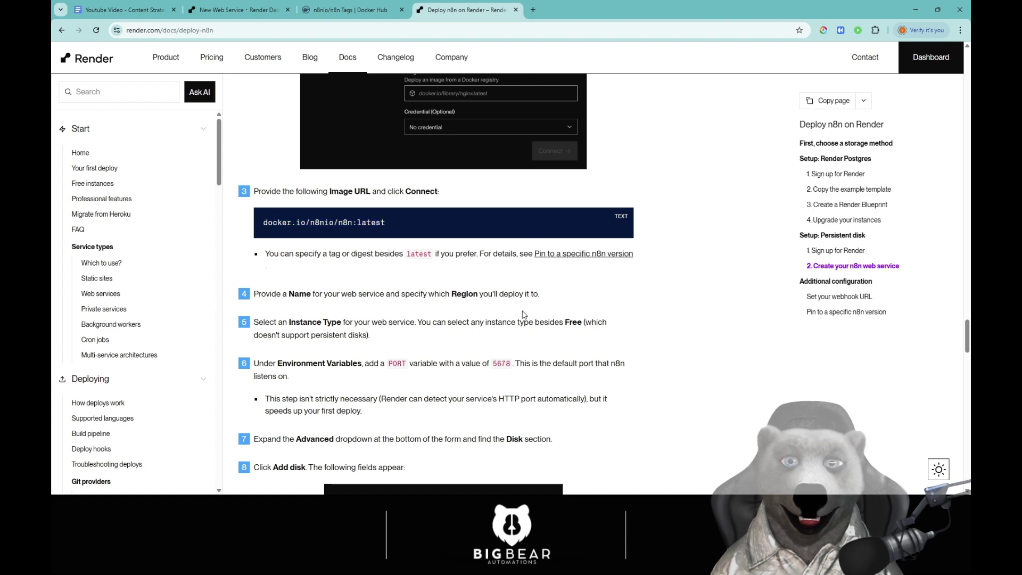
{"action": "scroll", "scroll_direction": "down", "scroll_amount": 3}
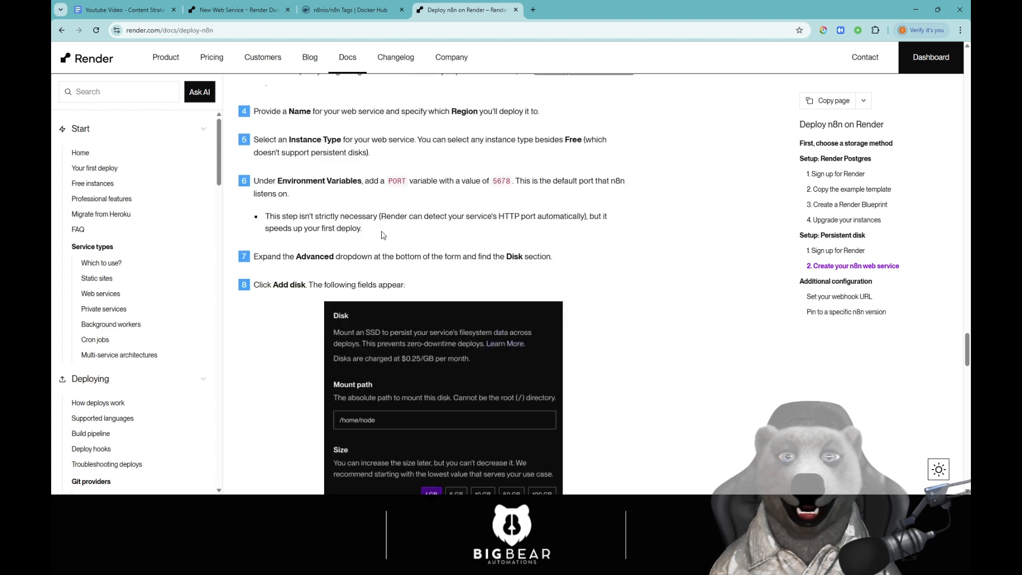
{"action": "scroll", "scroll_direction": "up", "scroll_amount": 3}
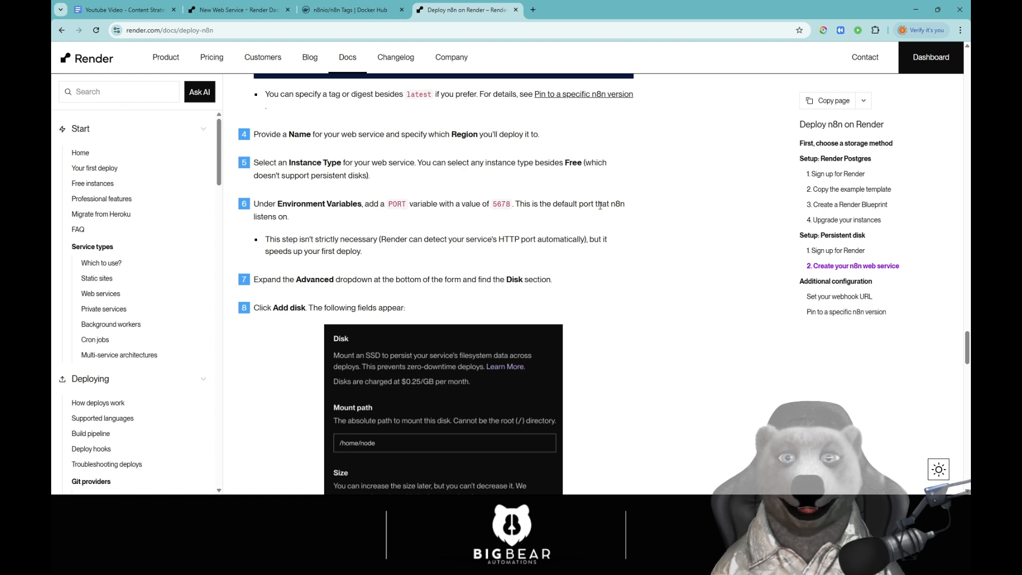
{"action": "mouse_move", "coordinate": [513, 229]}
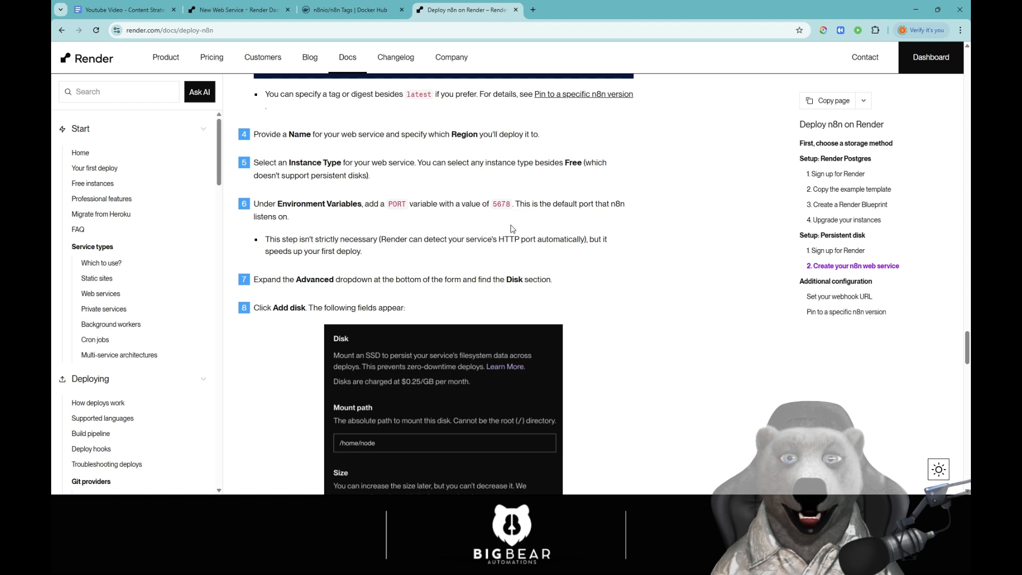
{"action": "mouse_move", "coordinate": [404, 202]}
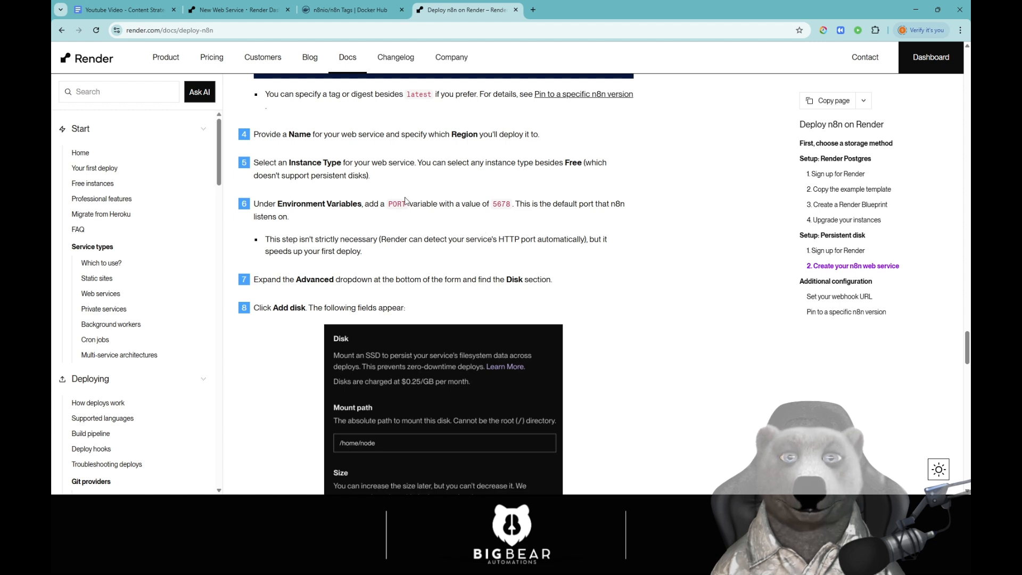
{"action": "left_click", "coordinate": [352, 10]}
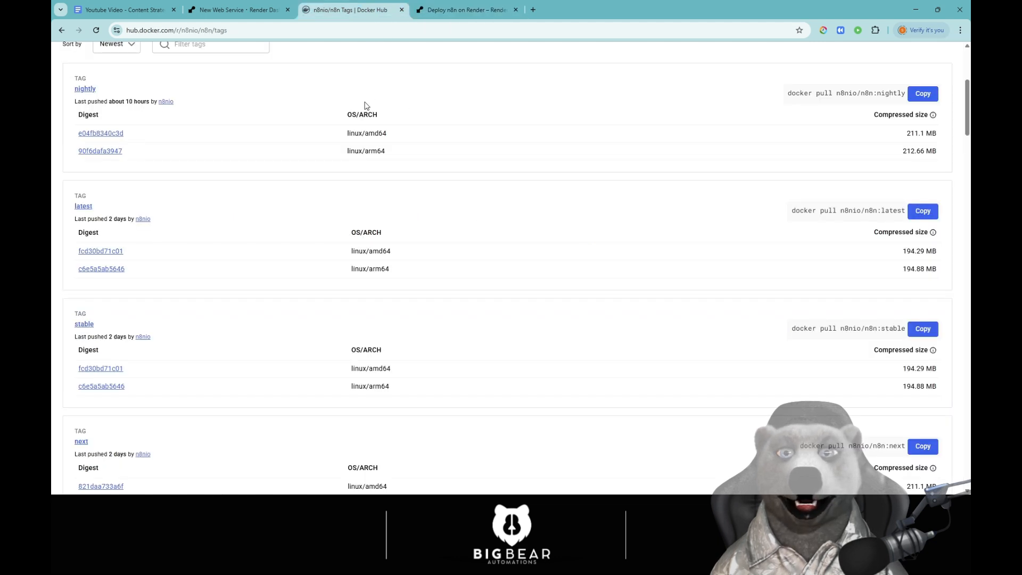
Step: Add the environment variable PORT with value 5678 to the web service, checking the guide between entries
{"action": "left_click", "coordinate": [240, 9]}
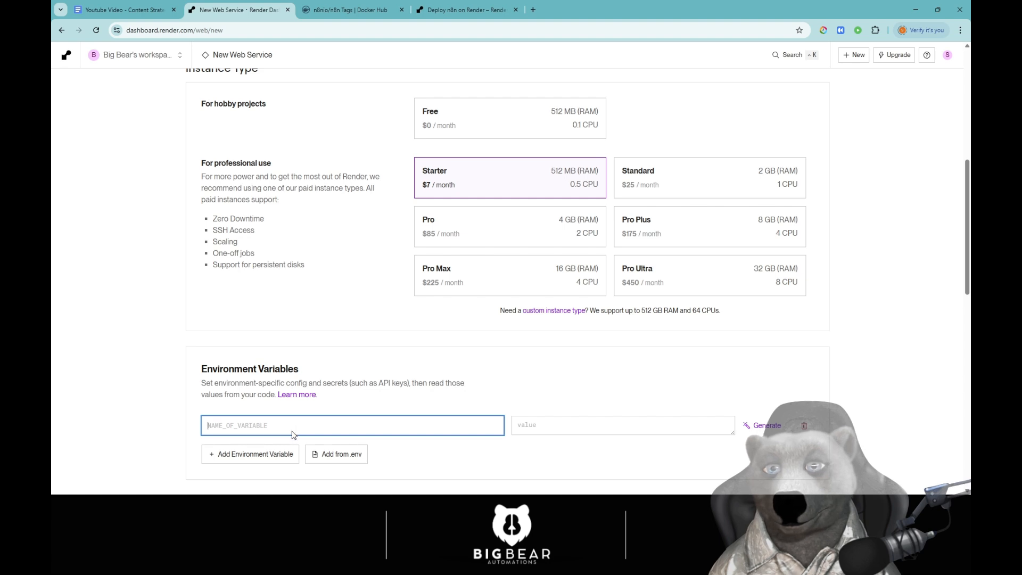
{"action": "mouse_move", "coordinate": [297, 400]}
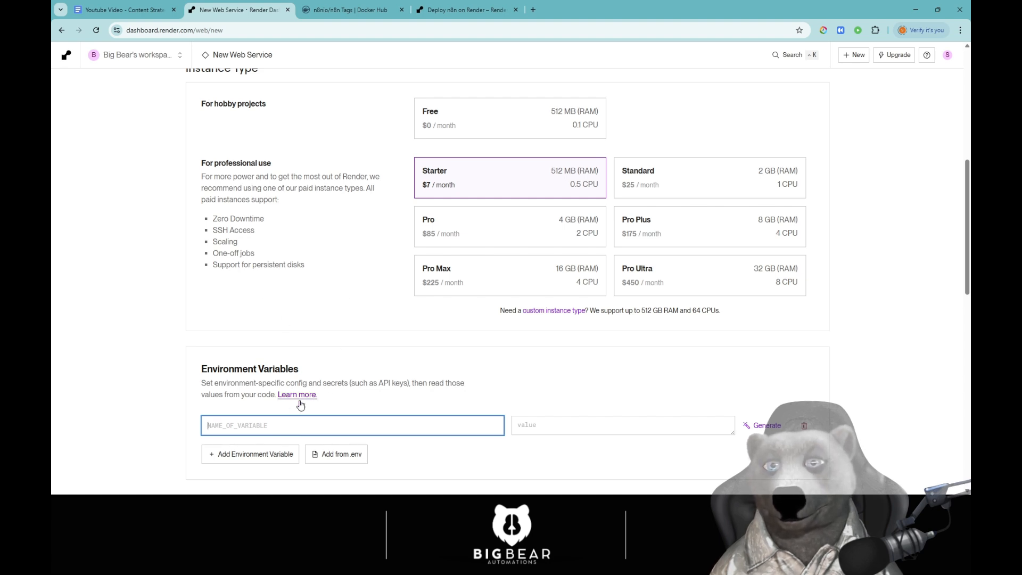
{"action": "type", "text": "PORT"}
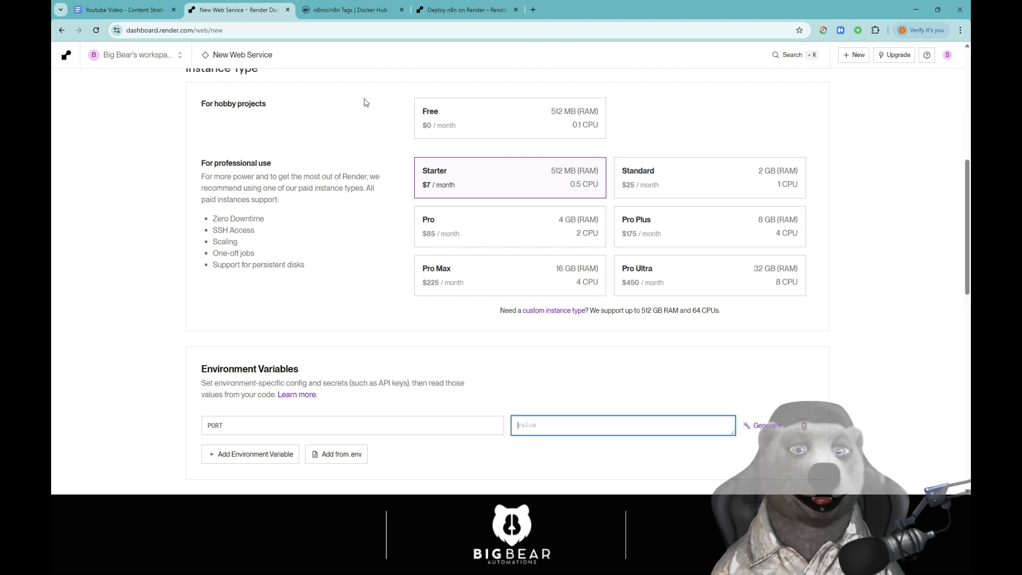
{"action": "left_click", "coordinate": [465, 10]}
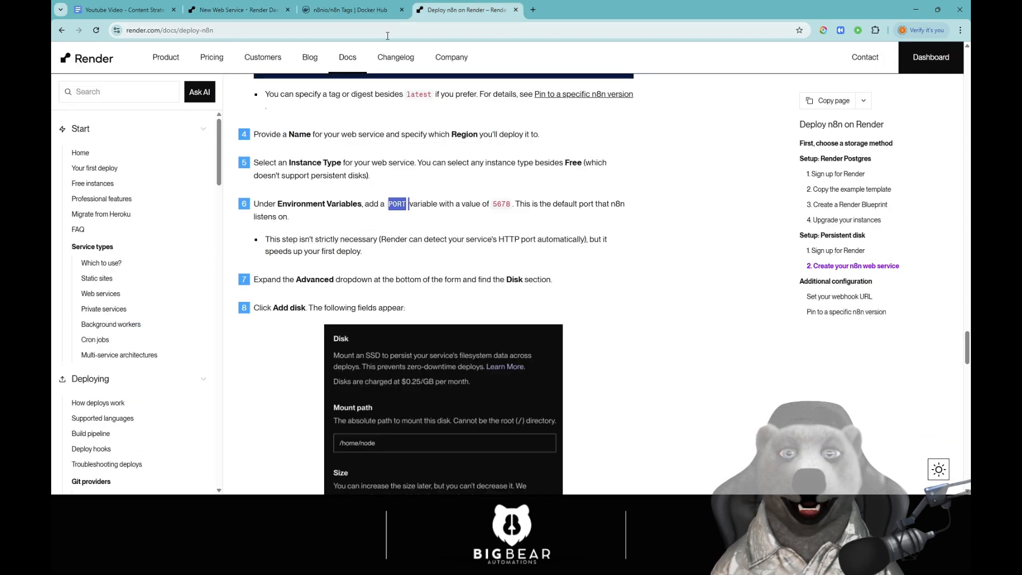
{"action": "left_click", "coordinate": [234, 10]}
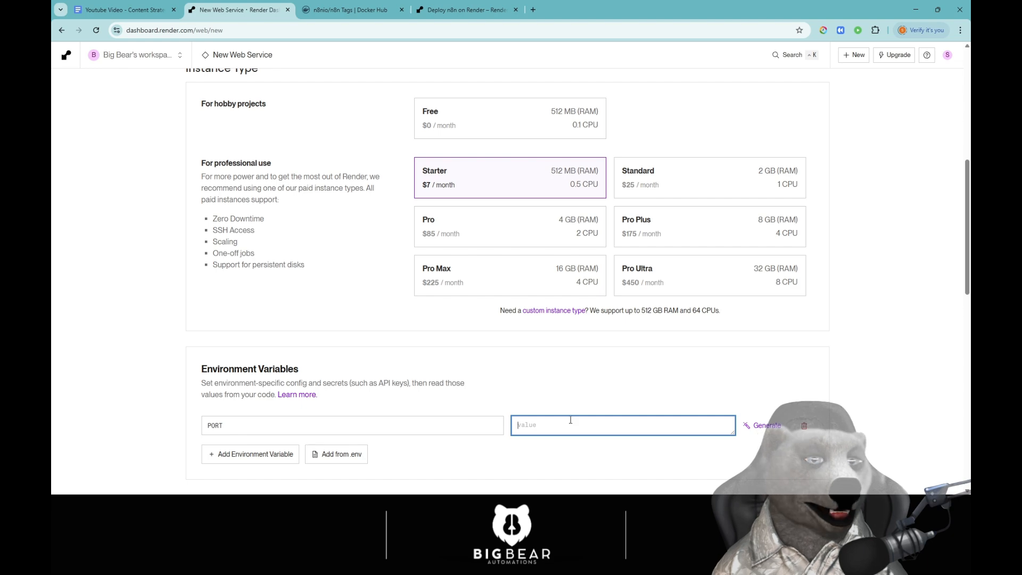
{"action": "type", "text": "5678"}
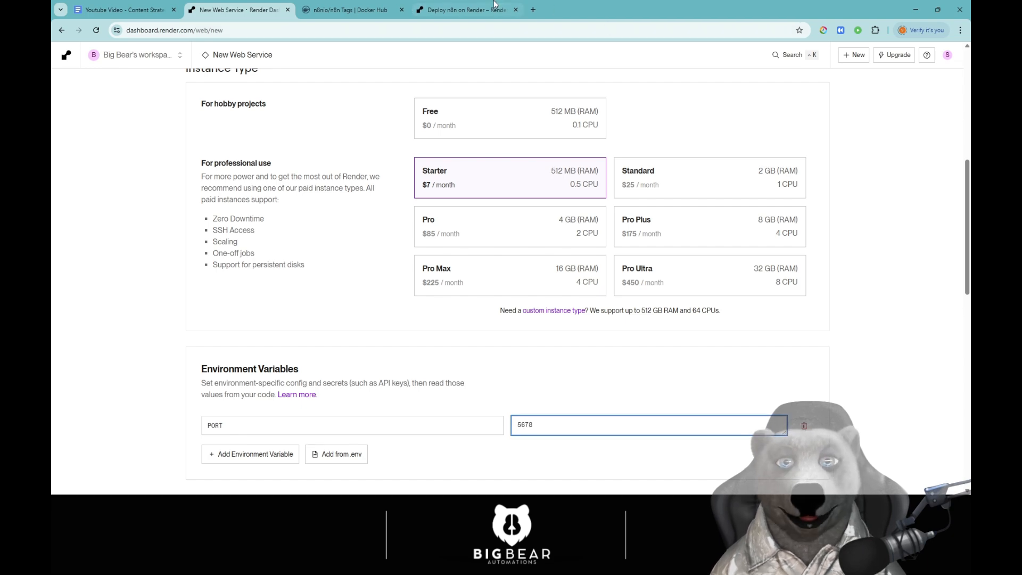
{"action": "left_click", "coordinate": [467, 9]}
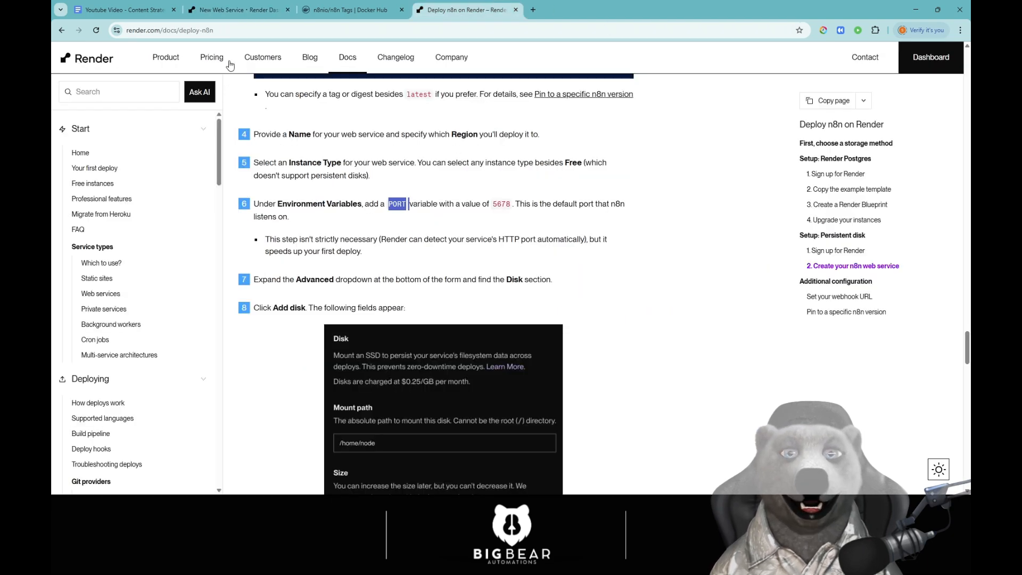
{"action": "left_click", "coordinate": [238, 10]}
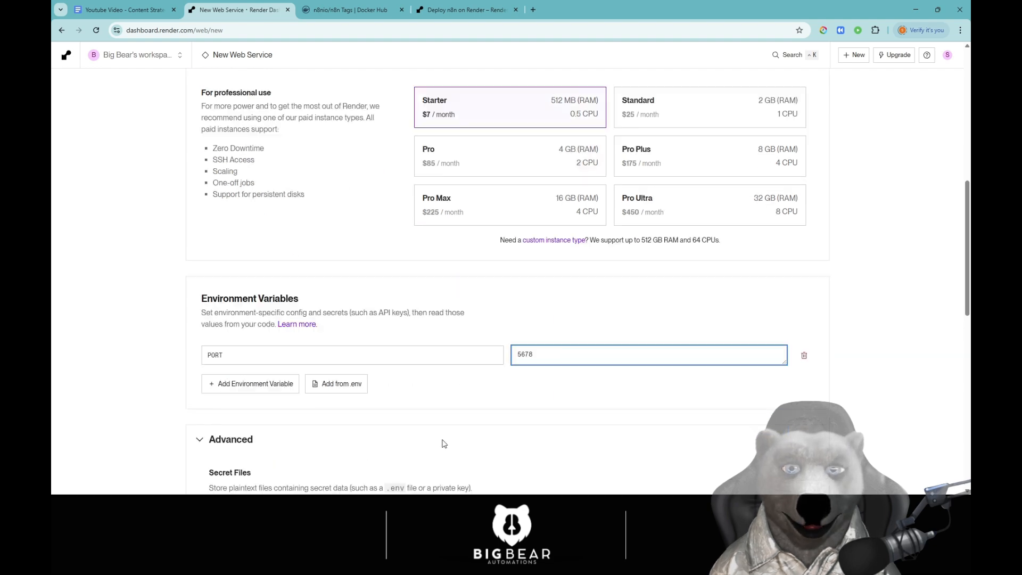
{"action": "scroll", "scroll_direction": "down", "scroll_amount": 3}
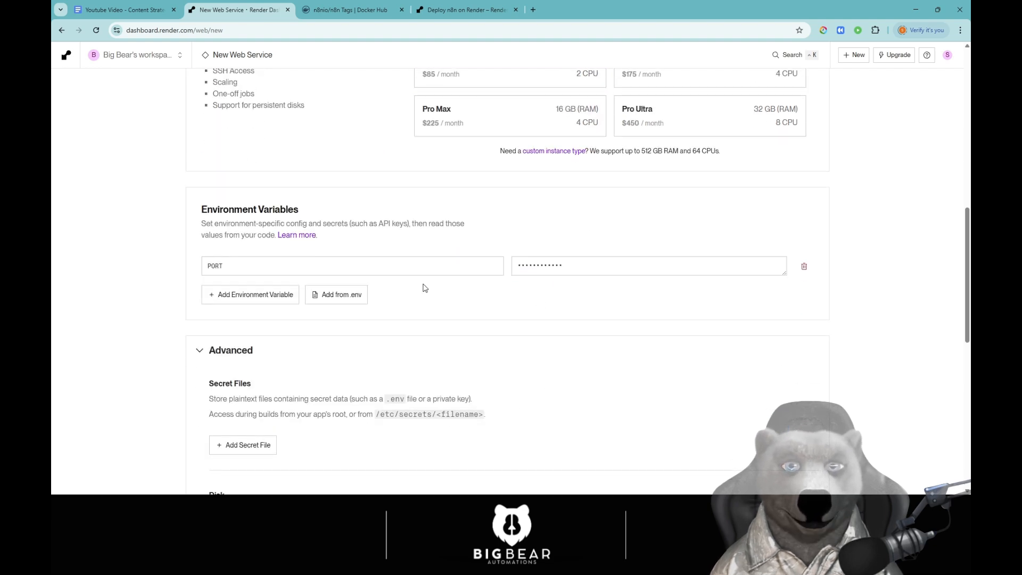
Step: In the guide, scroll to the disk mount-path steps and select the /home/node mount path
{"action": "left_click", "coordinate": [466, 9]}
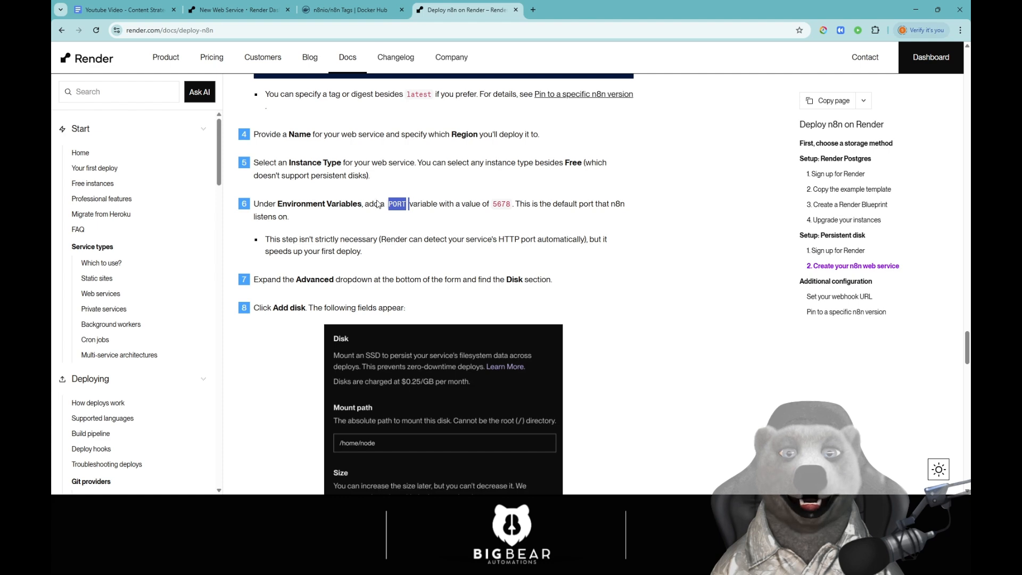
{"action": "mouse_move", "coordinate": [332, 282]}
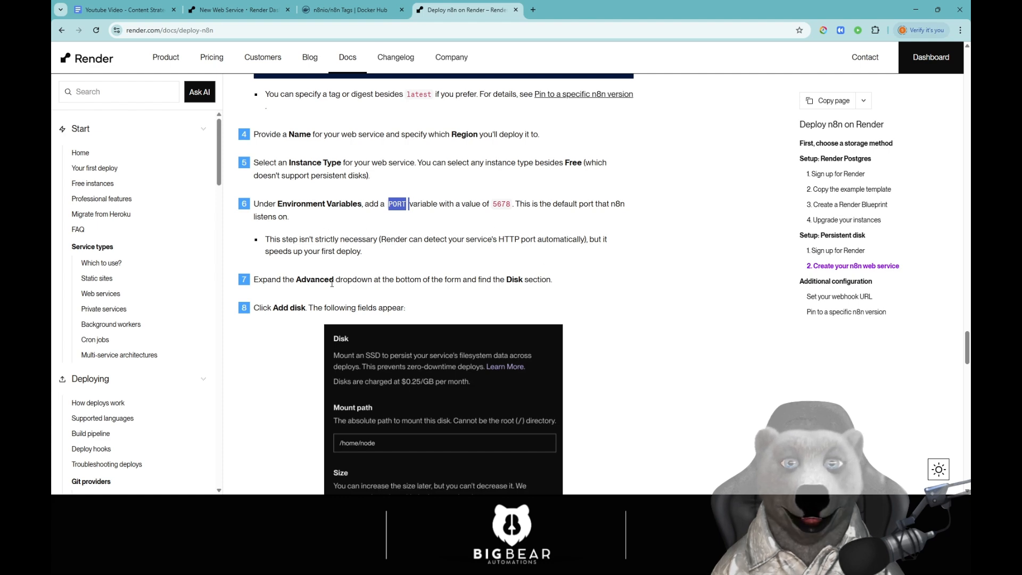
{"action": "scroll", "scroll_direction": "down", "scroll_amount": 3}
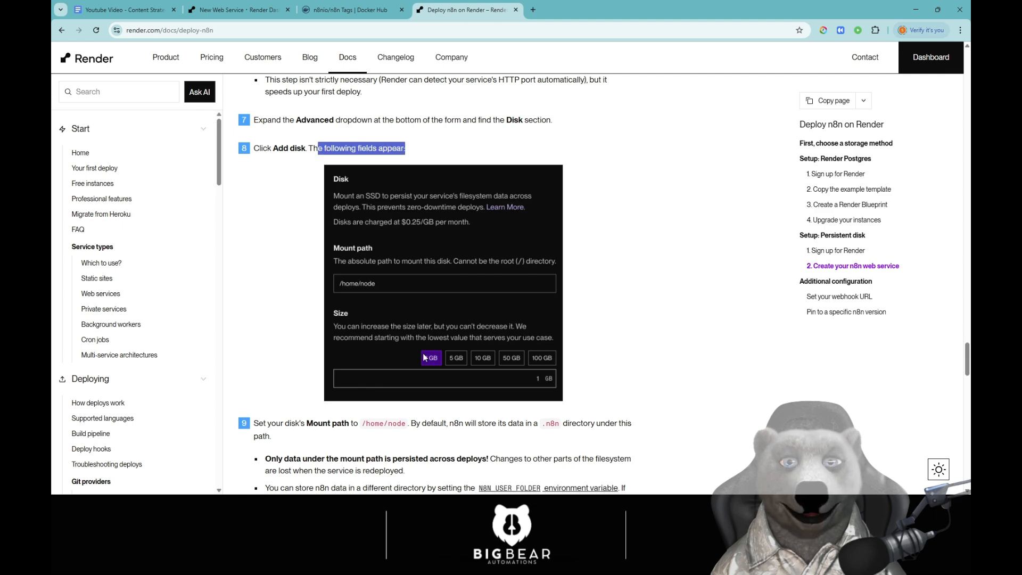
{"action": "scroll", "scroll_direction": "down", "scroll_amount": 3}
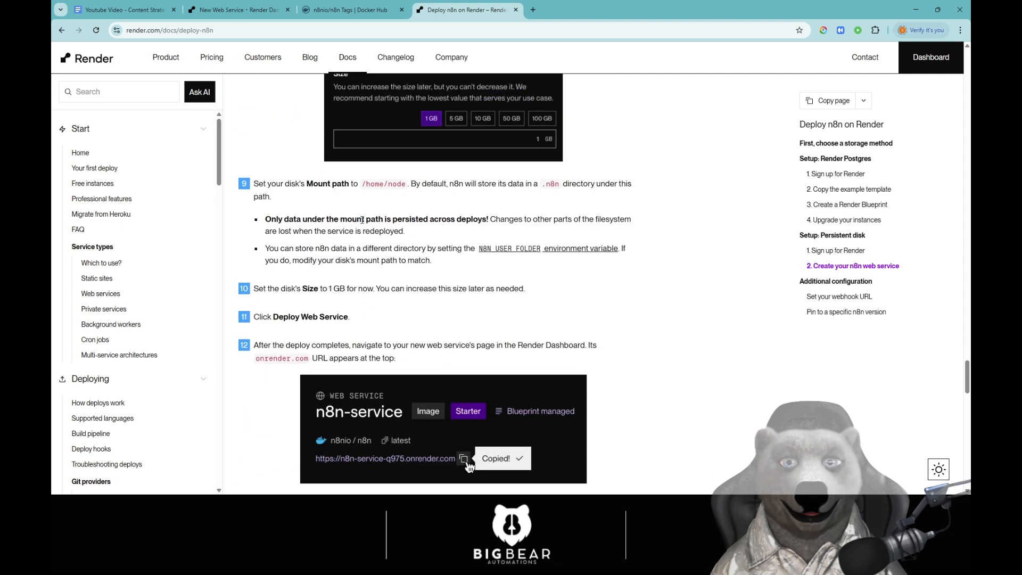
{"action": "scroll", "scroll_direction": "up", "scroll_amount": 3}
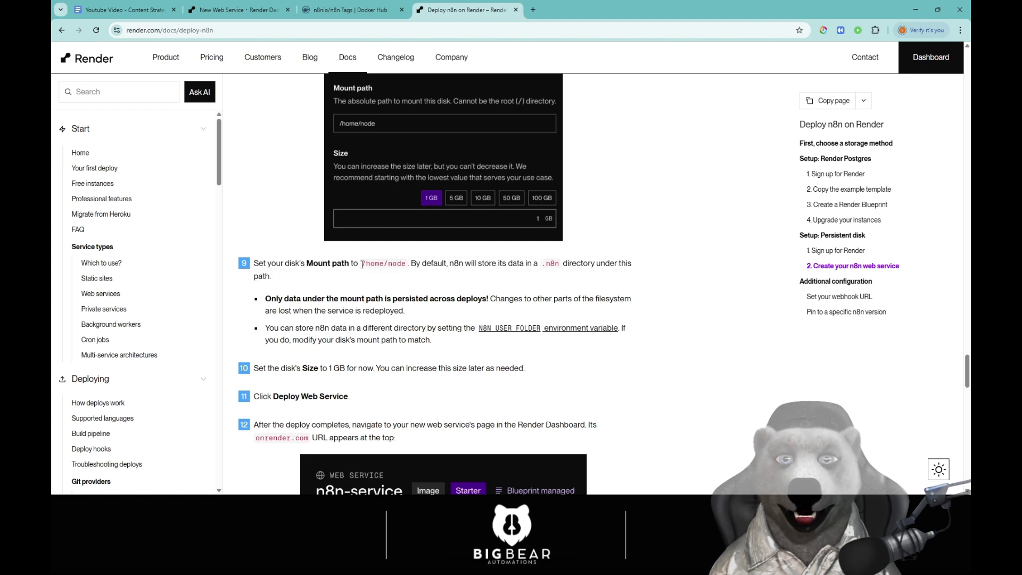
{"action": "double_click", "coordinate": [383, 263]}
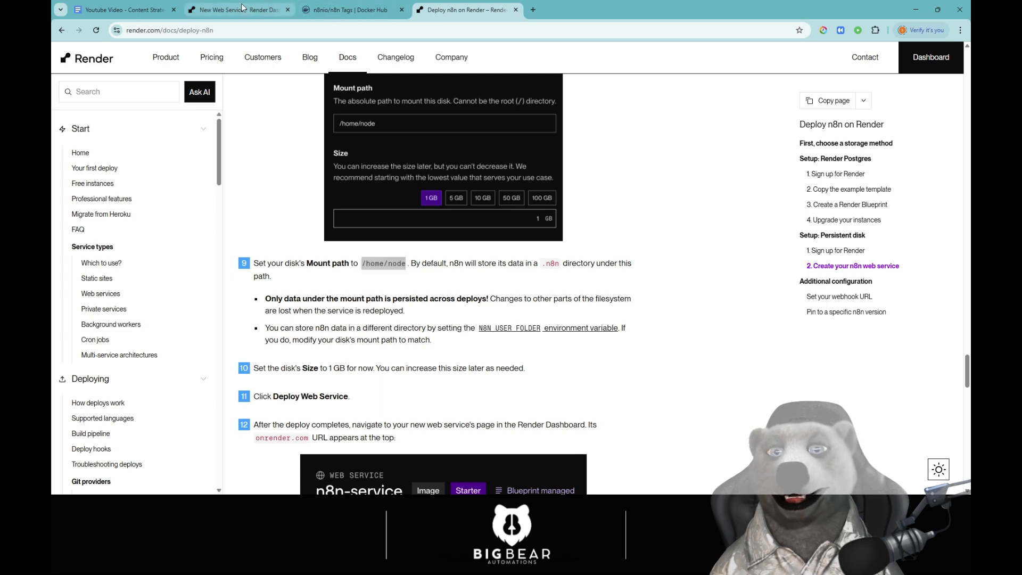
Step: Enter /home/node as the disk's mount path on the web service form
{"action": "left_click", "coordinate": [237, 10]}
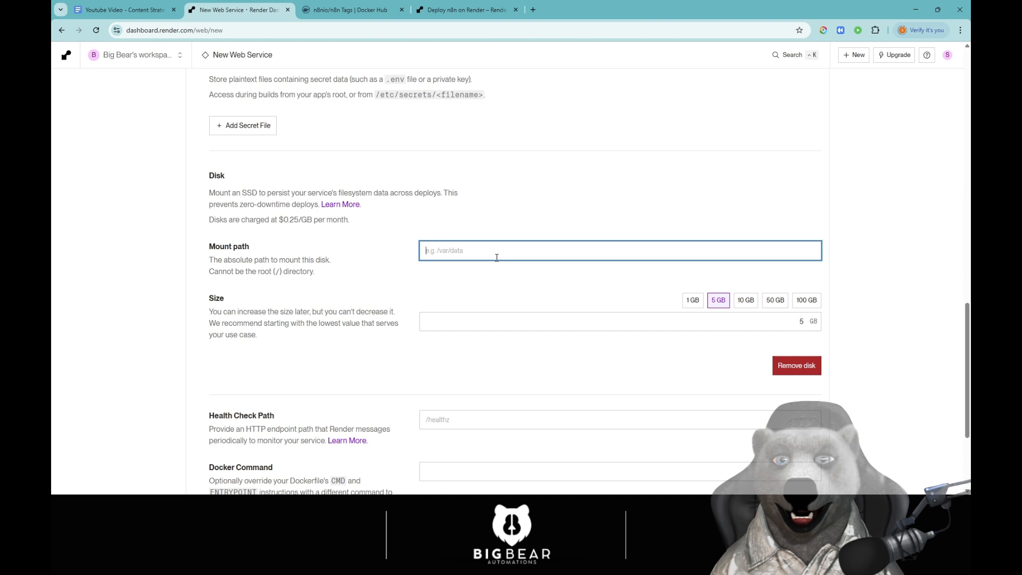
{"action": "type", "text": "/home/node"}
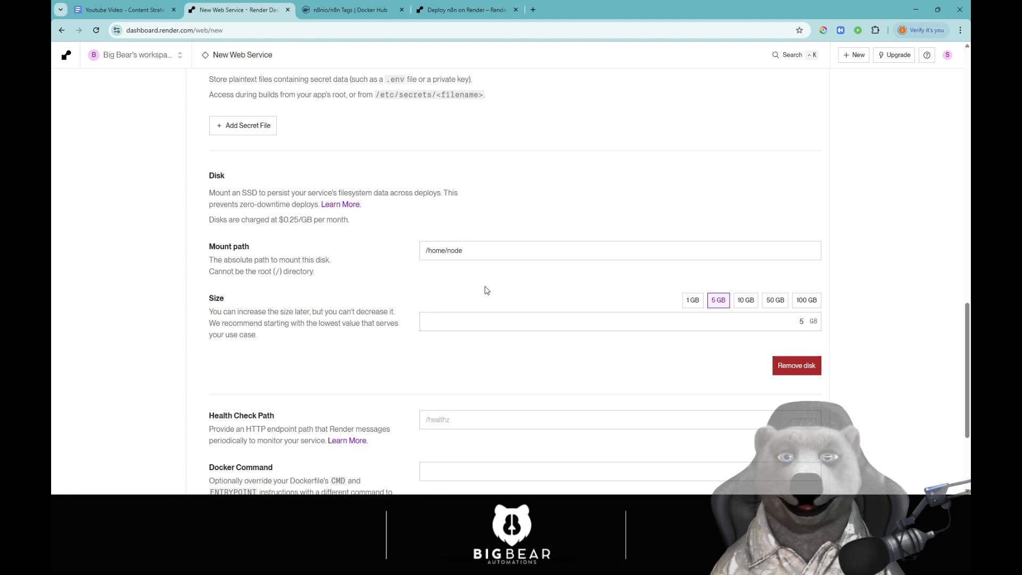
{"action": "mouse_move", "coordinate": [613, 315]}
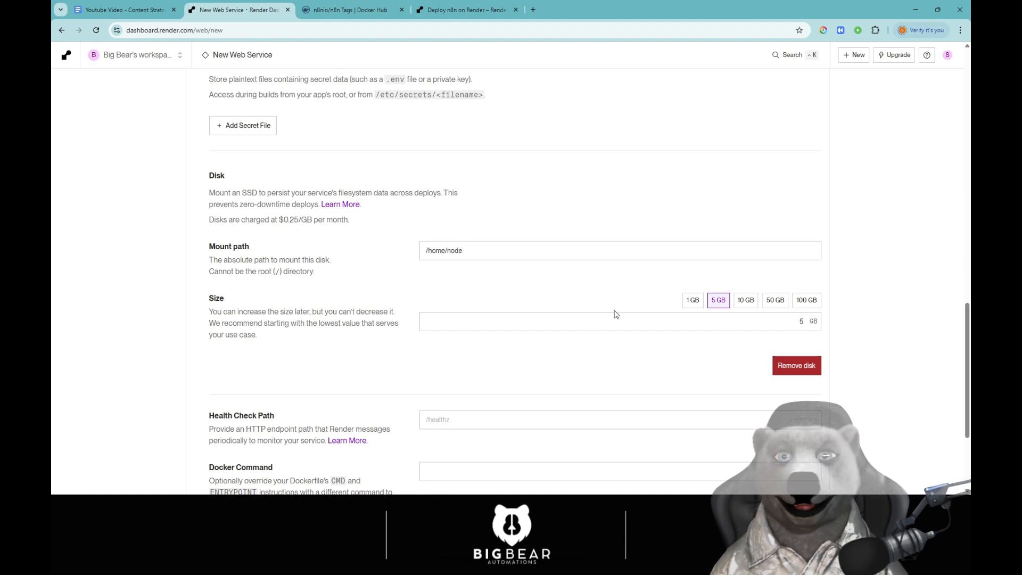
{"action": "mouse_move", "coordinate": [692, 301]}
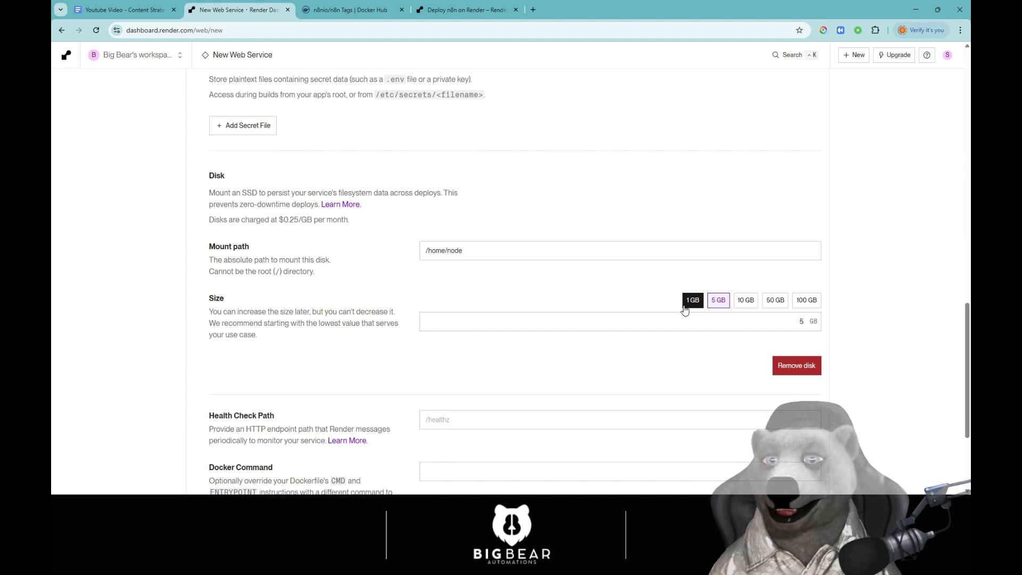
Step: Check the deployment guide, then return to the service form scrolled to its end
{"action": "left_click", "coordinate": [467, 10]}
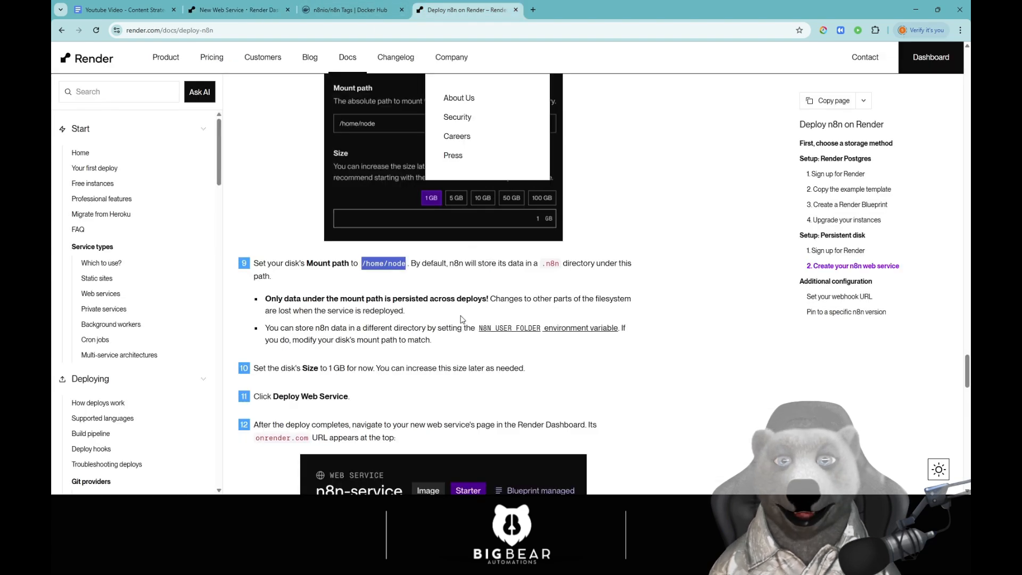
{"action": "left_click", "coordinate": [463, 298]}
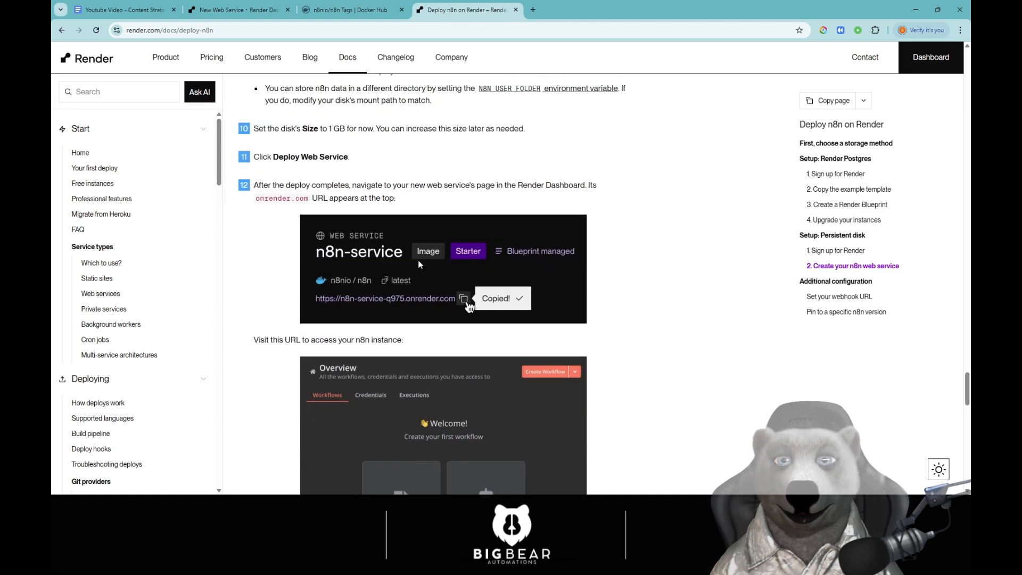
{"action": "mouse_move", "coordinate": [347, 198]}
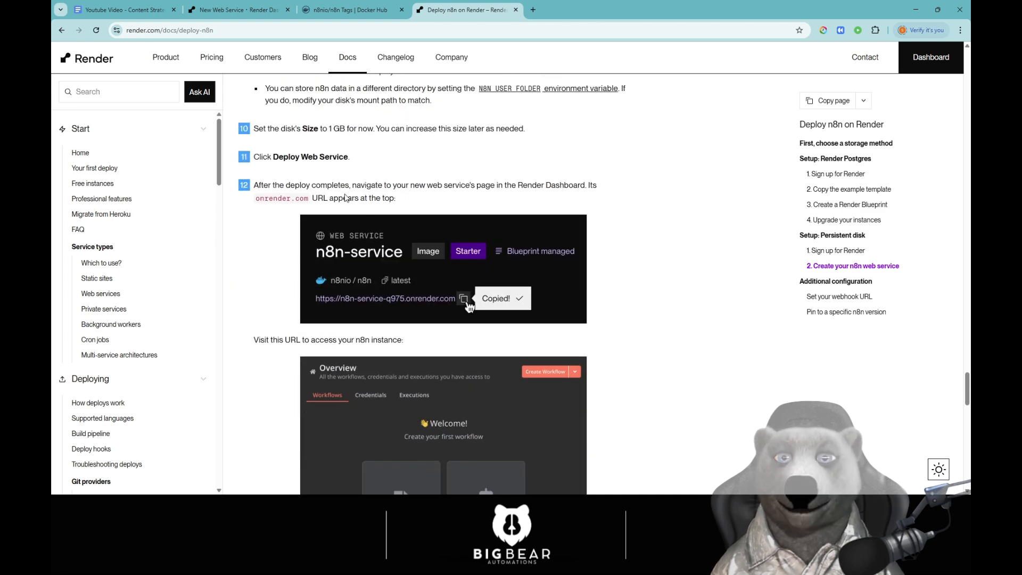
{"action": "scroll", "scroll_direction": "up", "scroll_amount": 3}
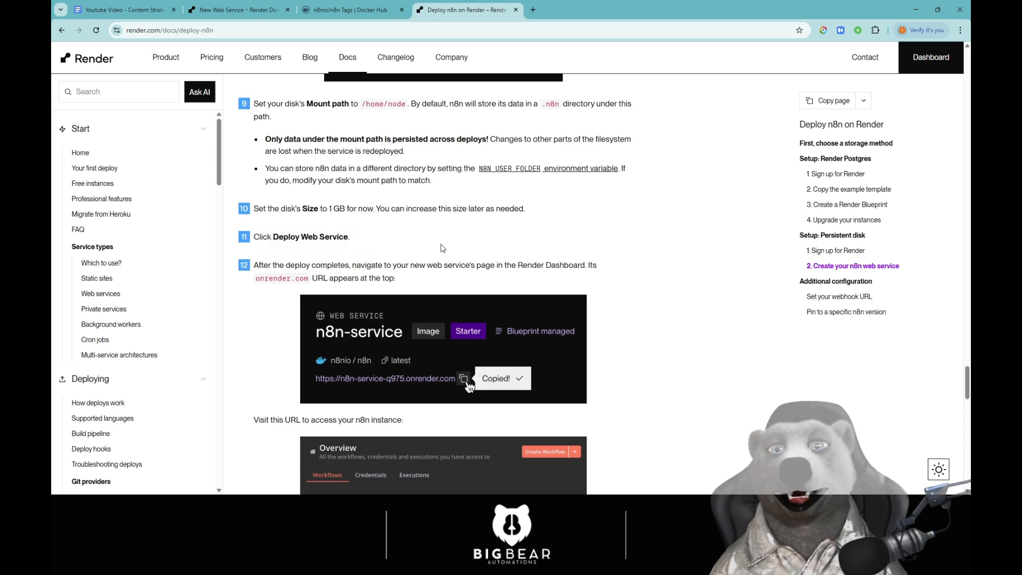
{"action": "left_click", "coordinate": [235, 9]}
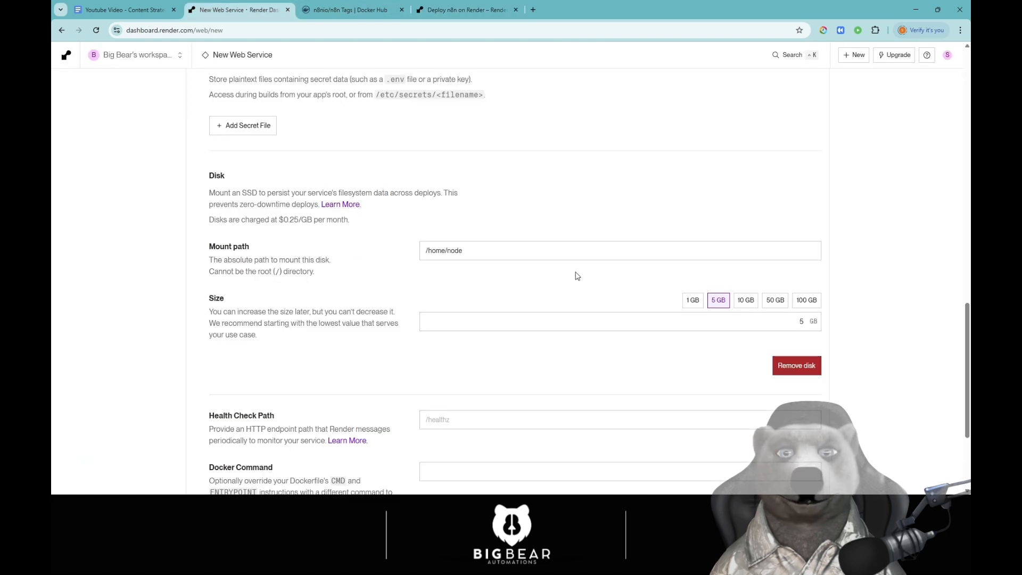
{"action": "scroll", "scroll_direction": "down", "scroll_amount": 3}
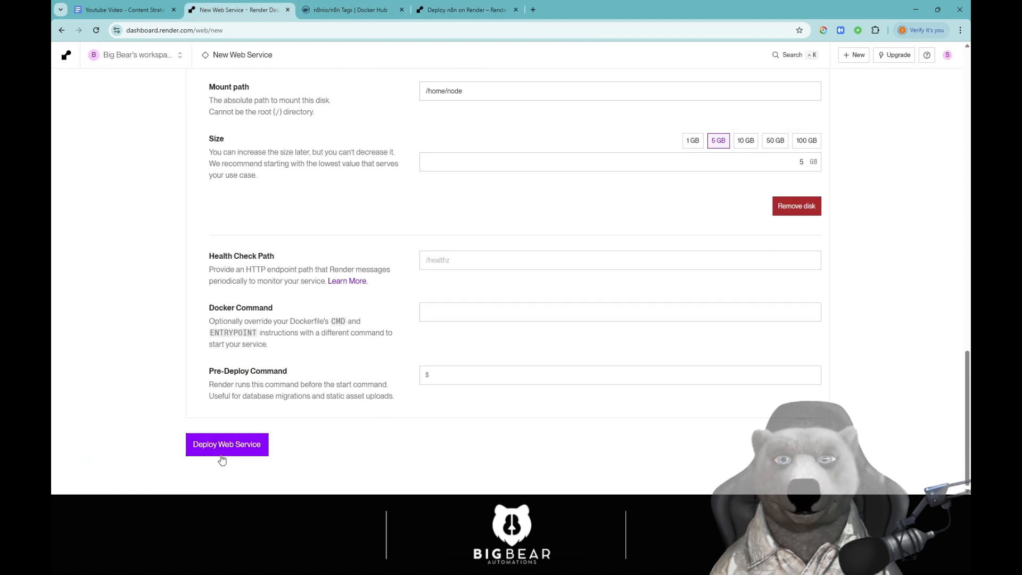
Step: Deploy the configured n8n web service and watch its first deploy start
{"action": "left_click", "coordinate": [226, 444]}
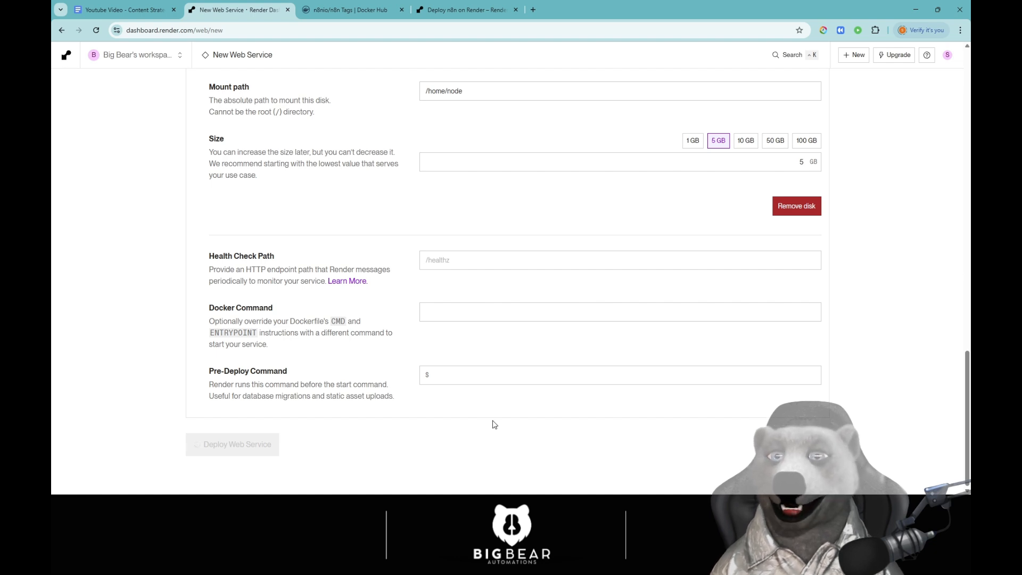
{"action": "left_click", "coordinate": [237, 444]}
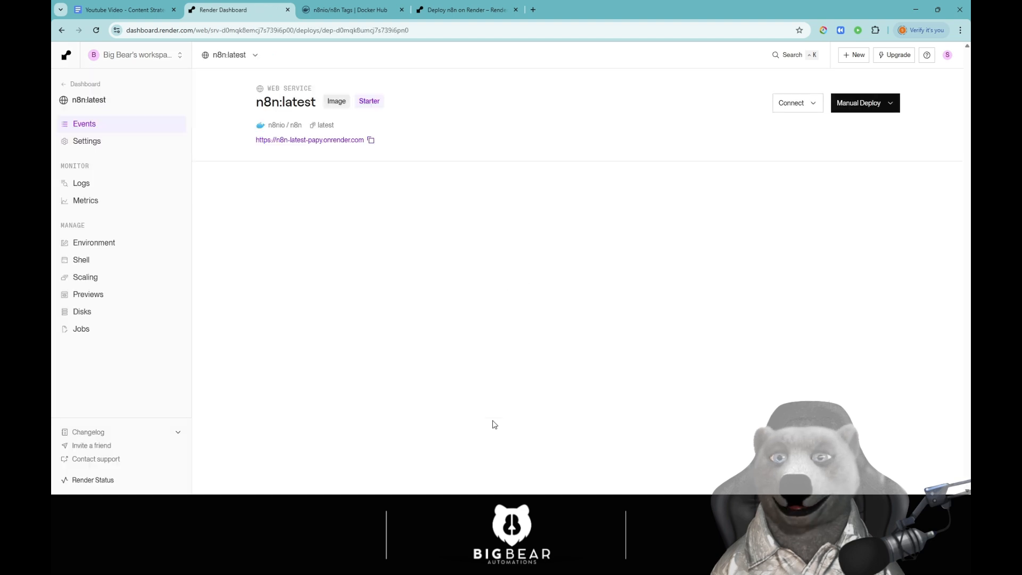
{"action": "left_click", "coordinate": [865, 103]}
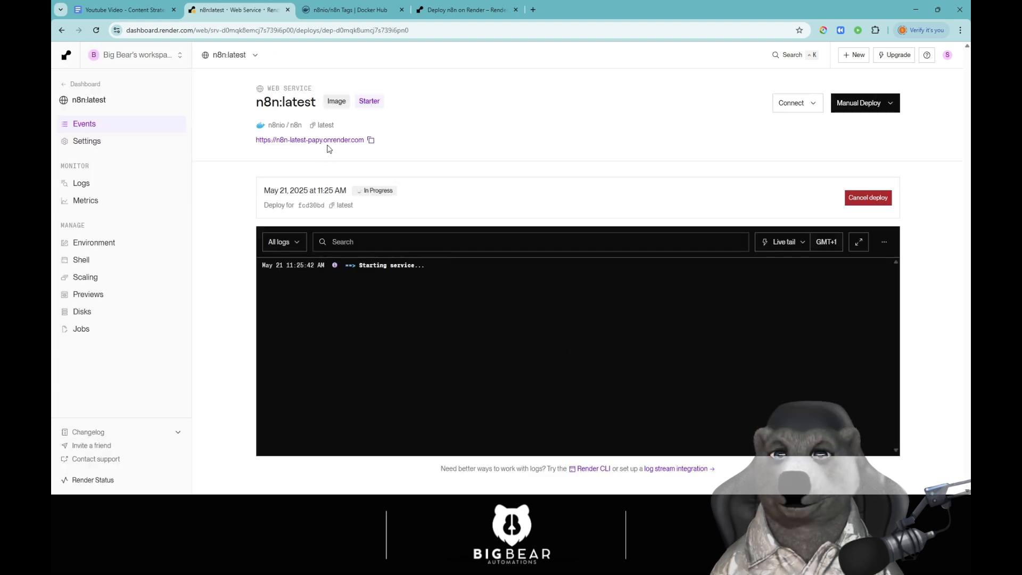
{"action": "mouse_move", "coordinate": [436, 147]}
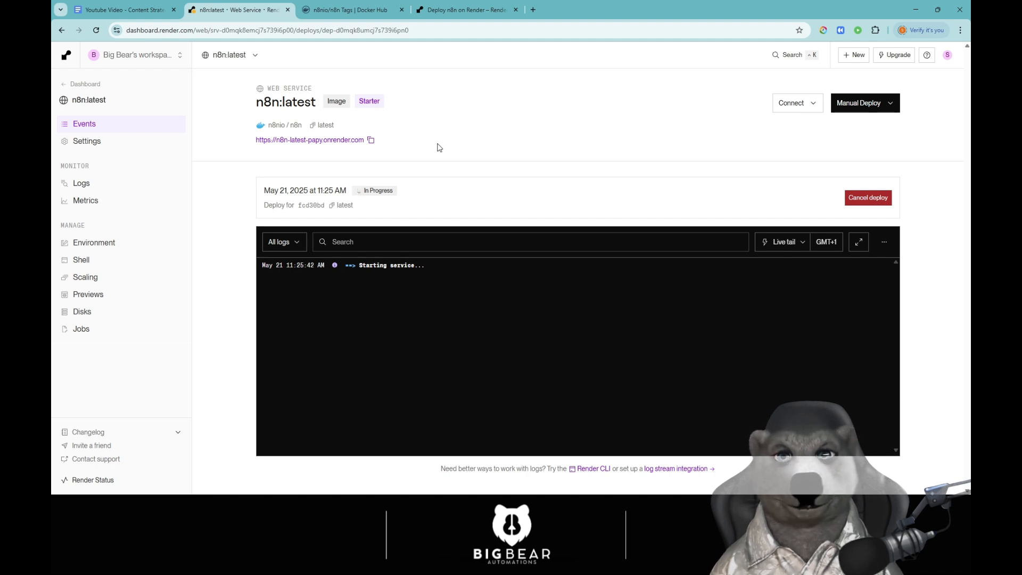
{"action": "mouse_move", "coordinate": [420, 338]}
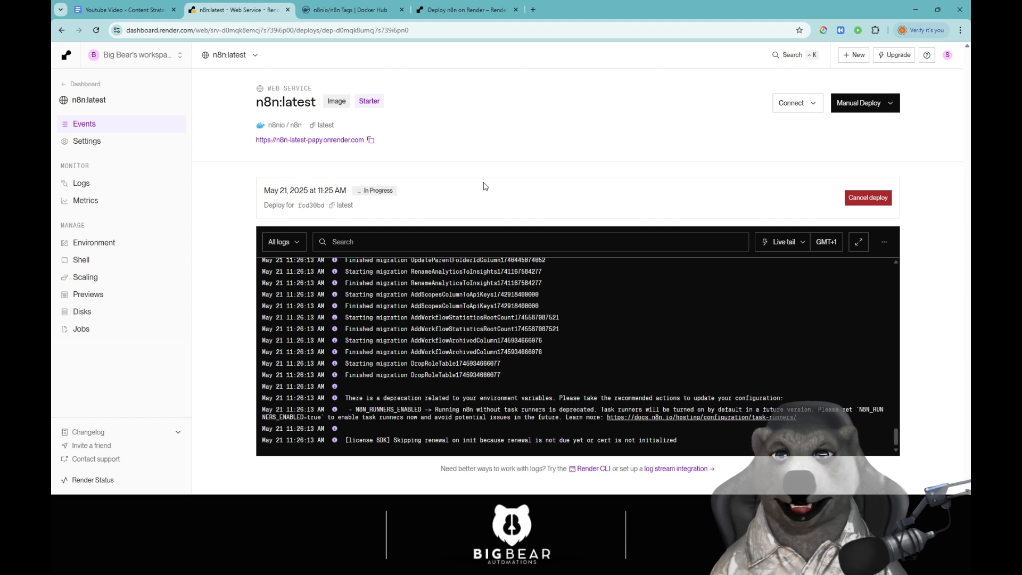
{"action": "mouse_move", "coordinate": [520, 379]}
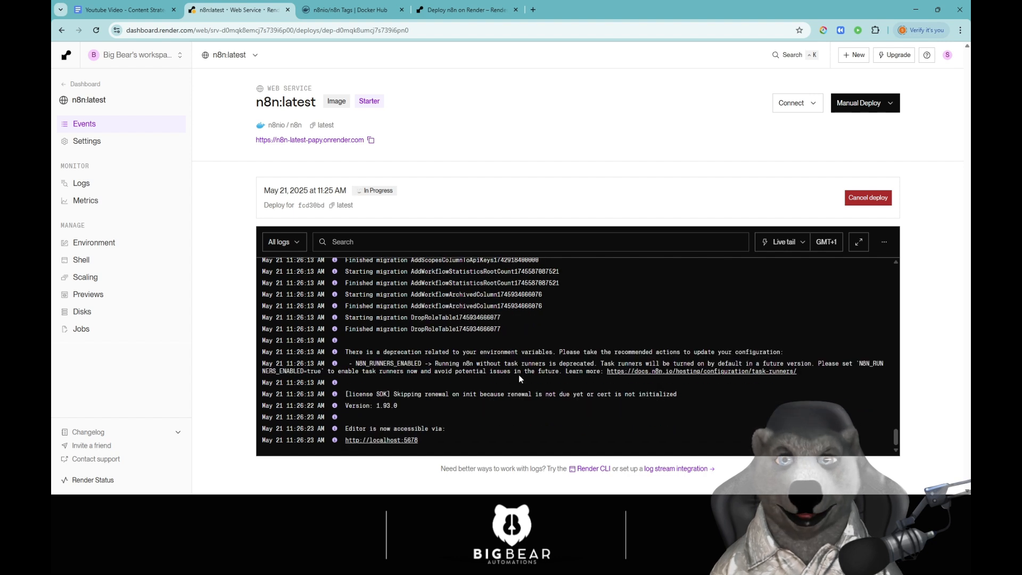
{"action": "mouse_move", "coordinate": [414, 417]}
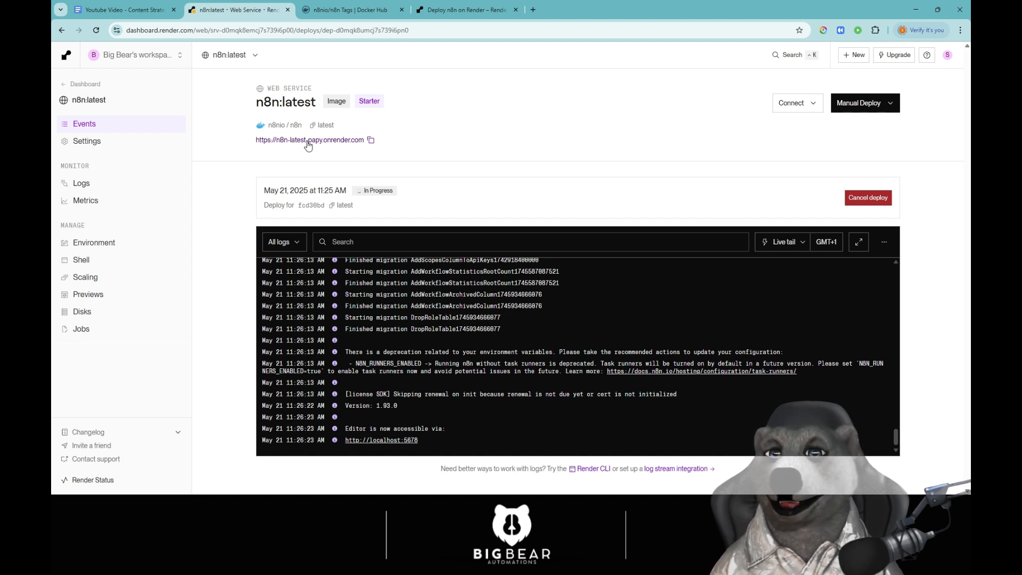
Step: Review the Render guide's post-deploy and webhook steps for n8n
{"action": "left_click", "coordinate": [466, 10]}
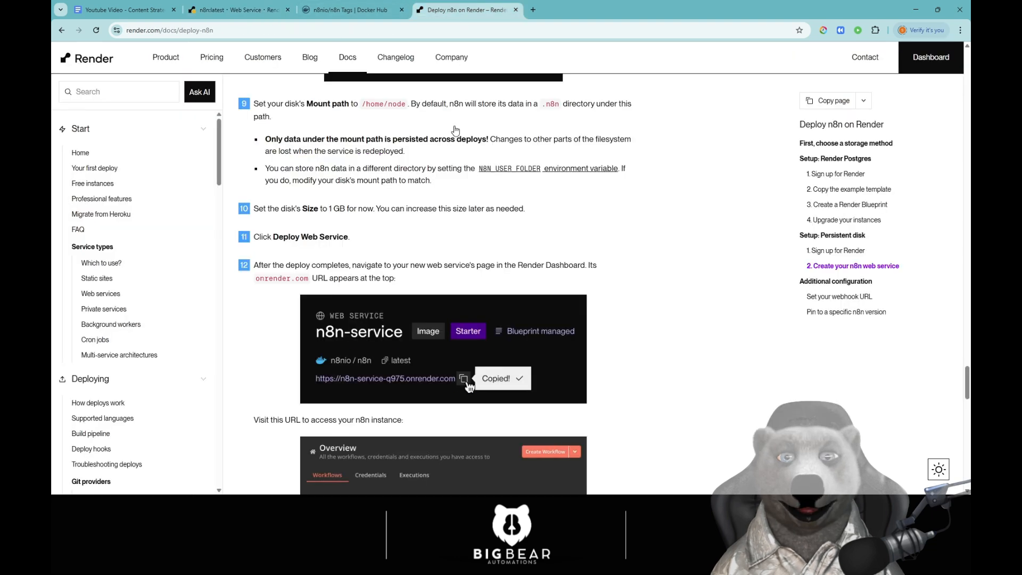
{"action": "scroll", "scroll_direction": "down", "scroll_amount": 3}
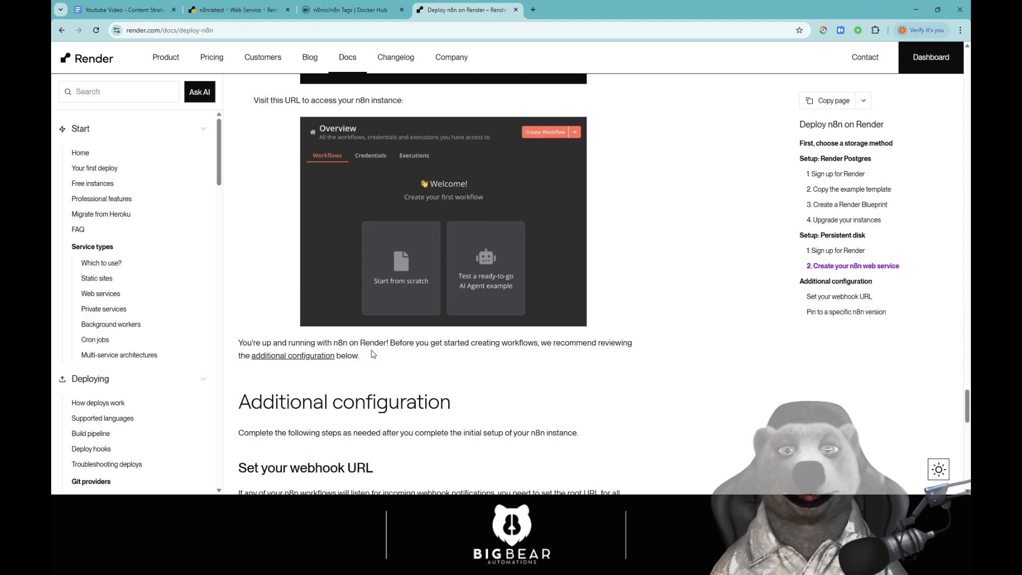
{"action": "scroll", "scroll_direction": "down", "scroll_amount": 3}
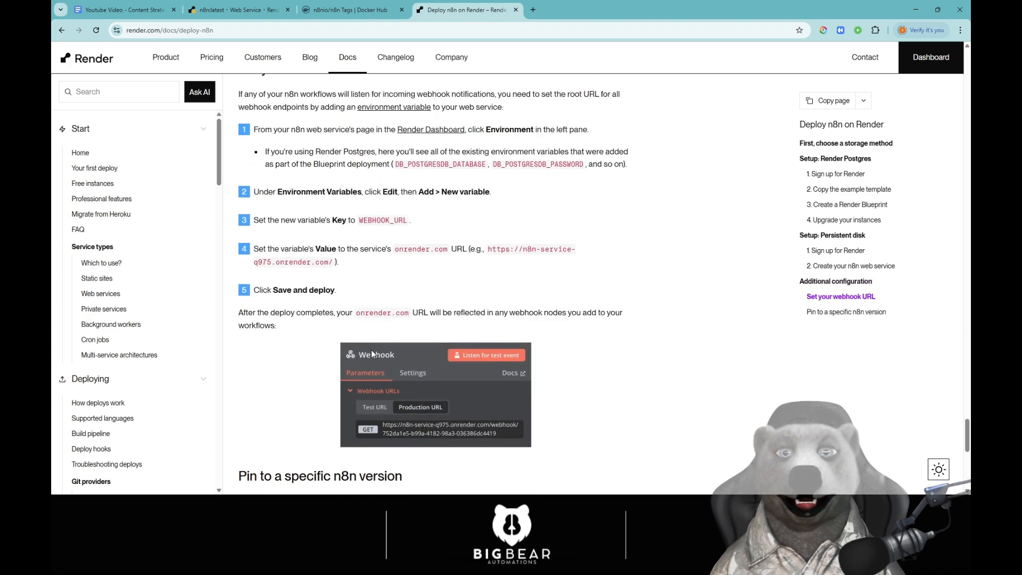
{"action": "scroll", "scroll_direction": "up", "scroll_amount": 3}
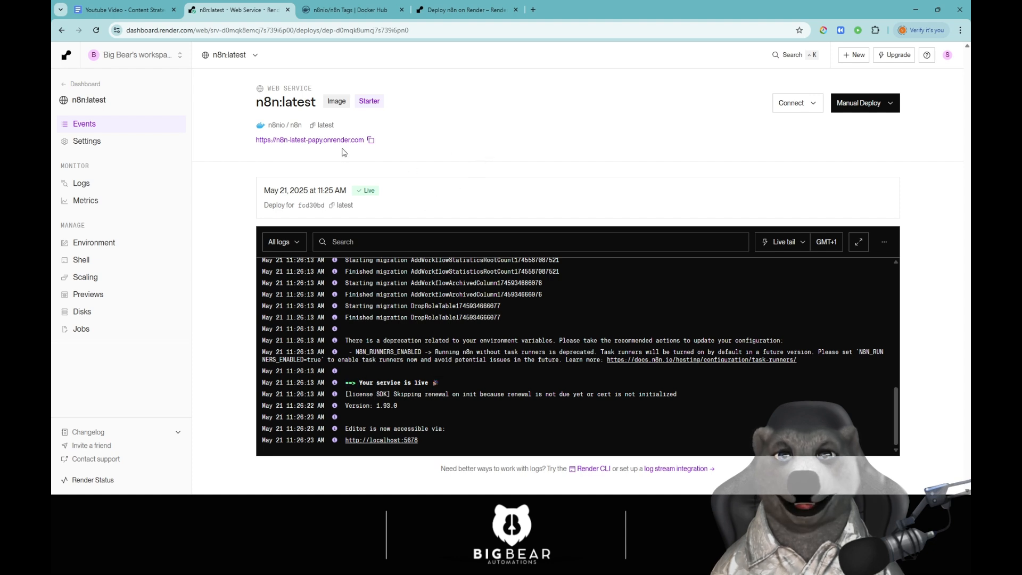
Step: Launch the live n8n instance, fill the owner setup form and submit it
{"action": "left_click", "coordinate": [309, 140]}
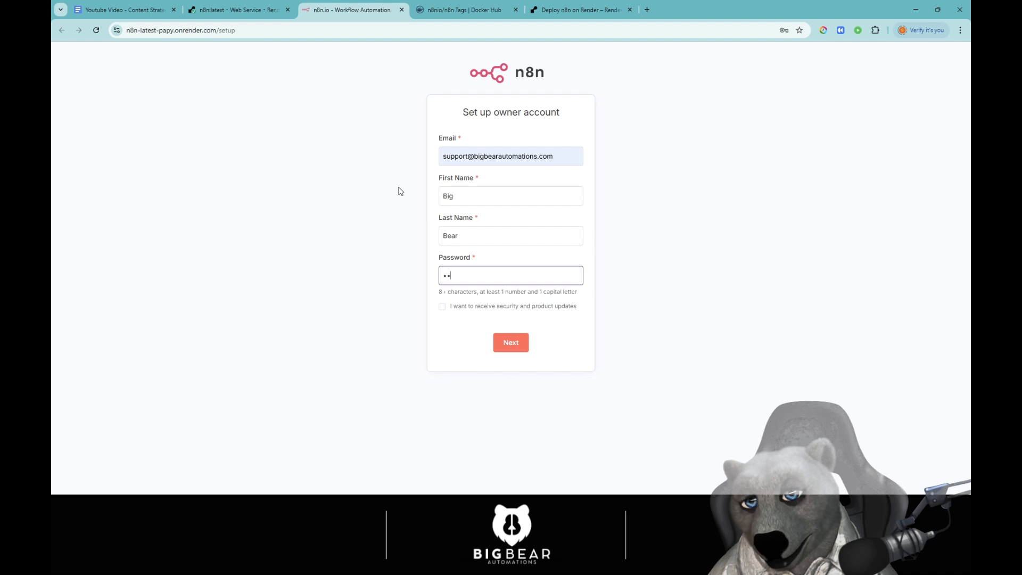
{"action": "type", "text": "••"}
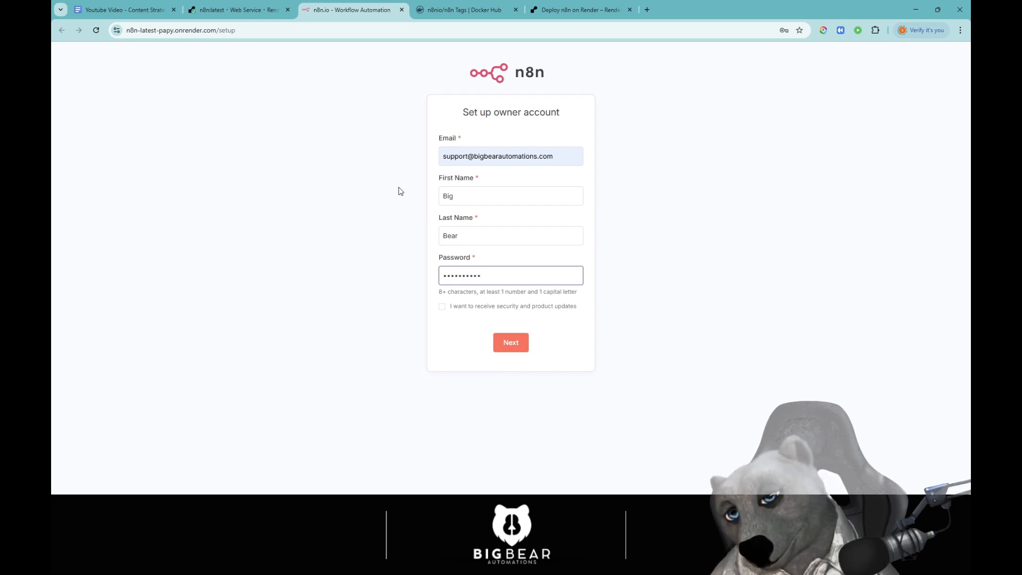
{"action": "type", "text": "•"}
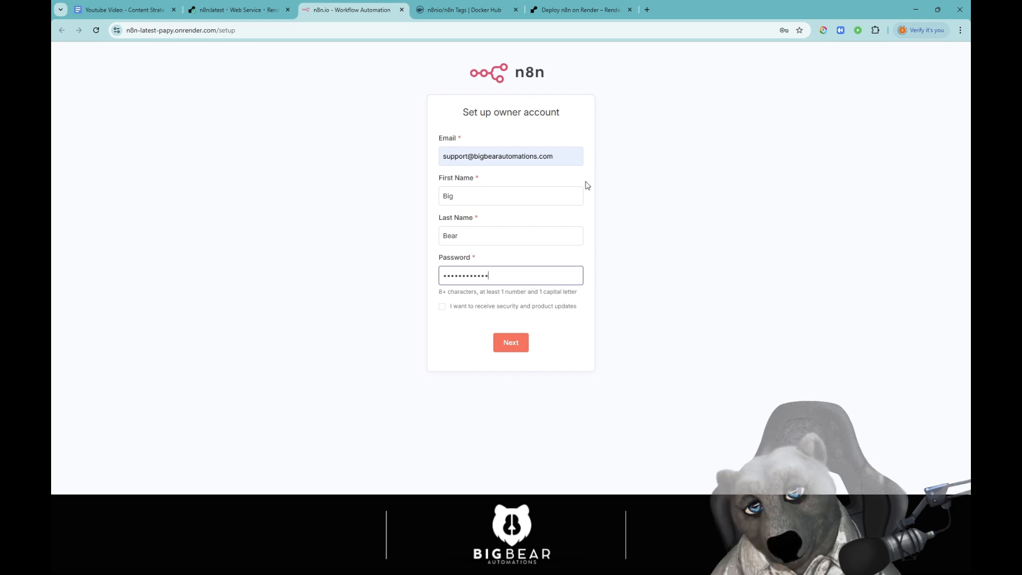
{"action": "left_click", "coordinate": [510, 342]}
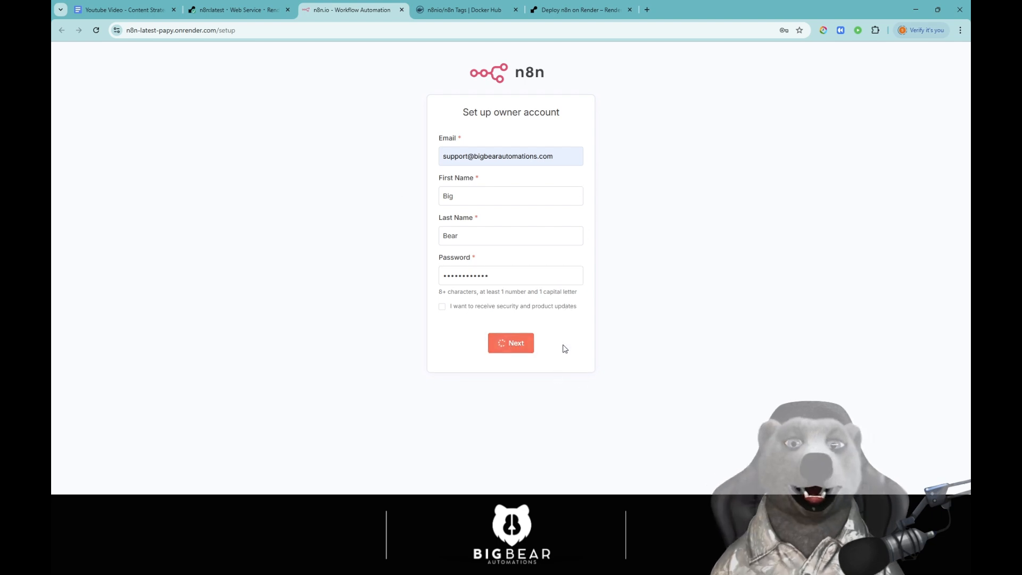
{"action": "left_click", "coordinate": [510, 343]}
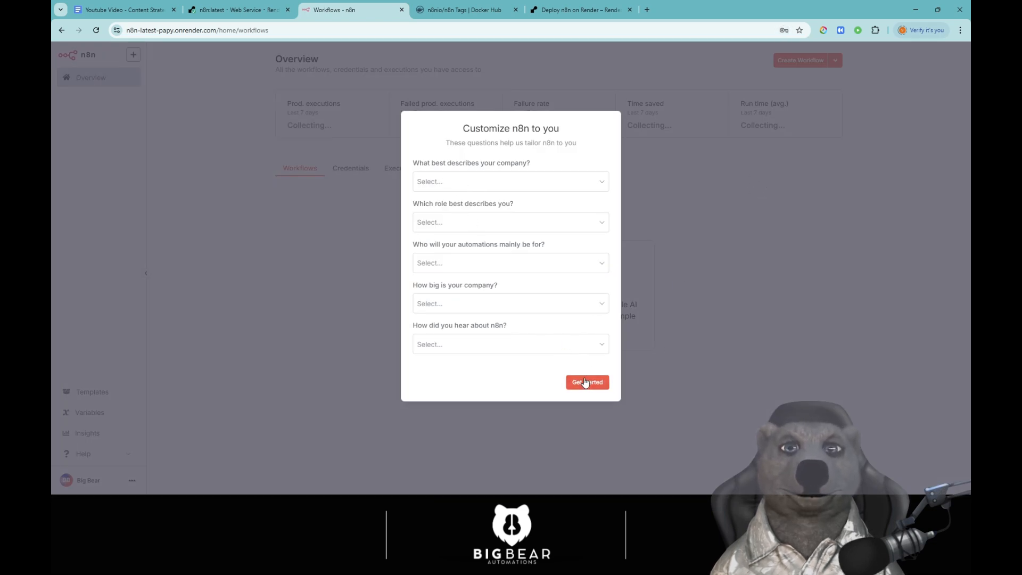
Step: Skip the Customize n8n questions and request the free license key by email
{"action": "left_click", "coordinate": [585, 381]}
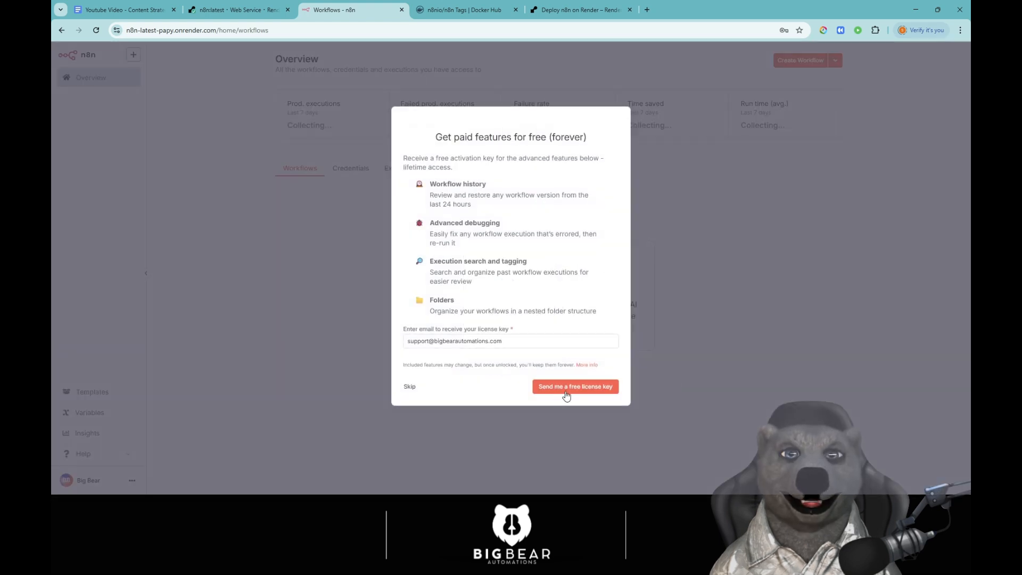
{"action": "left_click", "coordinate": [575, 386]}
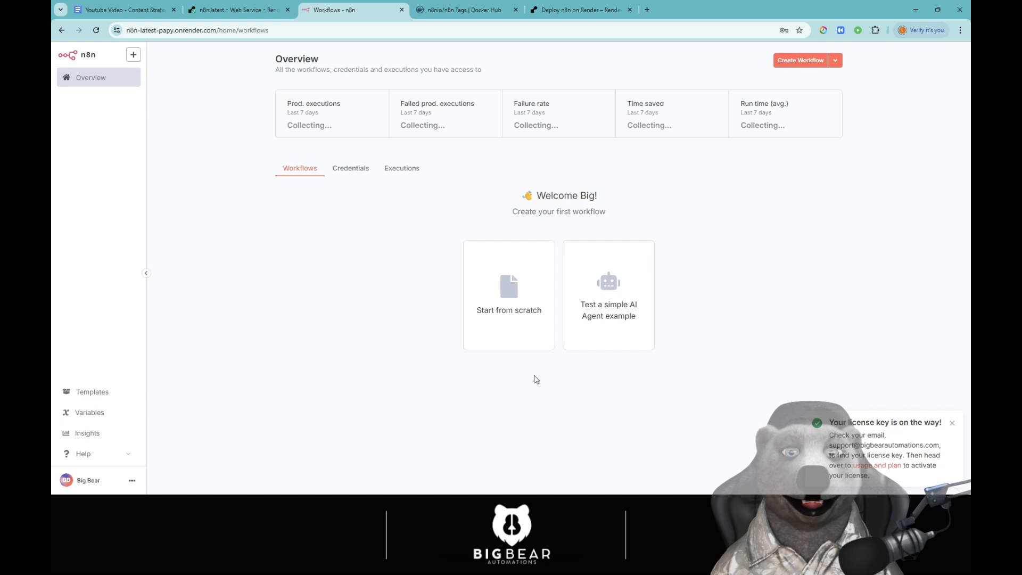
Step: Open Gmail in a new browser tab to await the license email
{"action": "left_click", "coordinate": [761, 9]}
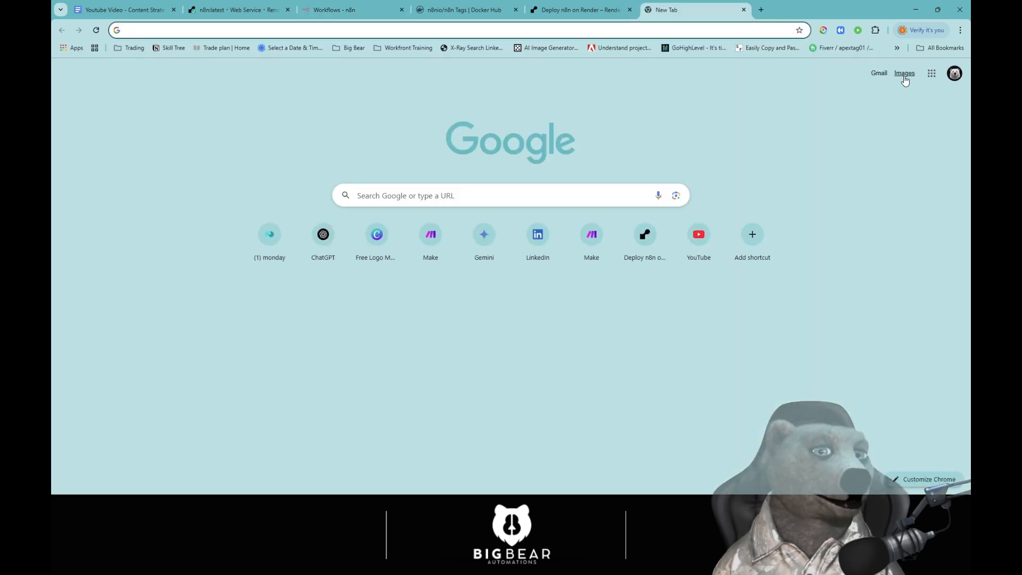
{"action": "left_click", "coordinate": [879, 73]}
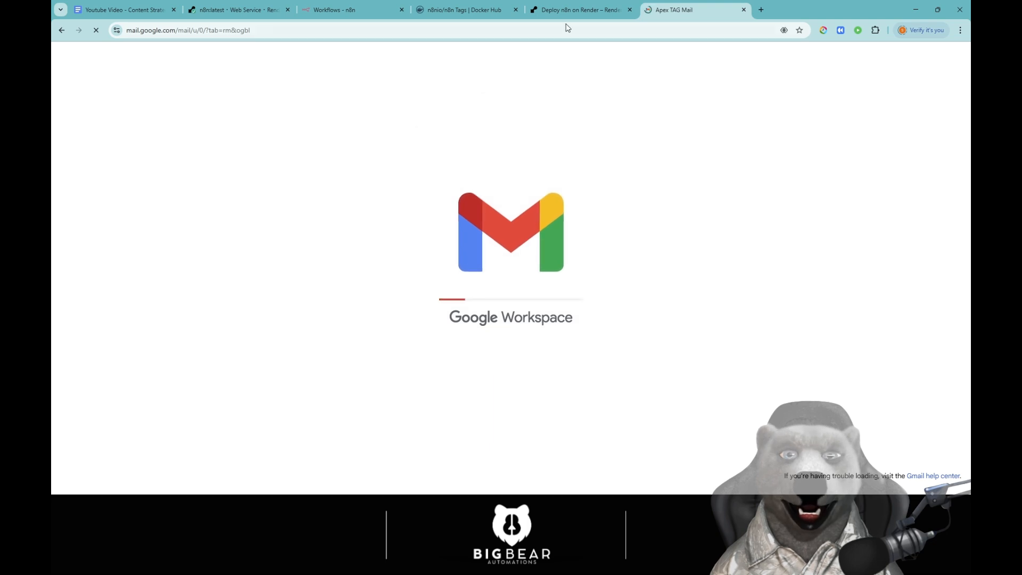
{"action": "left_click", "coordinate": [580, 10]}
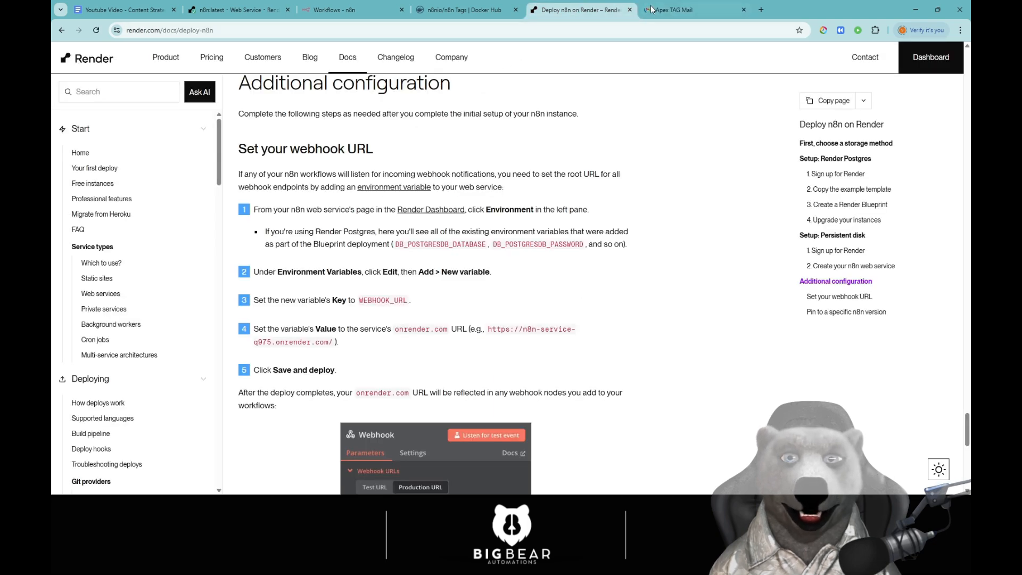
Step: Check the loading Gmail tab, then return to the n8n workflows overview
{"action": "left_click", "coordinate": [678, 10]}
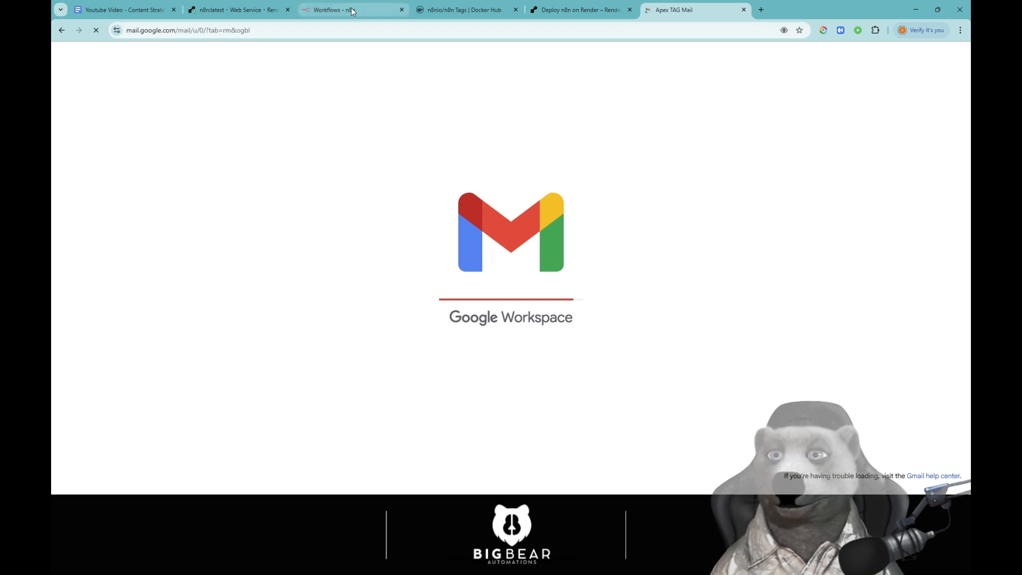
{"action": "left_click", "coordinate": [353, 9]}
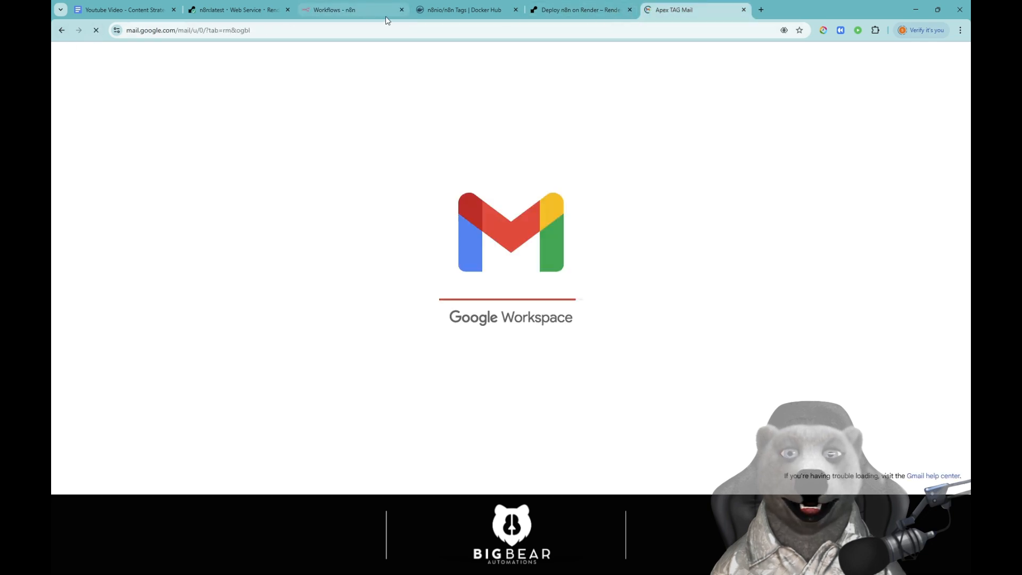
{"action": "left_click", "coordinate": [353, 10]}
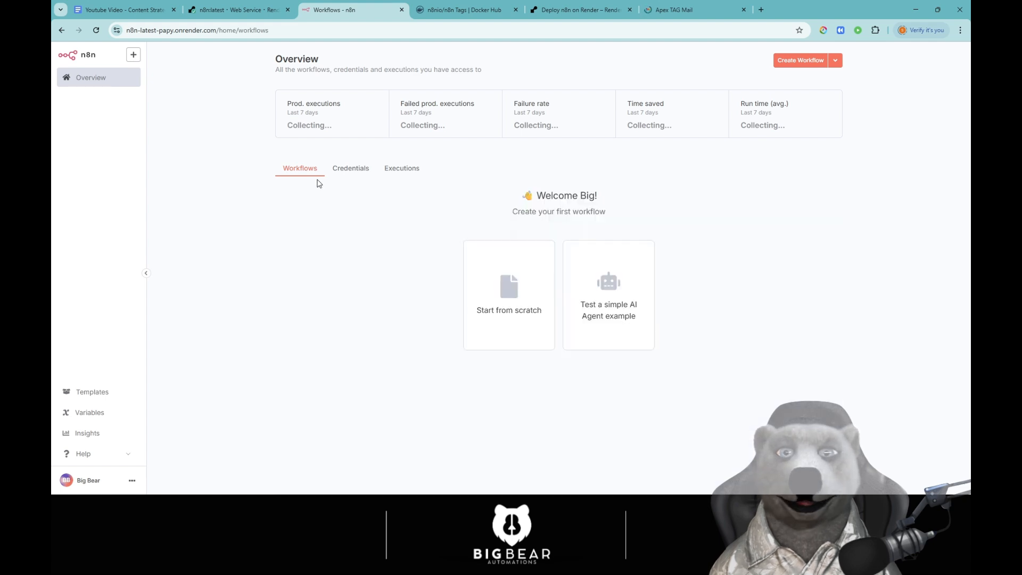
{"action": "mouse_move", "coordinate": [645, 108]}
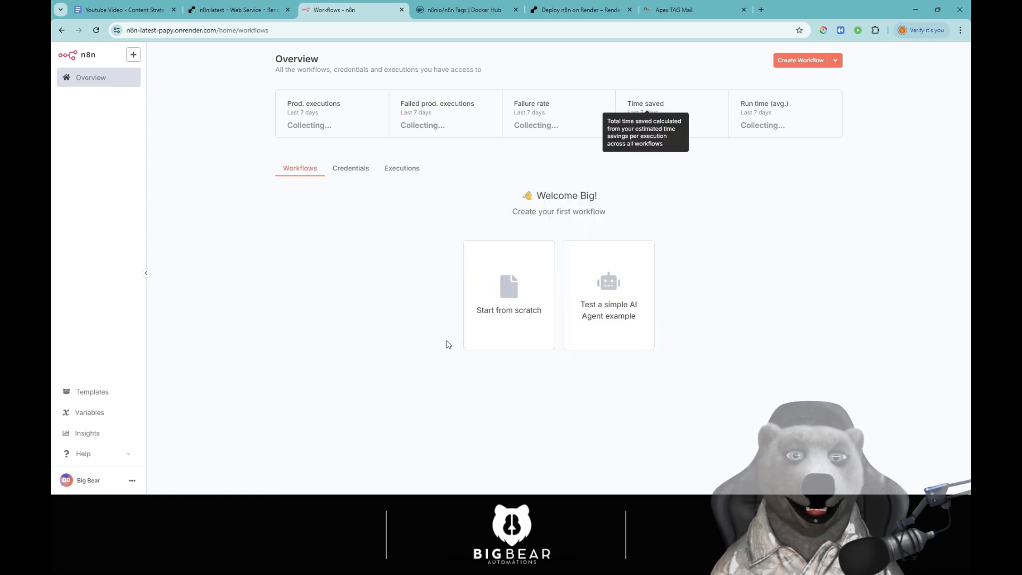
Step: Read the 'Your free n8n license key' email, copy the key and return to n8n
{"action": "left_click", "coordinate": [695, 9]}
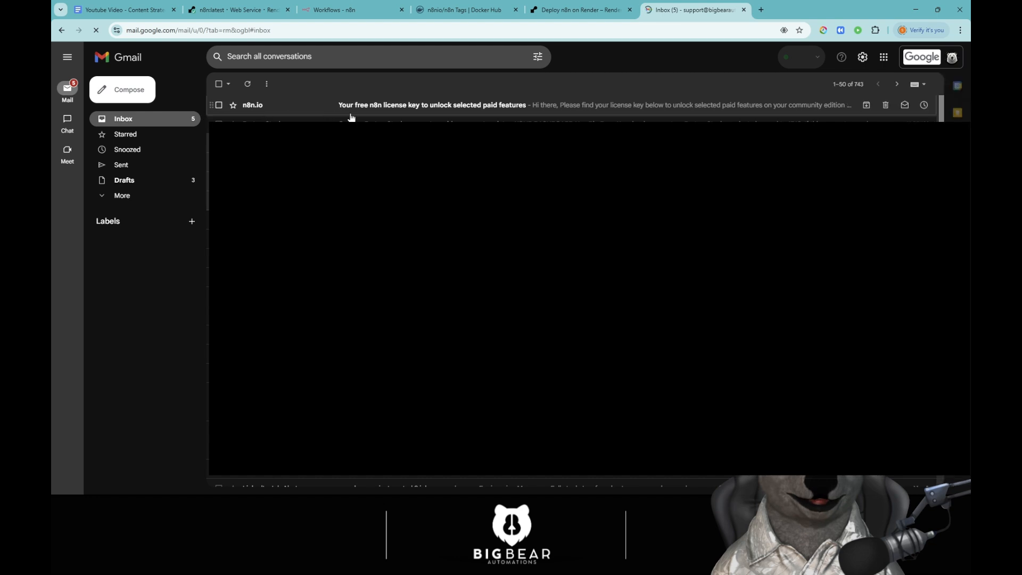
{"action": "left_click", "coordinate": [433, 106]}
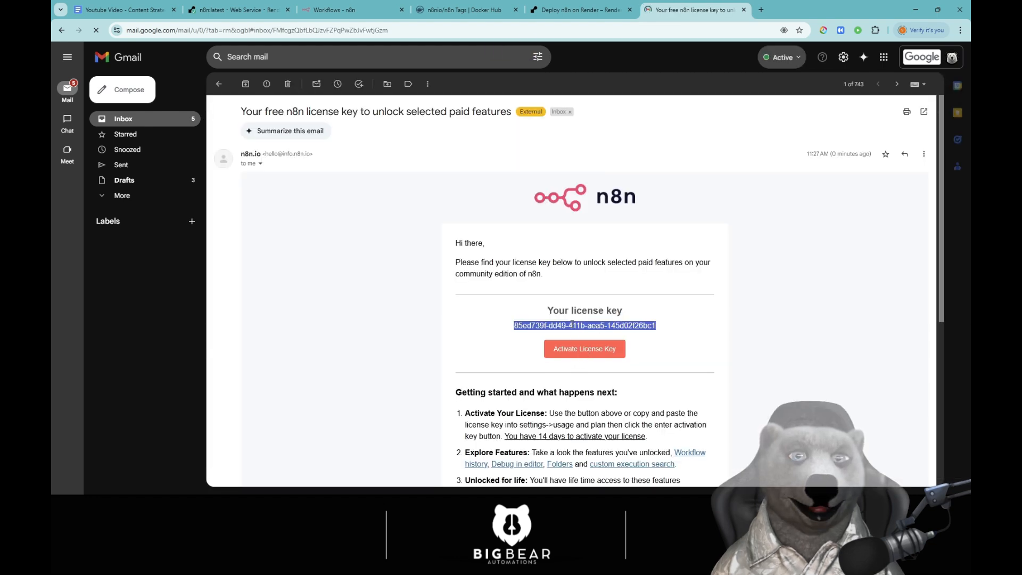
{"action": "left_click", "coordinate": [353, 9]}
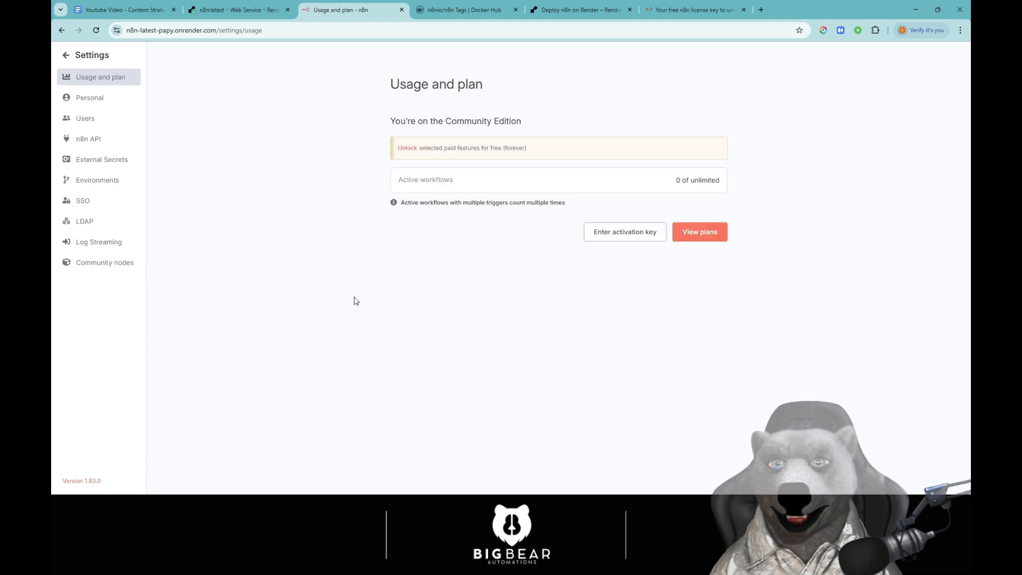
{"action": "mouse_move", "coordinate": [408, 152]}
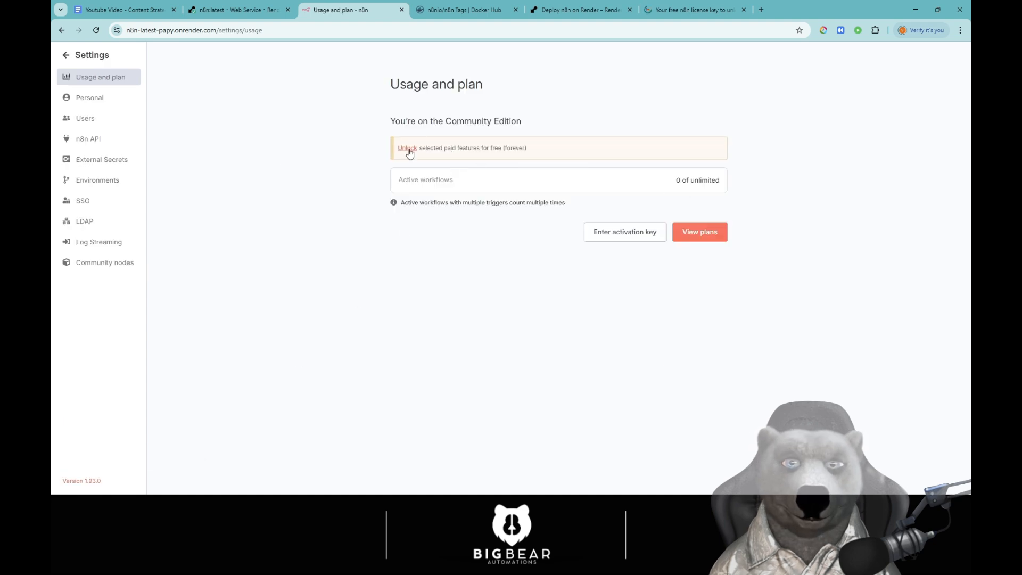
Step: Reopen the paid-features offer in Usage and plan and request the key again
{"action": "left_click", "coordinate": [406, 147]}
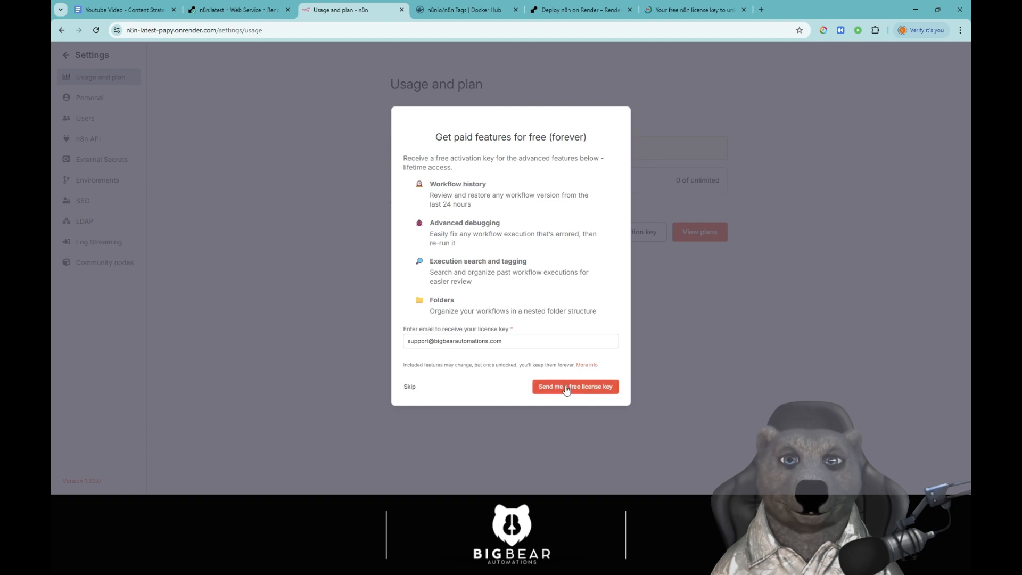
{"action": "left_click", "coordinate": [574, 386]}
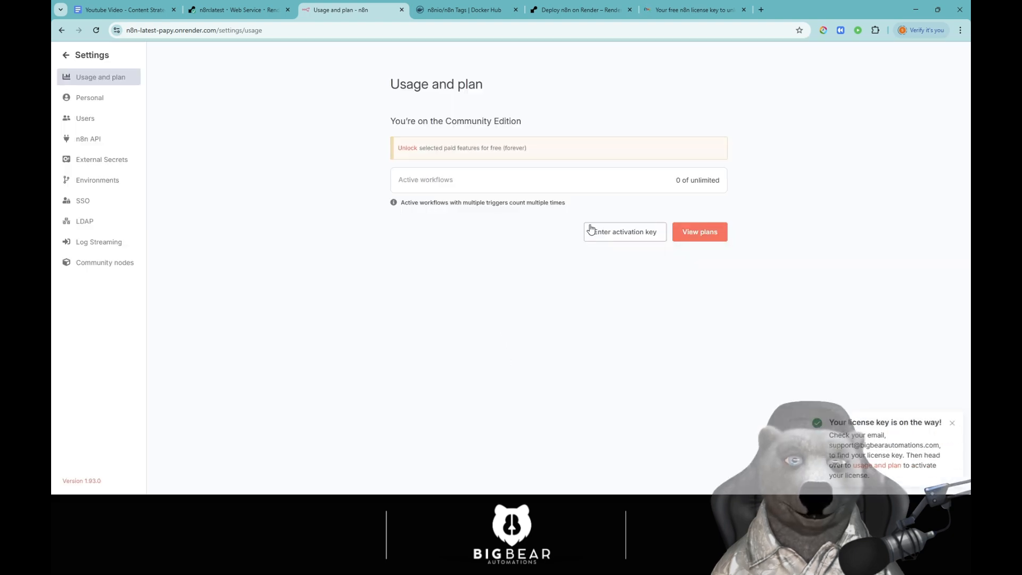
{"action": "double_click", "coordinate": [442, 179]}
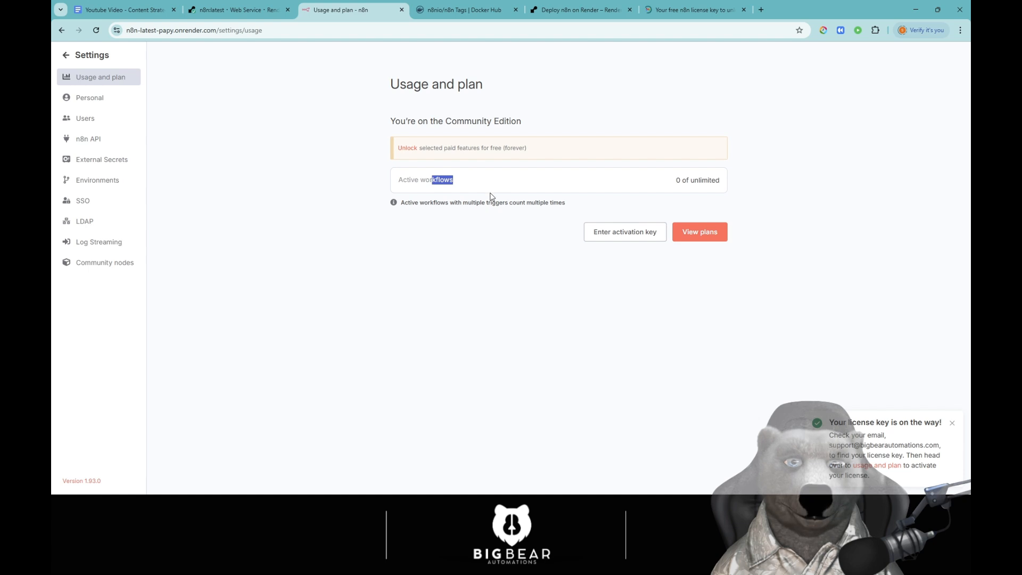
Step: Activate the copied license key so the Community Edition shows Registered
{"action": "left_click", "coordinate": [624, 231]}
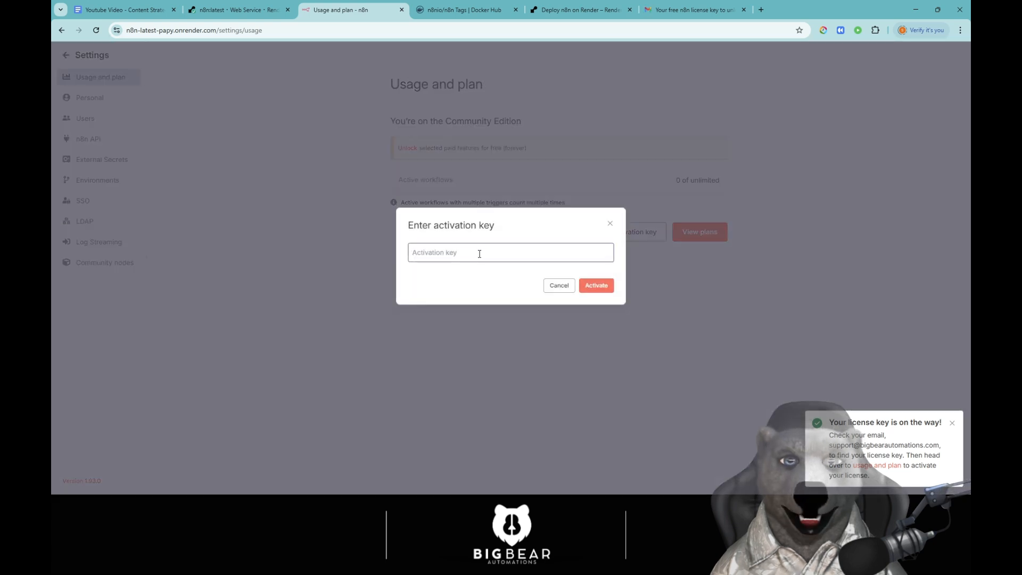
{"action": "left_click", "coordinate": [595, 285]}
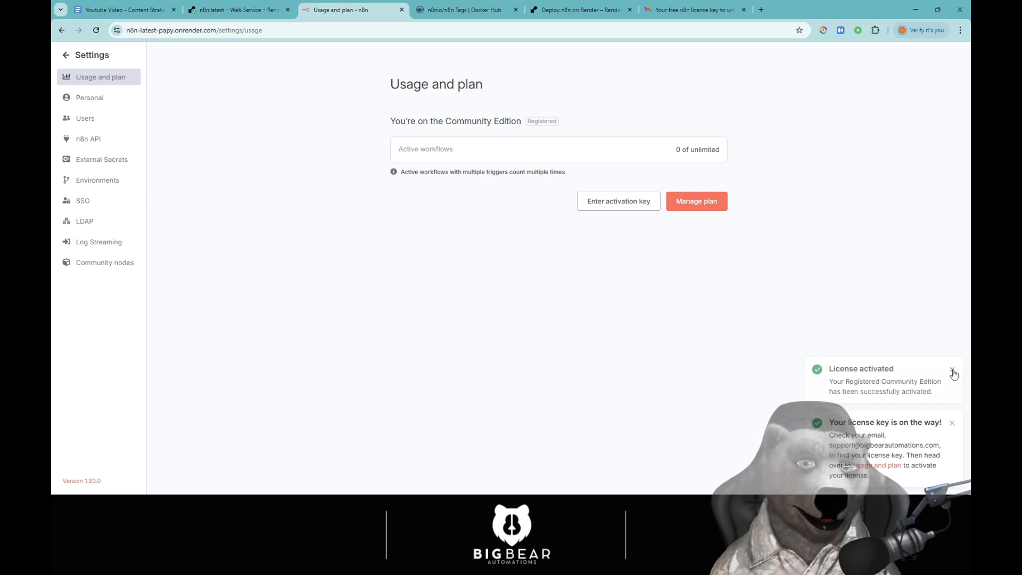
{"action": "left_click", "coordinate": [952, 369]}
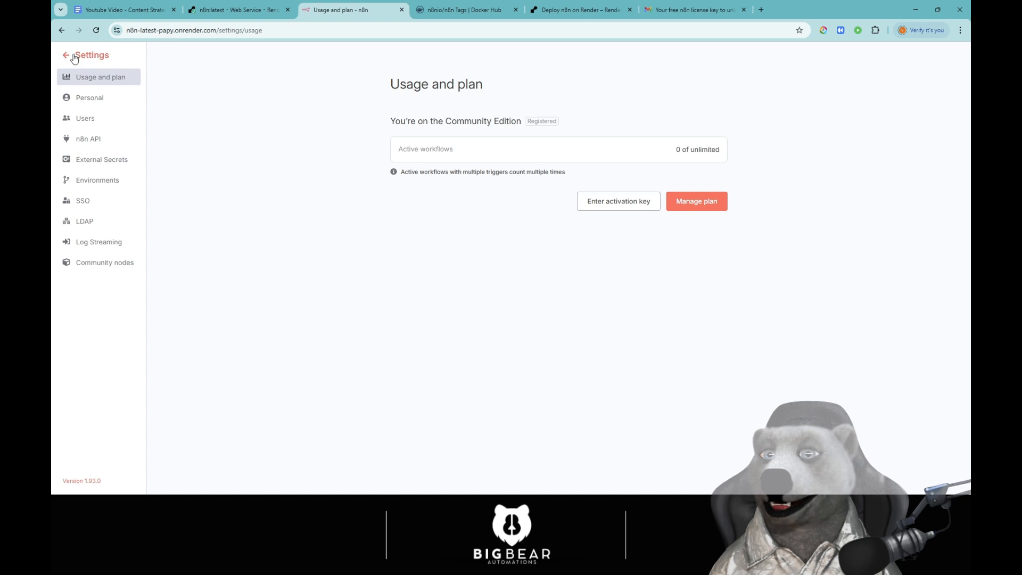
Step: Leave settings, browse Shared with you and Overview, then start a workflow from scratch
{"action": "left_click", "coordinate": [65, 54]}
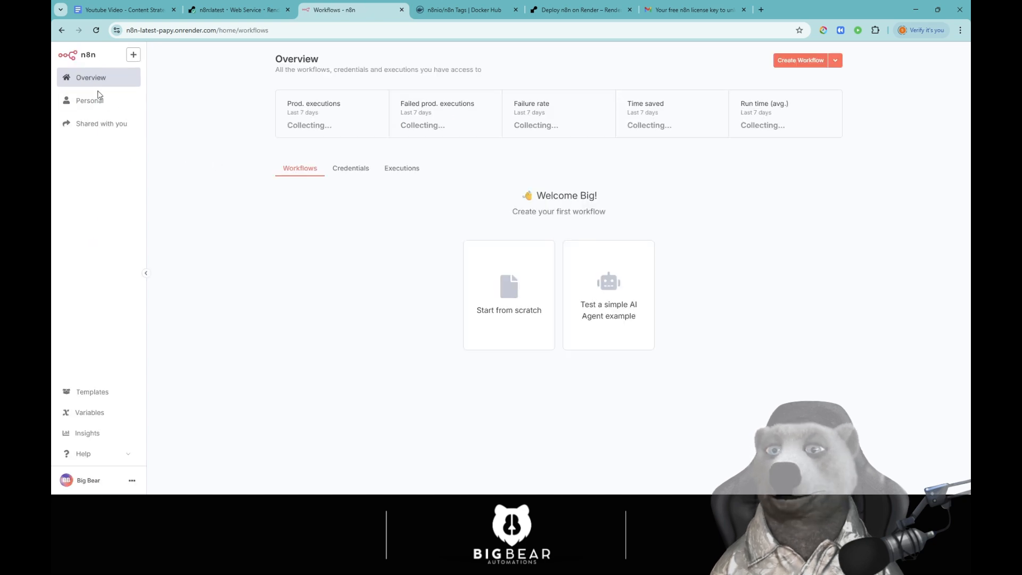
{"action": "left_click", "coordinate": [101, 123]}
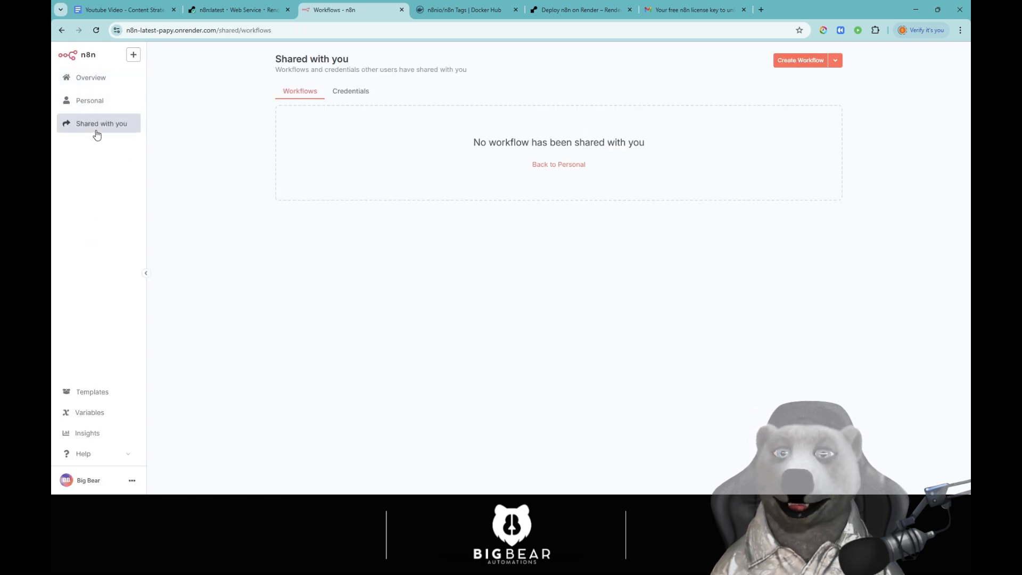
{"action": "left_click", "coordinate": [90, 76]}
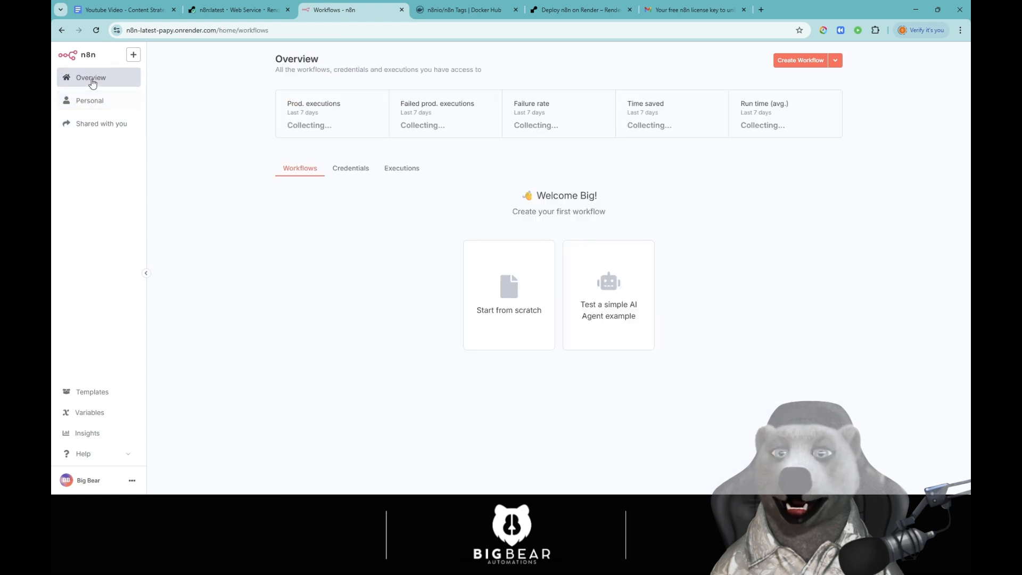
{"action": "mouse_move", "coordinate": [959, 190]}
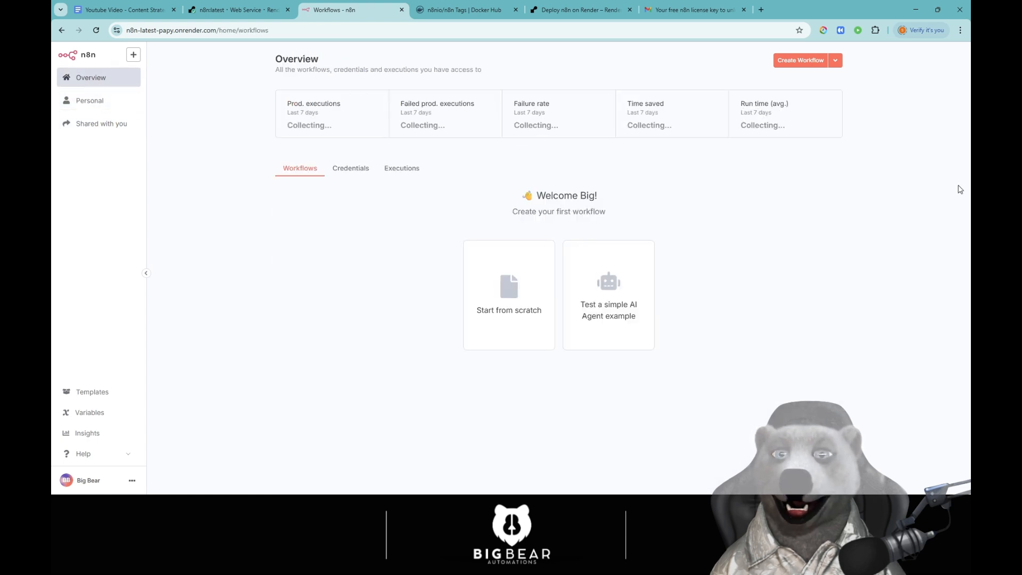
{"action": "mouse_move", "coordinate": [367, 417]}
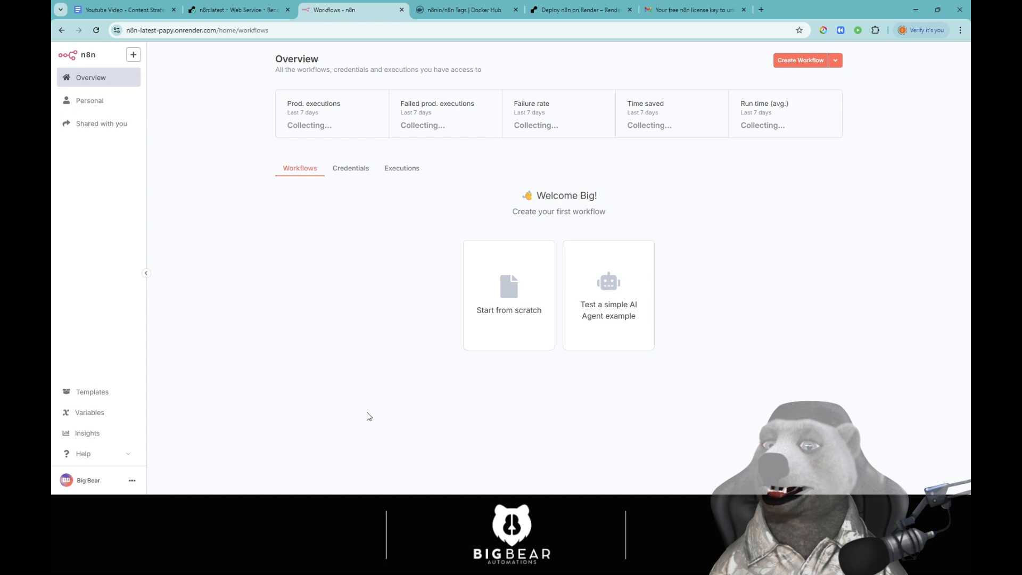
{"action": "mouse_move", "coordinate": [173, 456]}
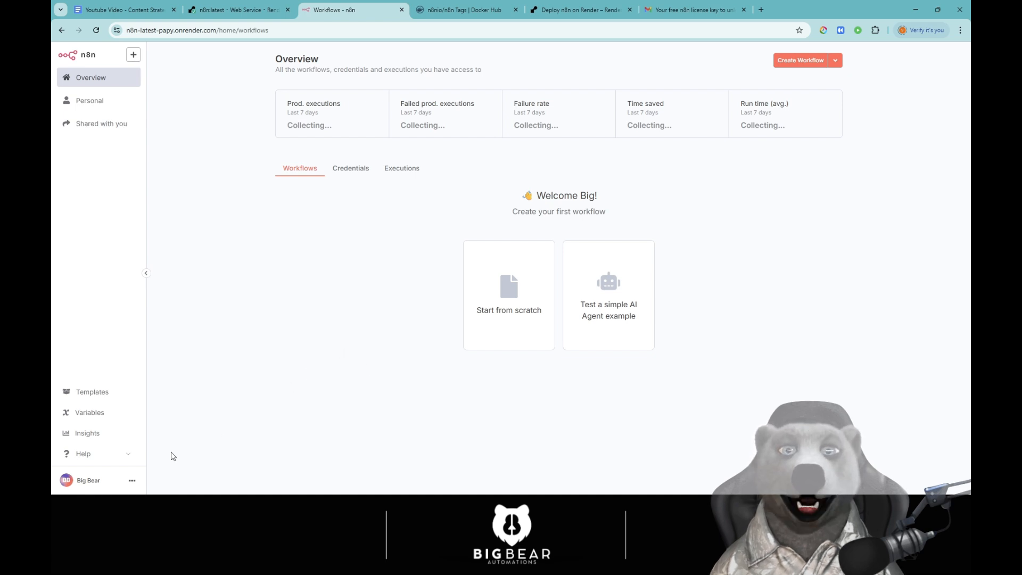
{"action": "mouse_move", "coordinate": [509, 295]}
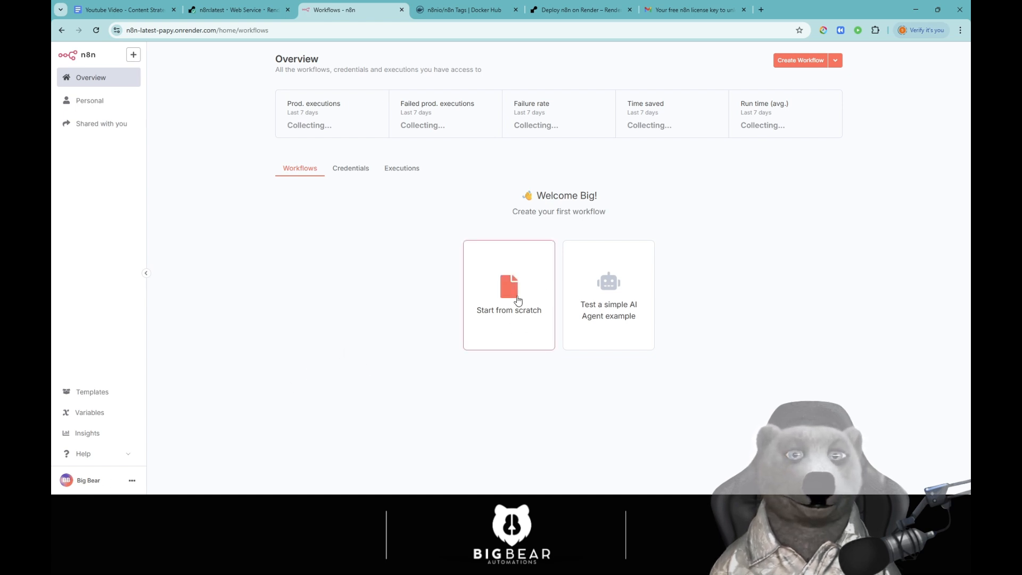
{"action": "left_click", "coordinate": [509, 295]}
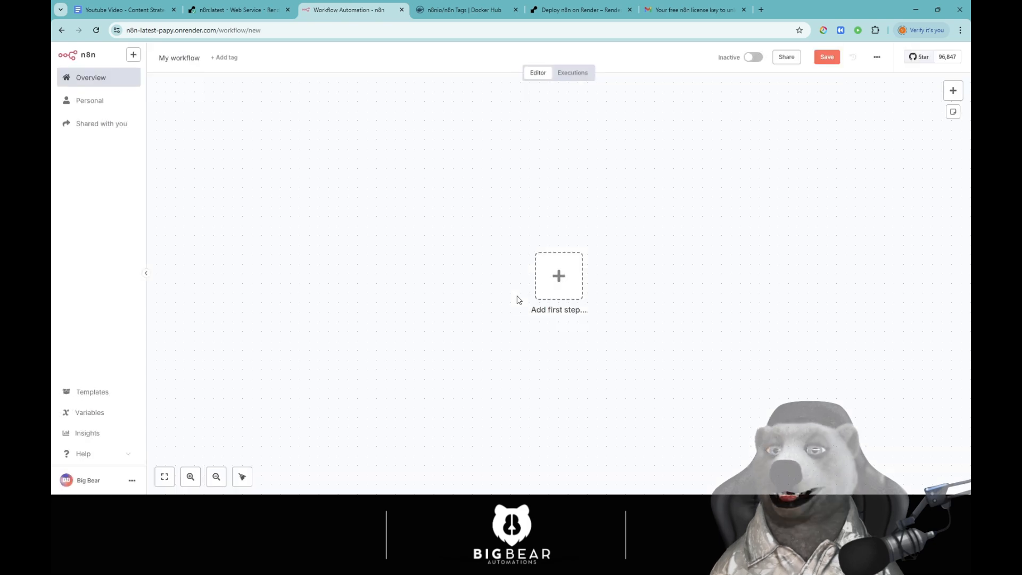
{"action": "left_click", "coordinate": [238, 10]}
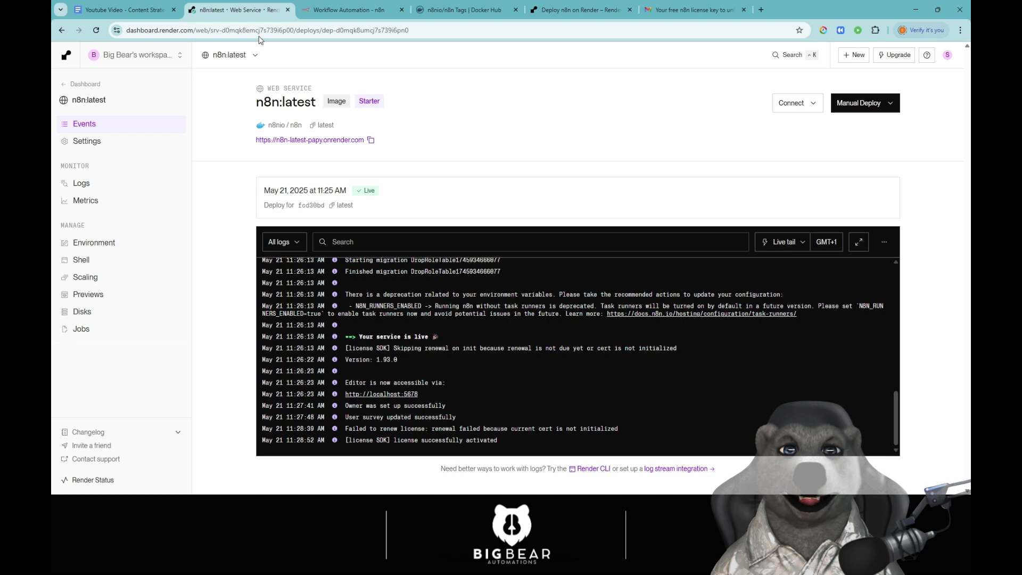
{"action": "mouse_move", "coordinate": [81, 182]}
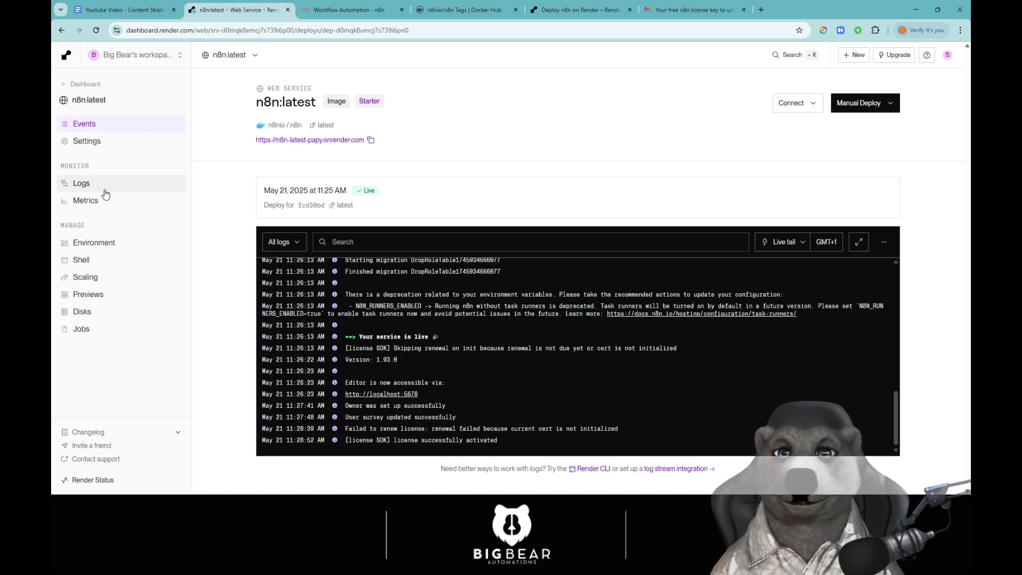
{"action": "left_click", "coordinate": [85, 200]}
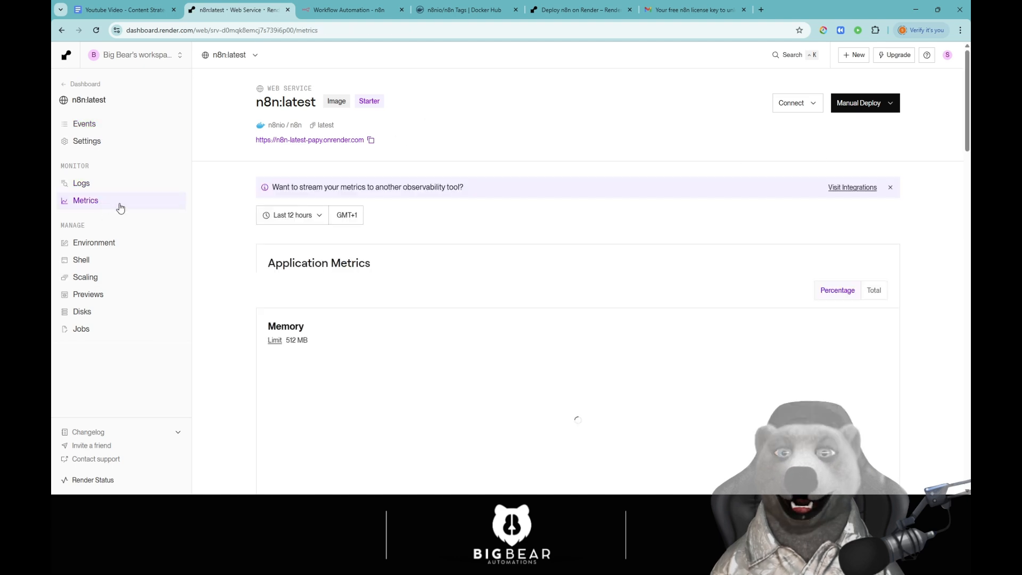
{"action": "scroll", "scroll_direction": "down", "scroll_amount": 3}
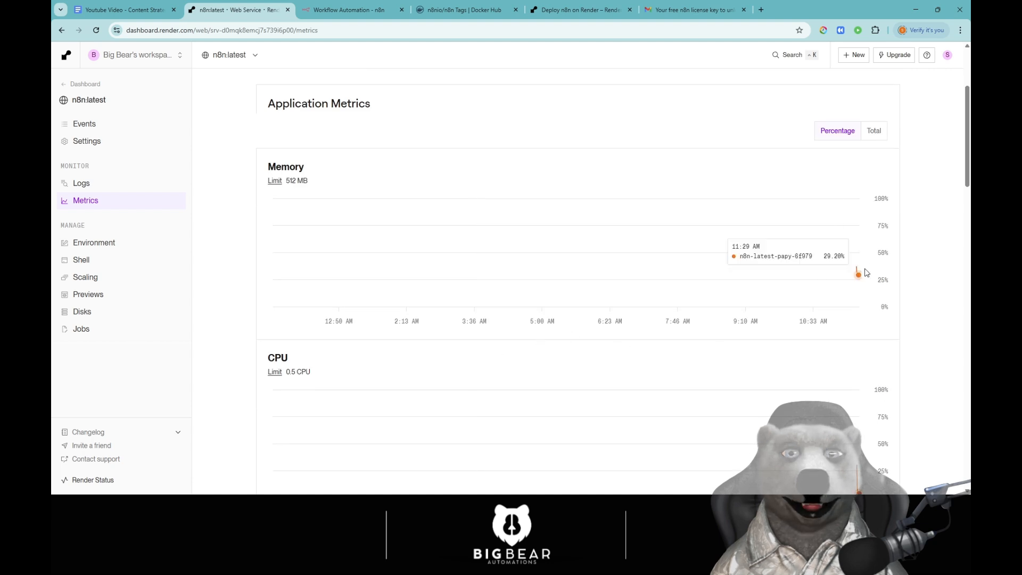
{"action": "scroll", "scroll_direction": "down", "scroll_amount": 3}
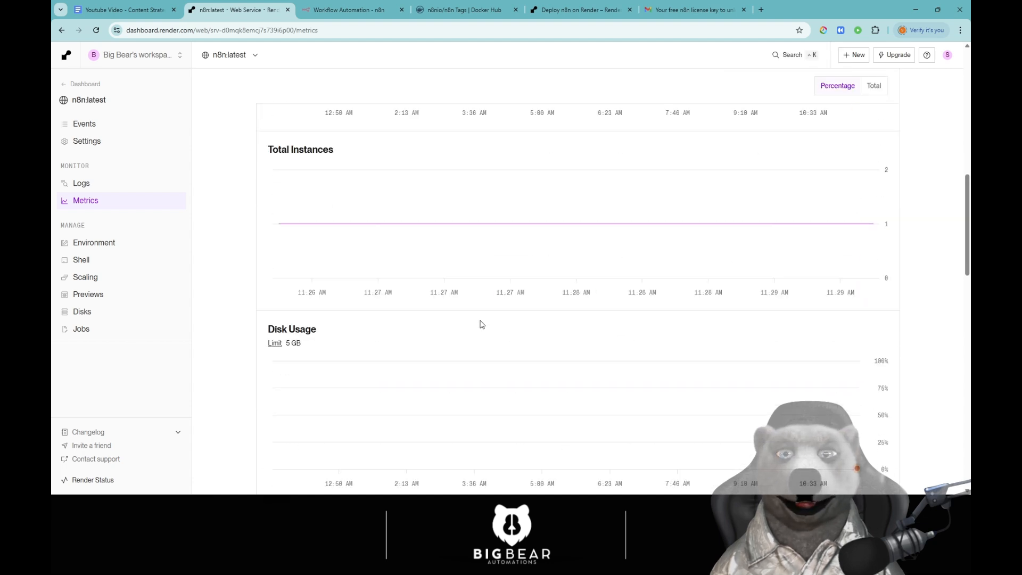
{"action": "scroll", "scroll_direction": "down", "scroll_amount": 3}
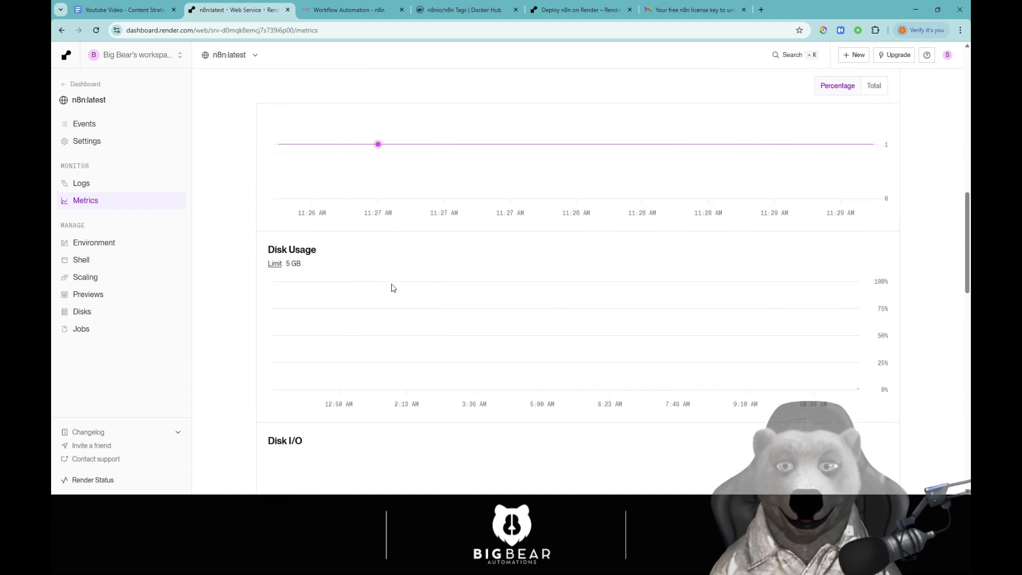
{"action": "scroll", "scroll_direction": "up", "scroll_amount": 3}
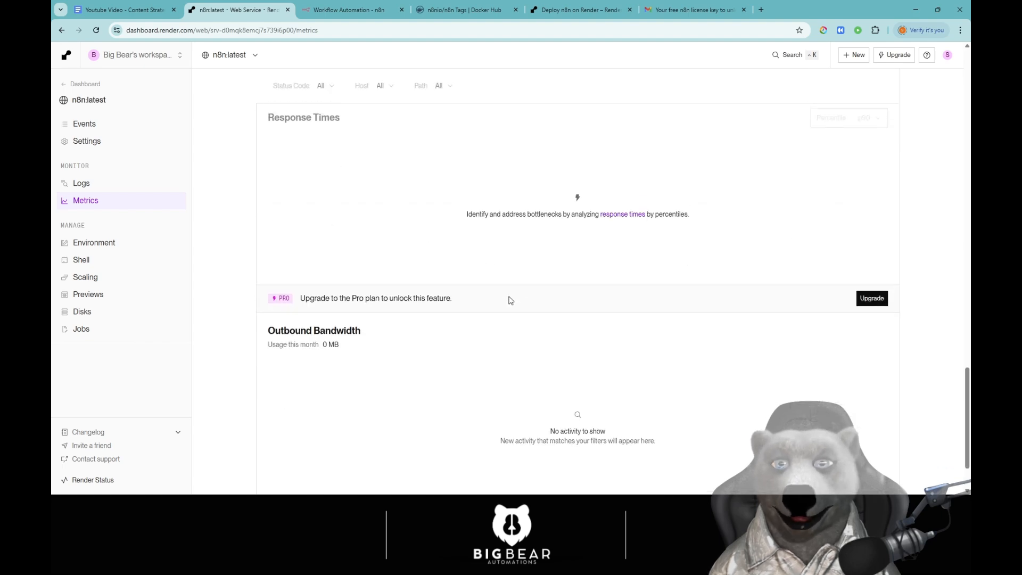
{"action": "scroll", "scroll_direction": "up", "scroll_amount": 3}
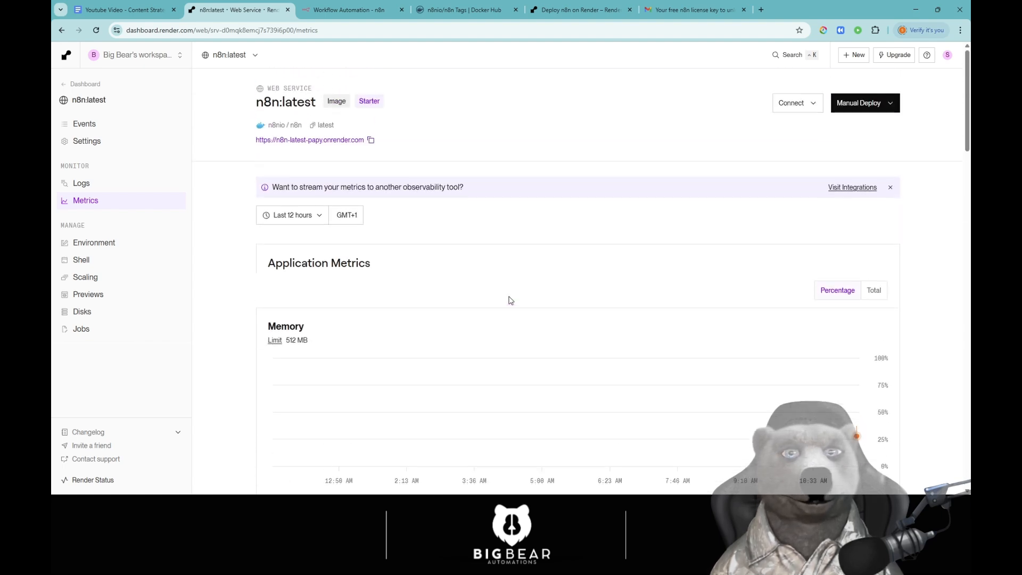
{"action": "left_click", "coordinate": [353, 10]}
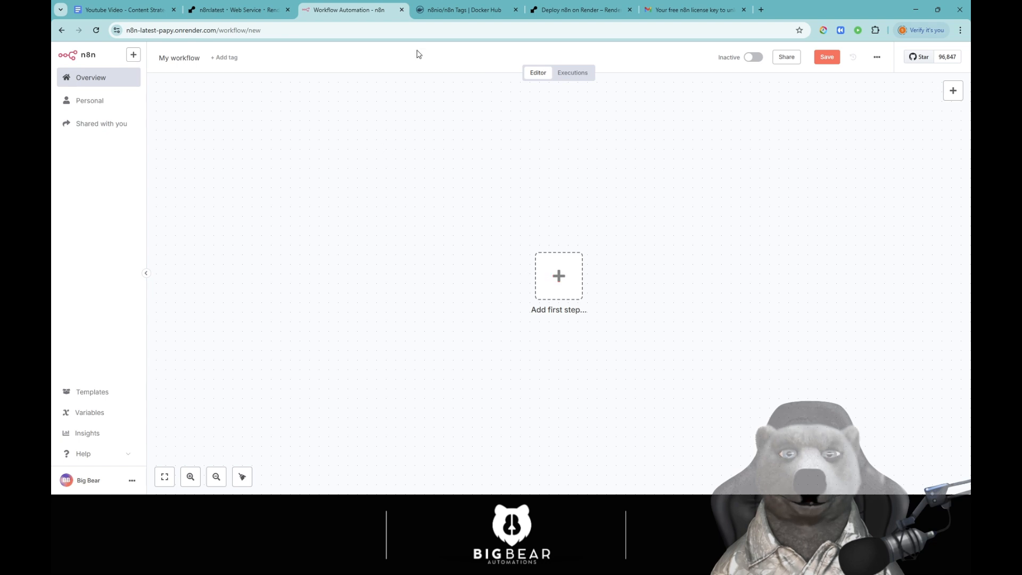
Step: Glance at the Day 2 plan doc, then bring up the Render n8n guide and select its URL
{"action": "left_click", "coordinate": [121, 10]}
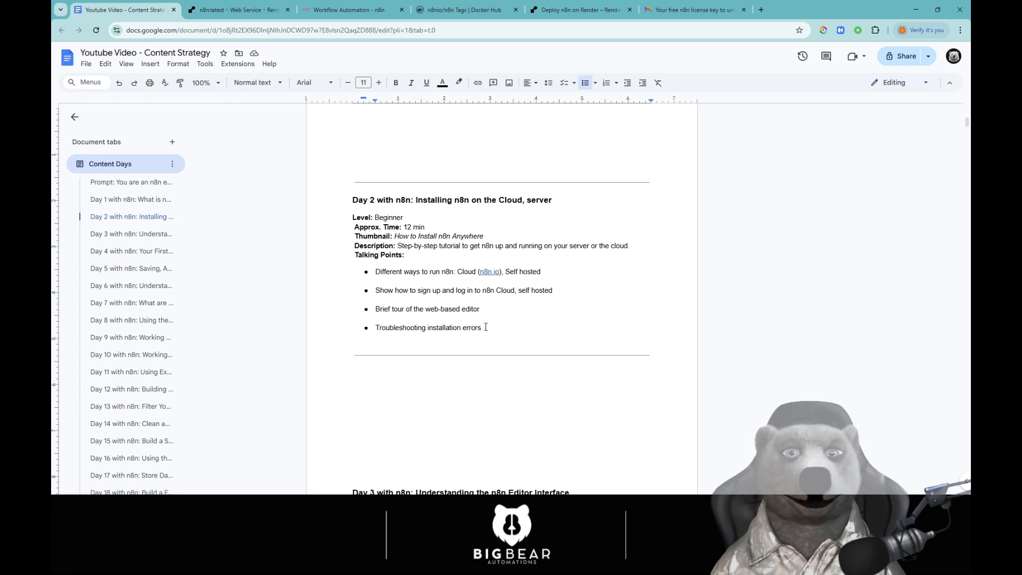
{"action": "left_click", "coordinate": [353, 10]}
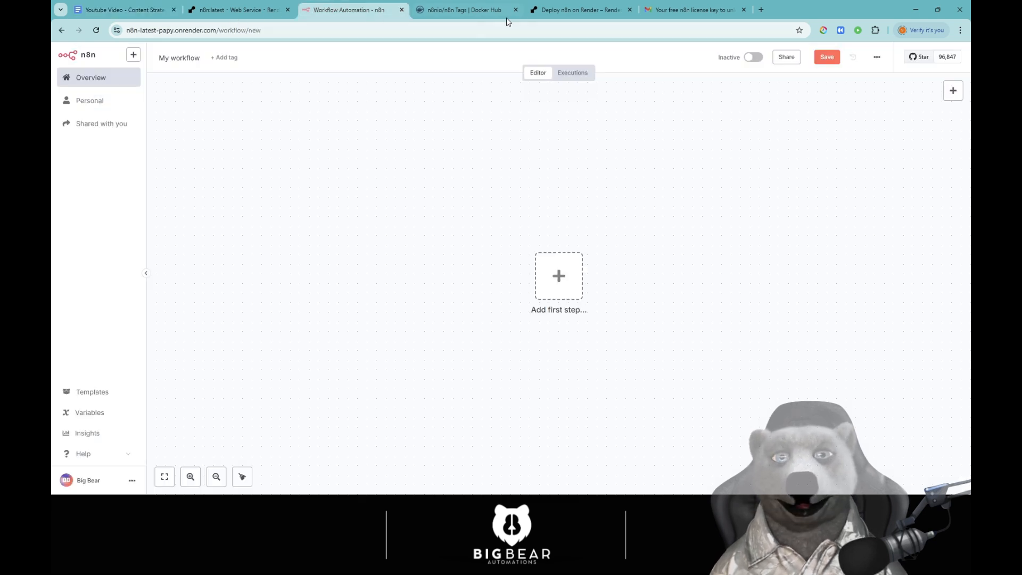
{"action": "left_click", "coordinate": [580, 9]}
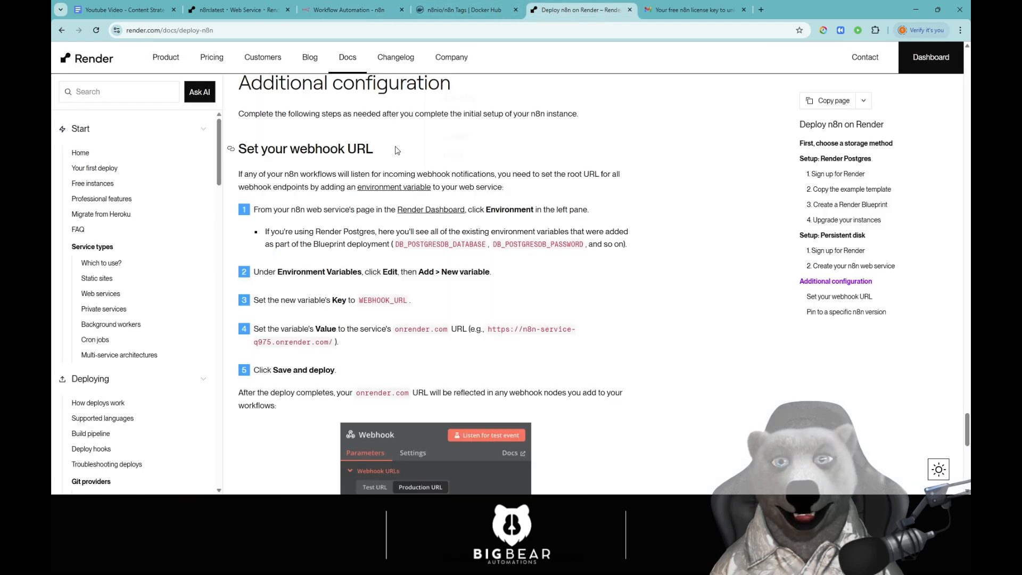
{"action": "left_click", "coordinate": [170, 30]}
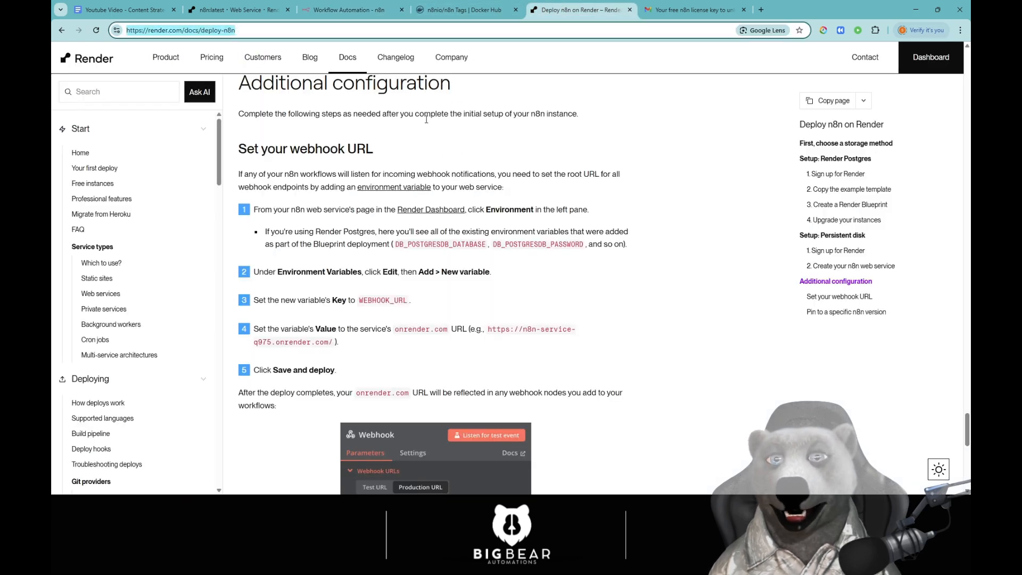